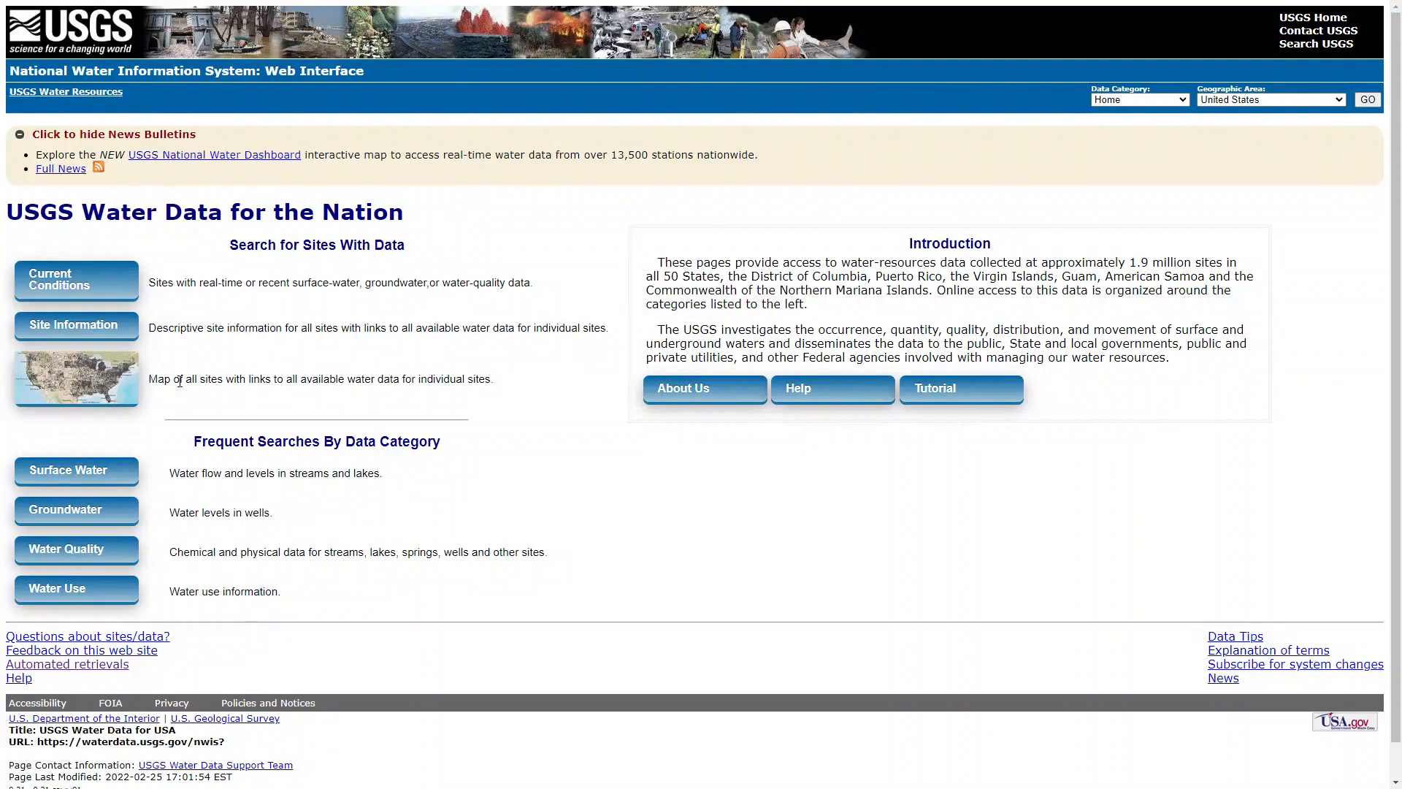
pyautogui.moveTo(76, 378)
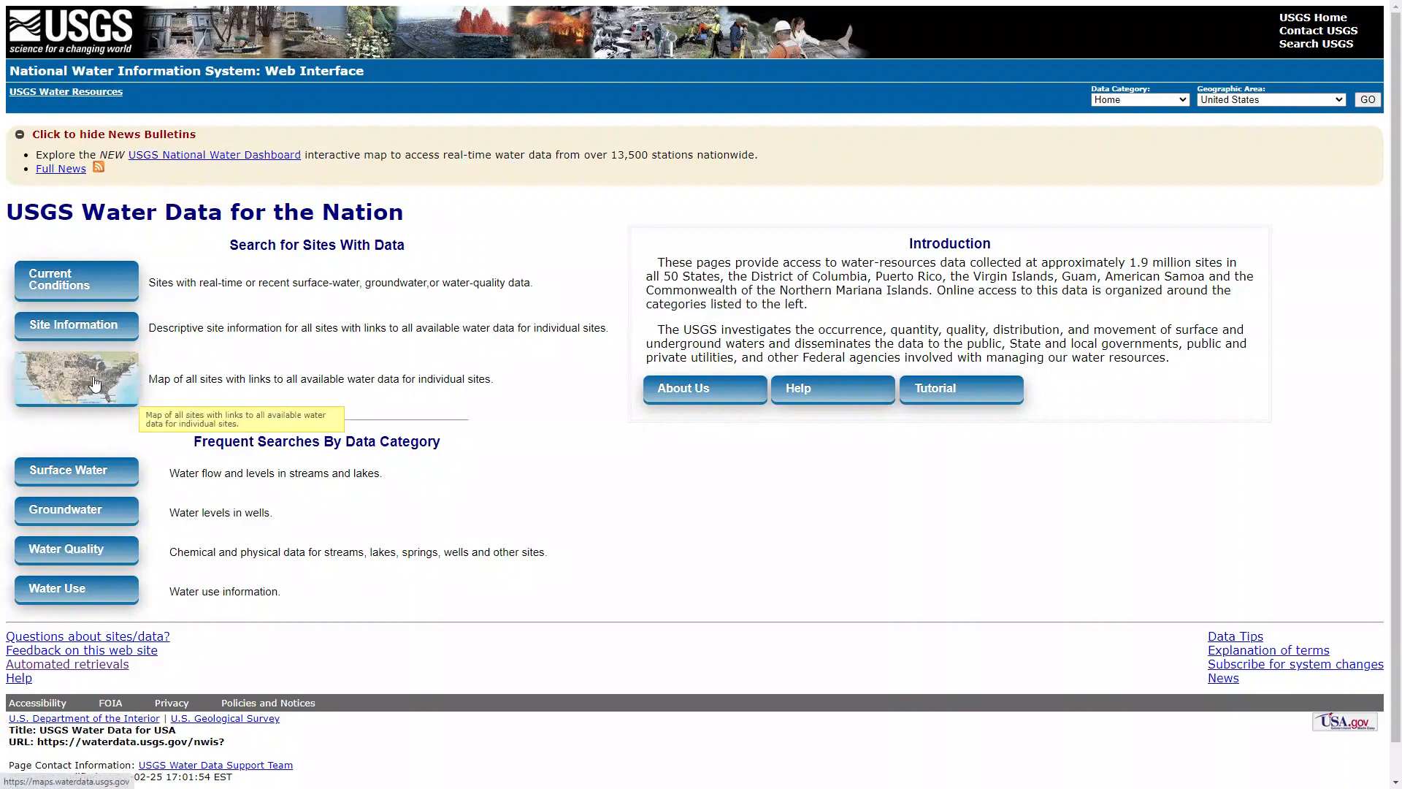
# Step: Launch the NWIS mapper from the 'Map of all sites' image on the home page
pyautogui.click(75, 376)
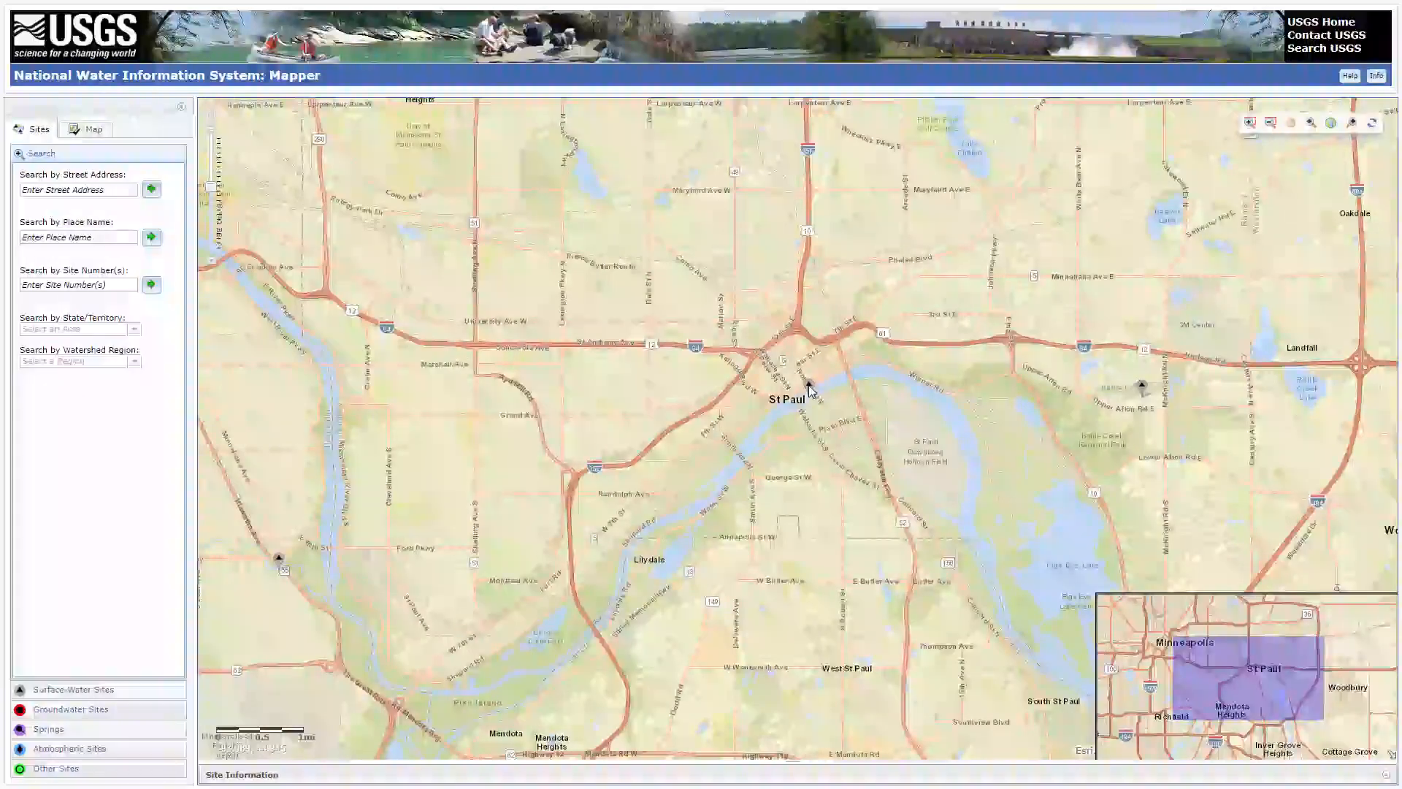
# Step: Select the St. Paul gauge marker and go to its site data page via Access Data
pyautogui.click(810, 387)
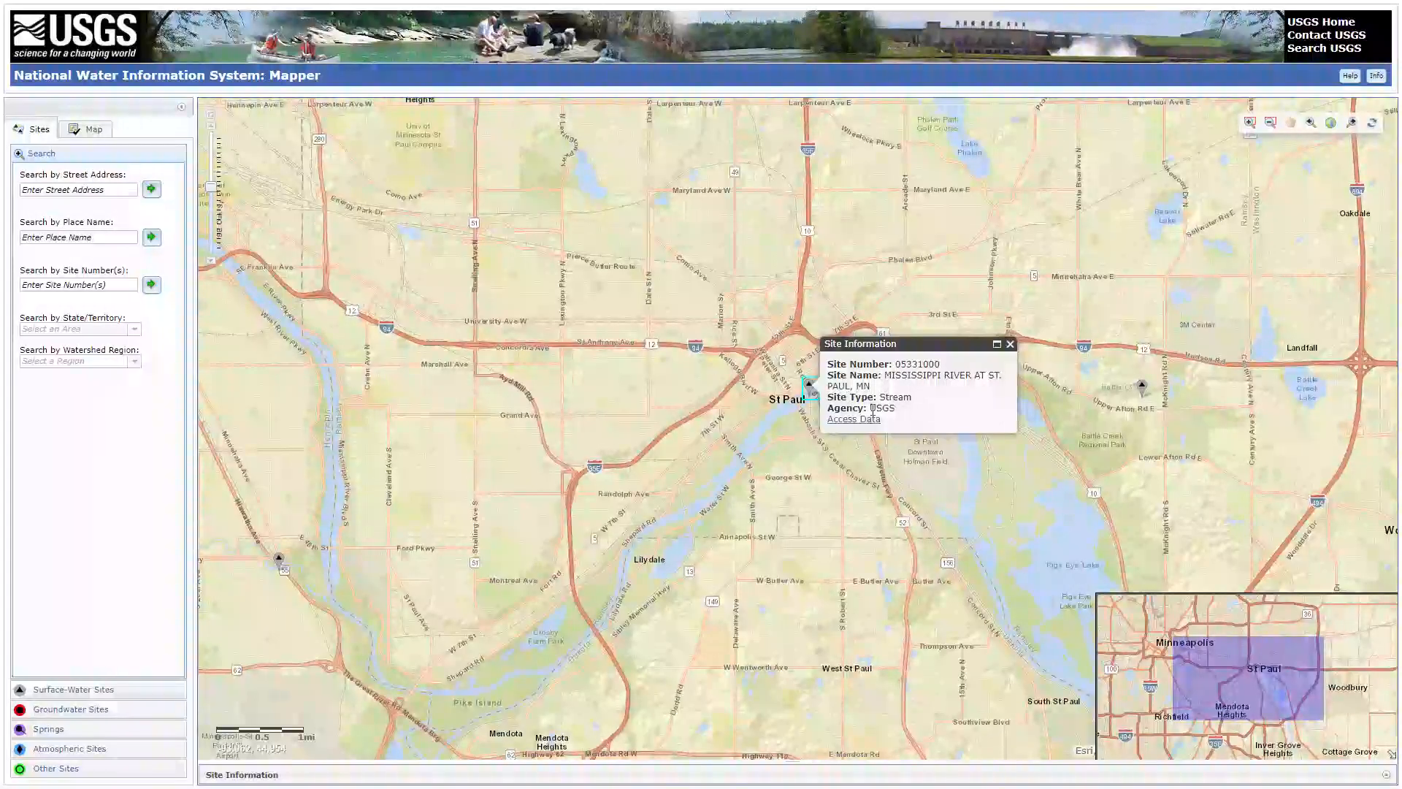
pyautogui.moveTo(891, 426)
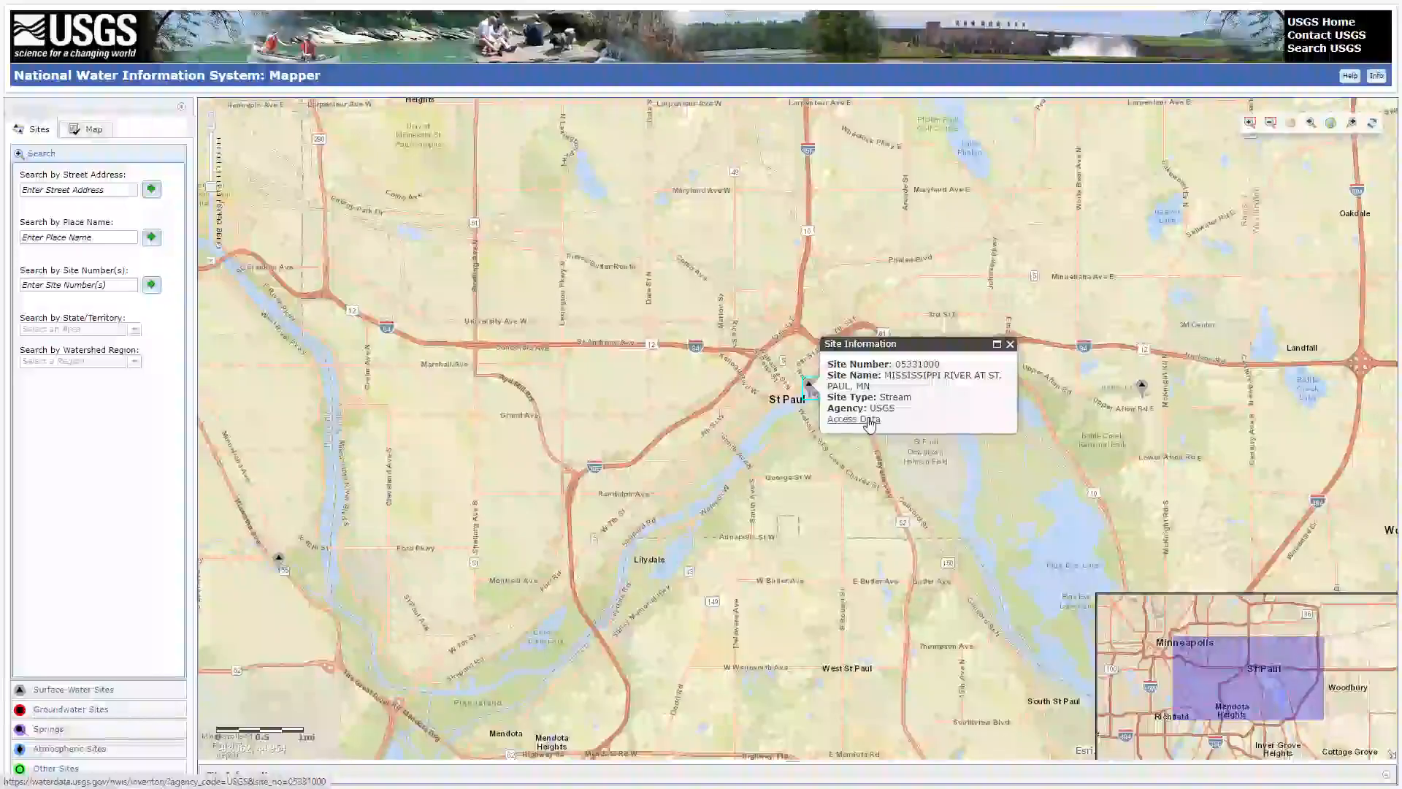
pyautogui.click(852, 419)
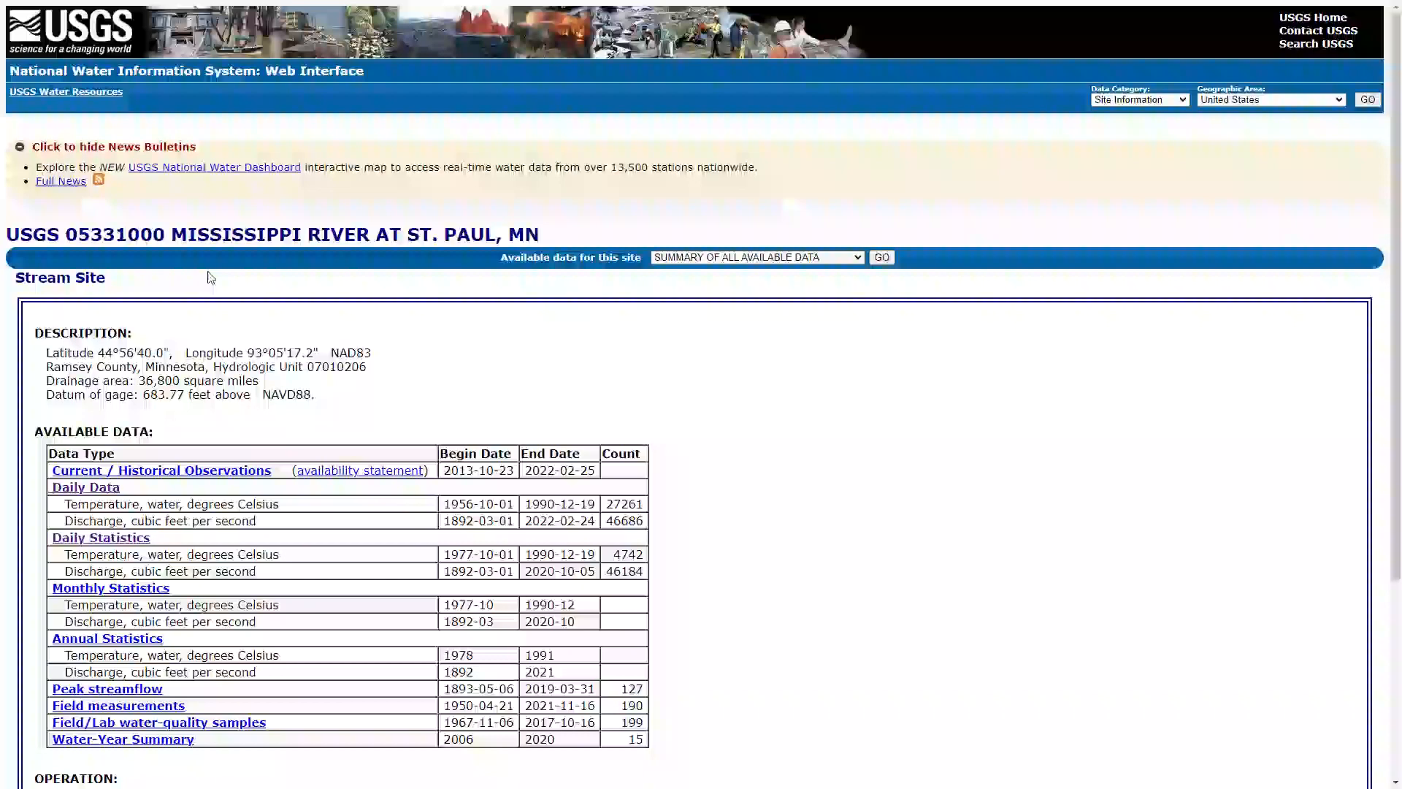
# Step: Reach the Available Data table and choose the Daily Data time series
pyautogui.scroll(-3)
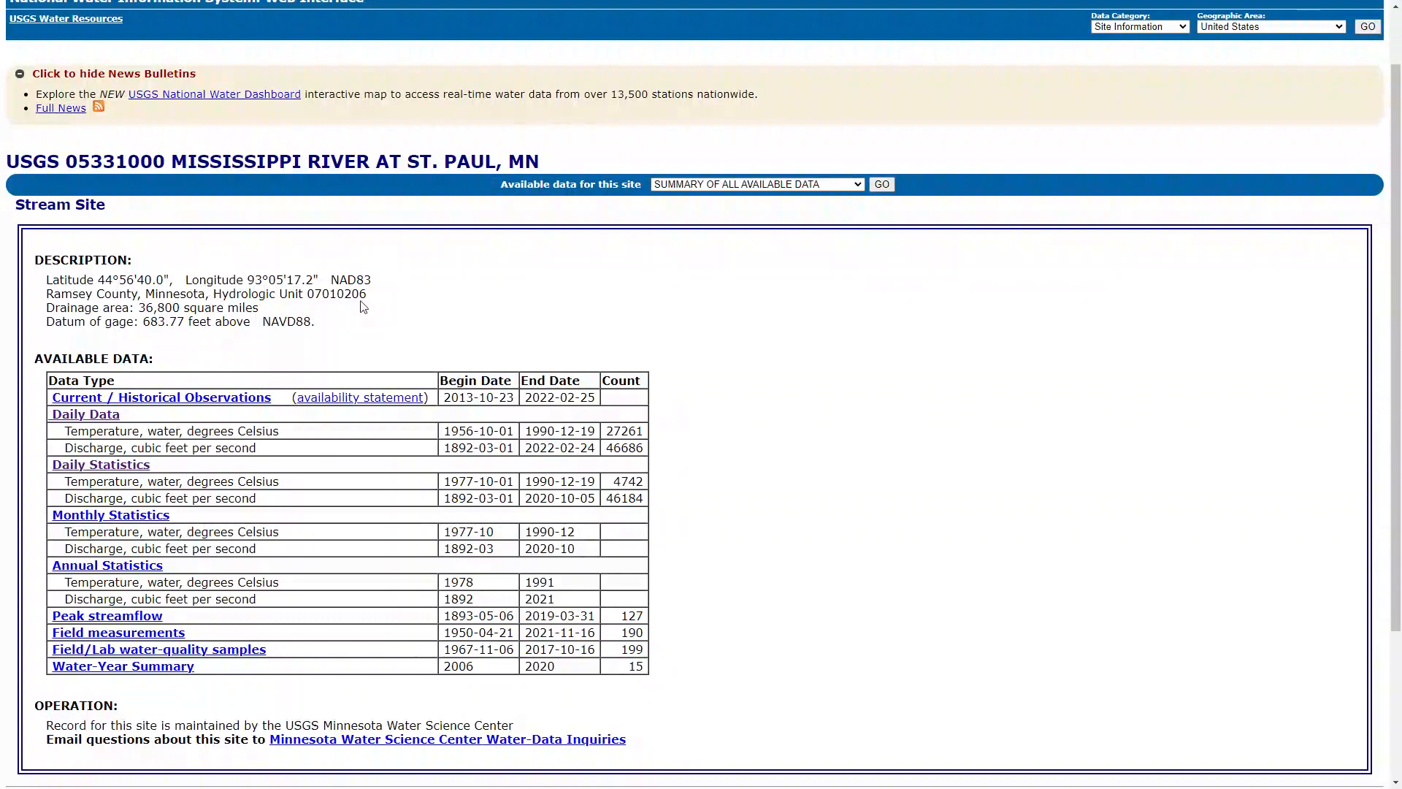
pyautogui.scroll(-3)
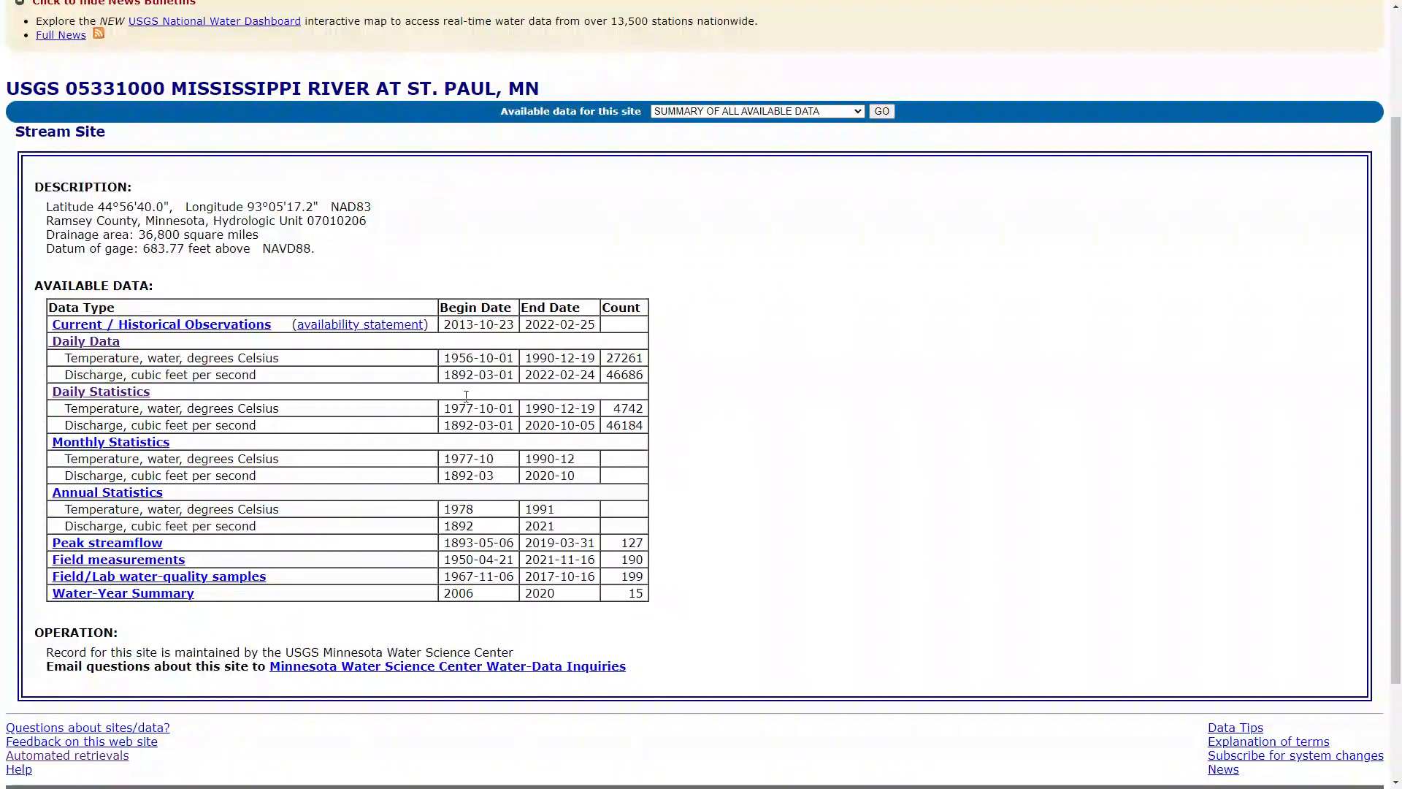
pyautogui.moveTo(497, 464)
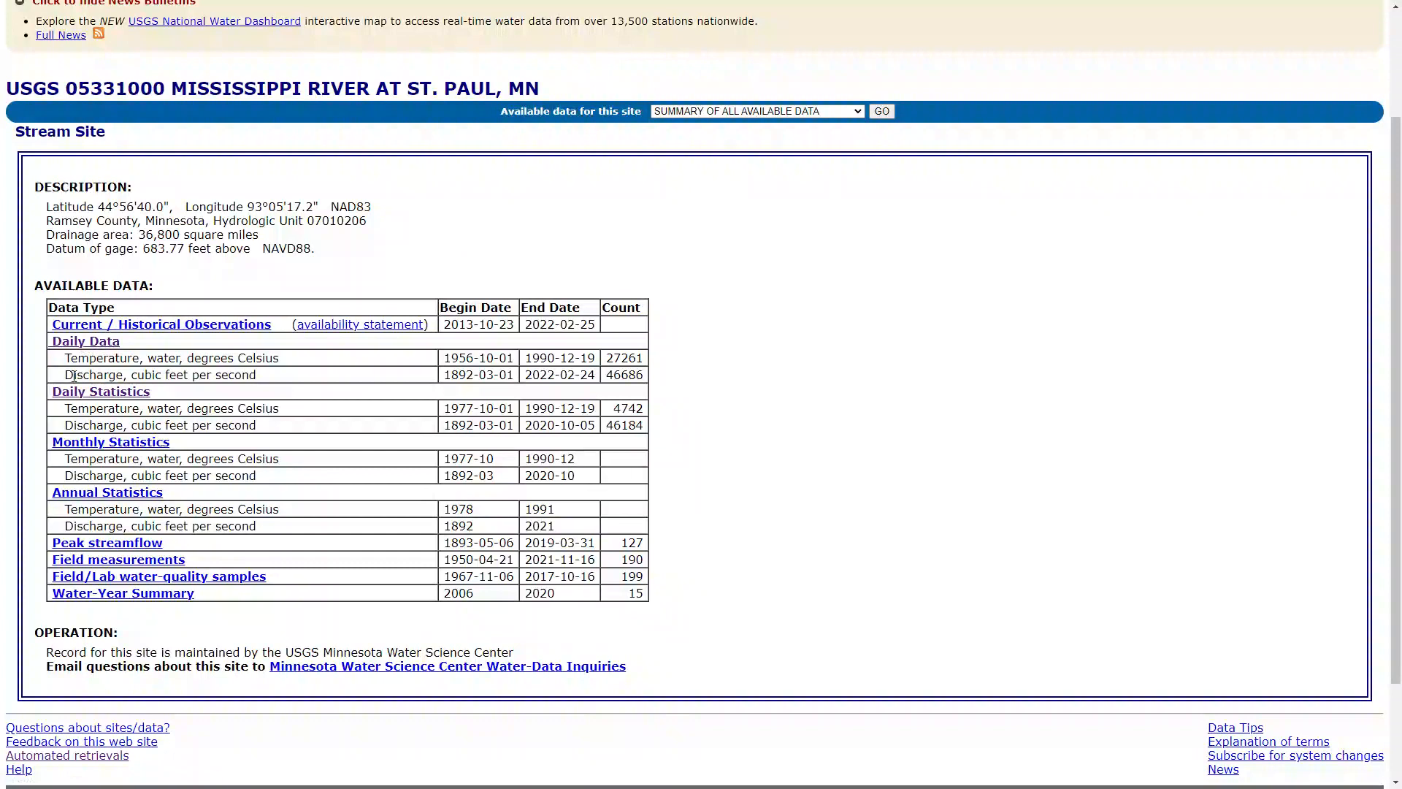
pyautogui.doubleClick(93, 376)
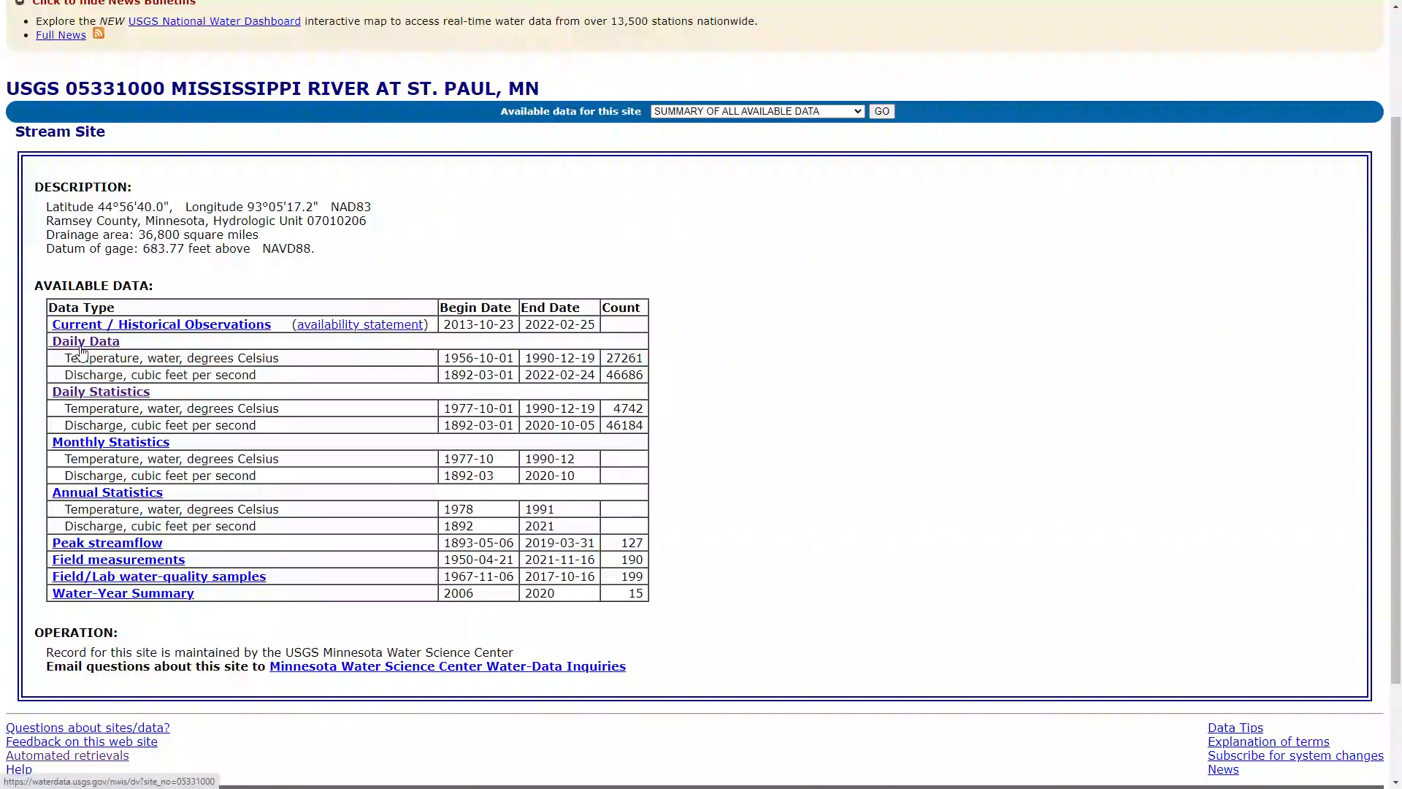
pyautogui.click(85, 340)
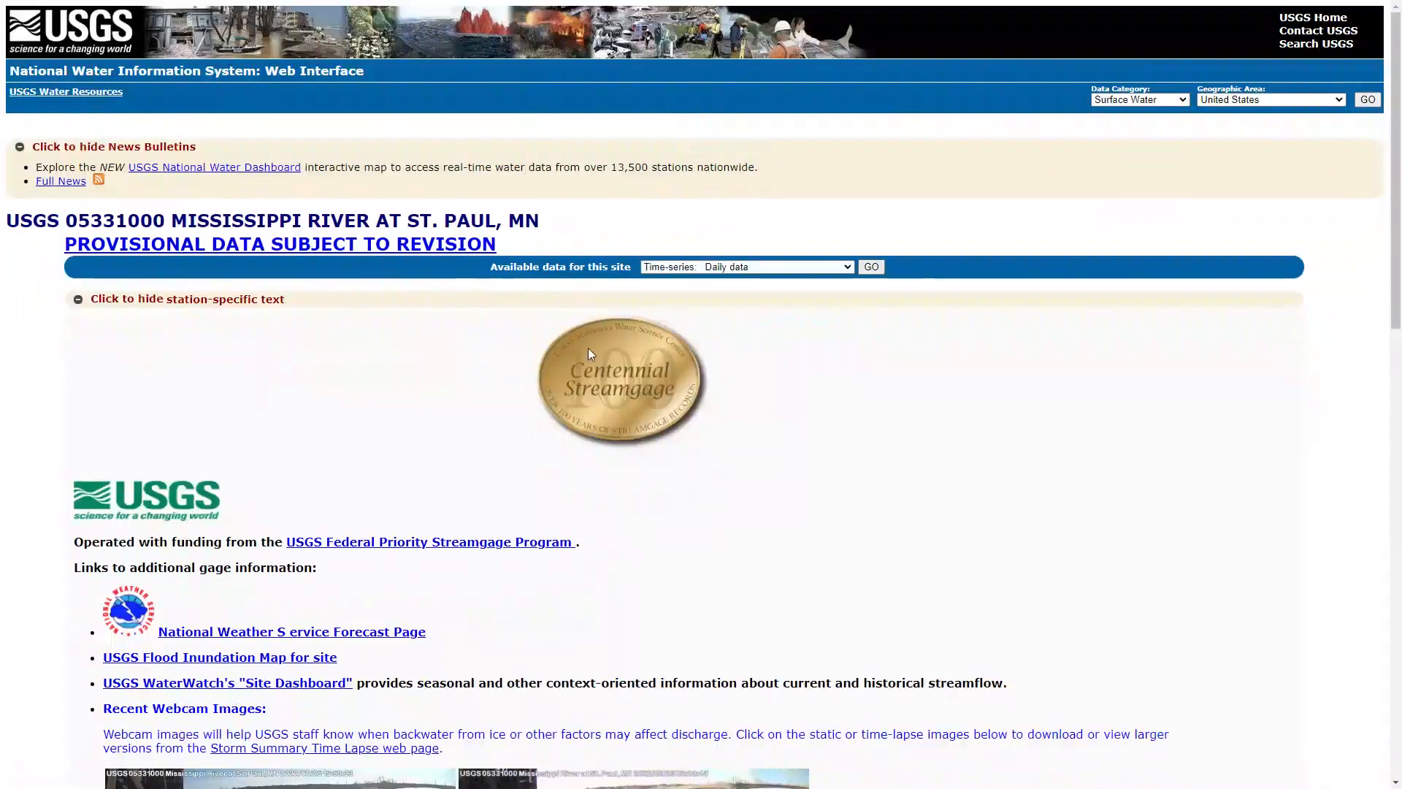
pyautogui.scroll(-3)
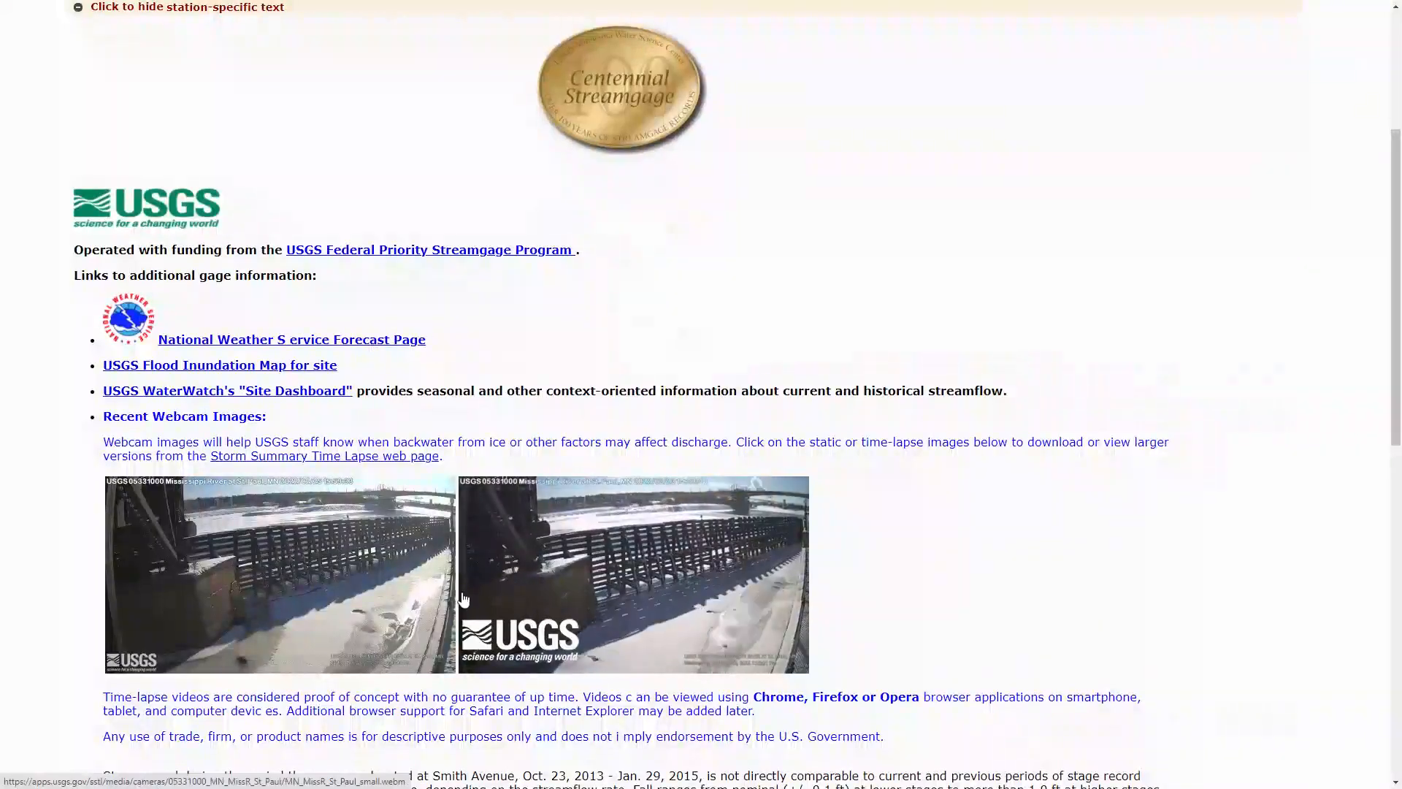
pyautogui.scroll(-3)
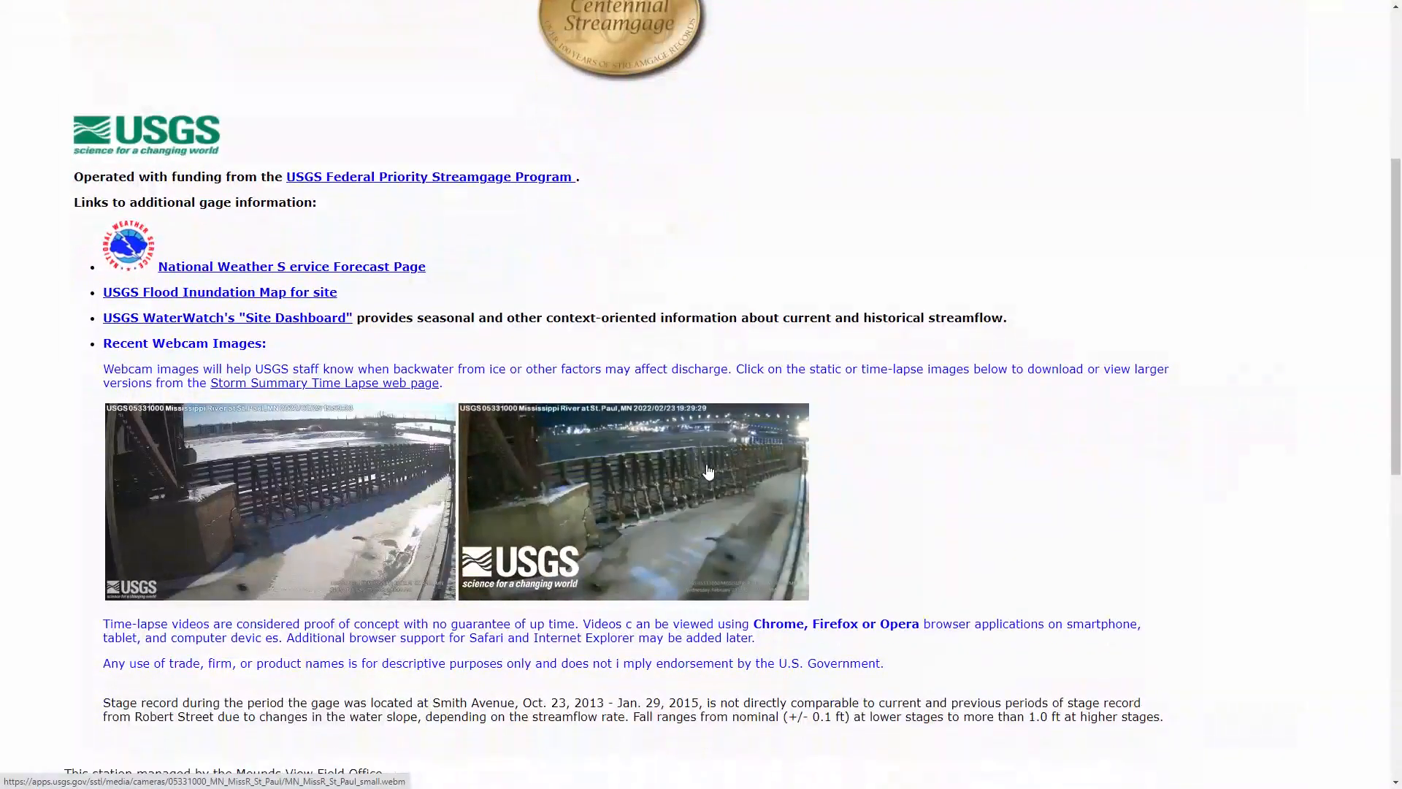
pyautogui.scroll(-3)
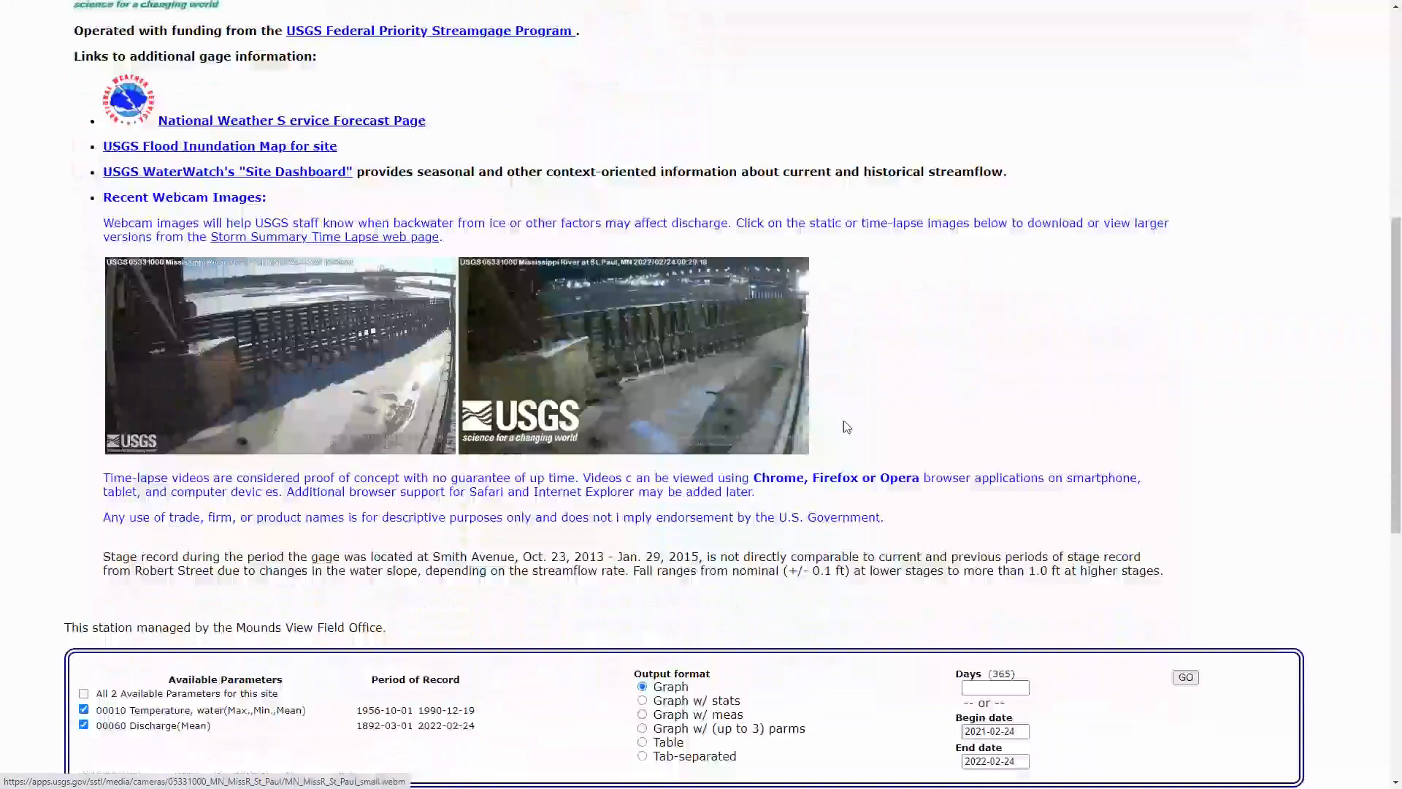
pyautogui.scroll(-3)
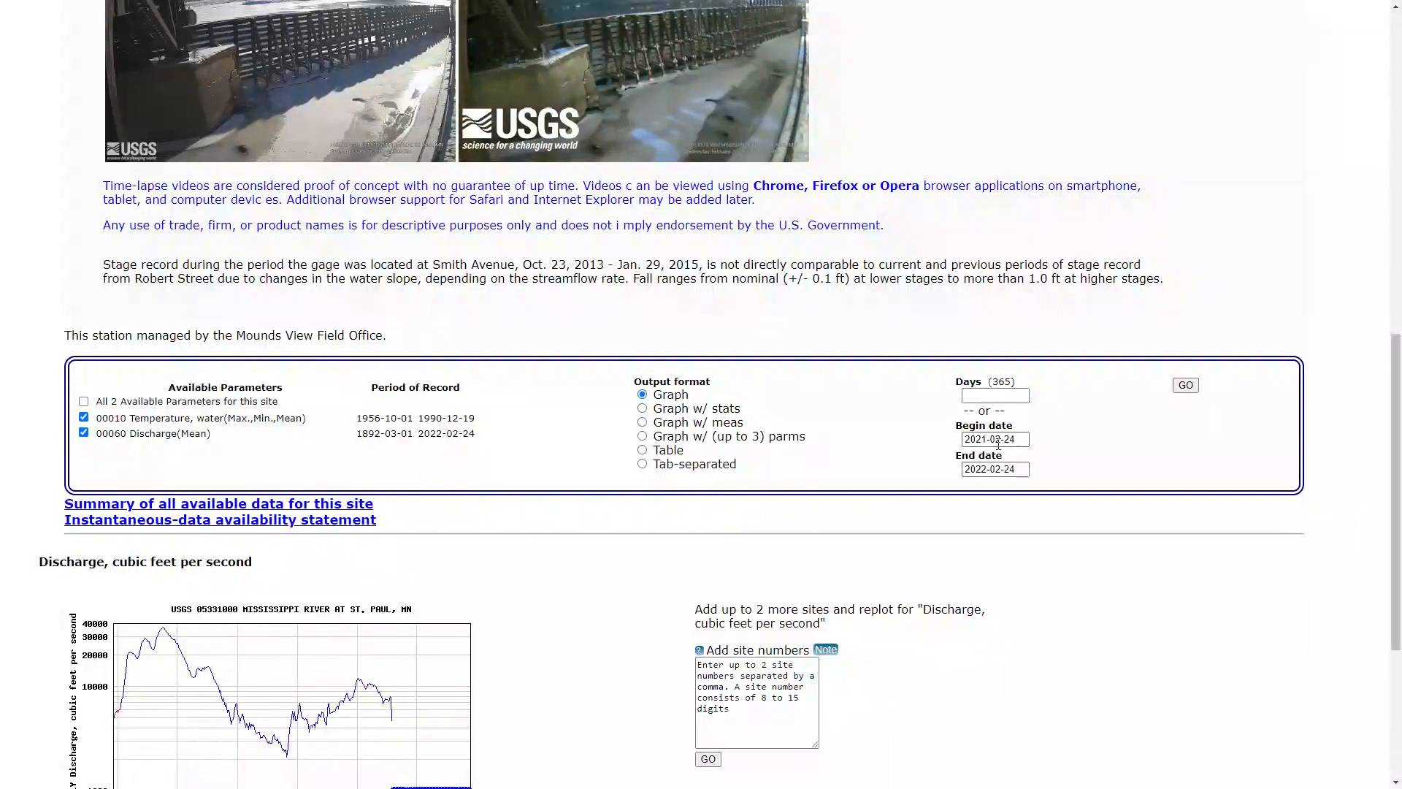
# Step: Set the begin date to 2020-10-01 and the end date to 2021-09-30
pyautogui.click(994, 439)
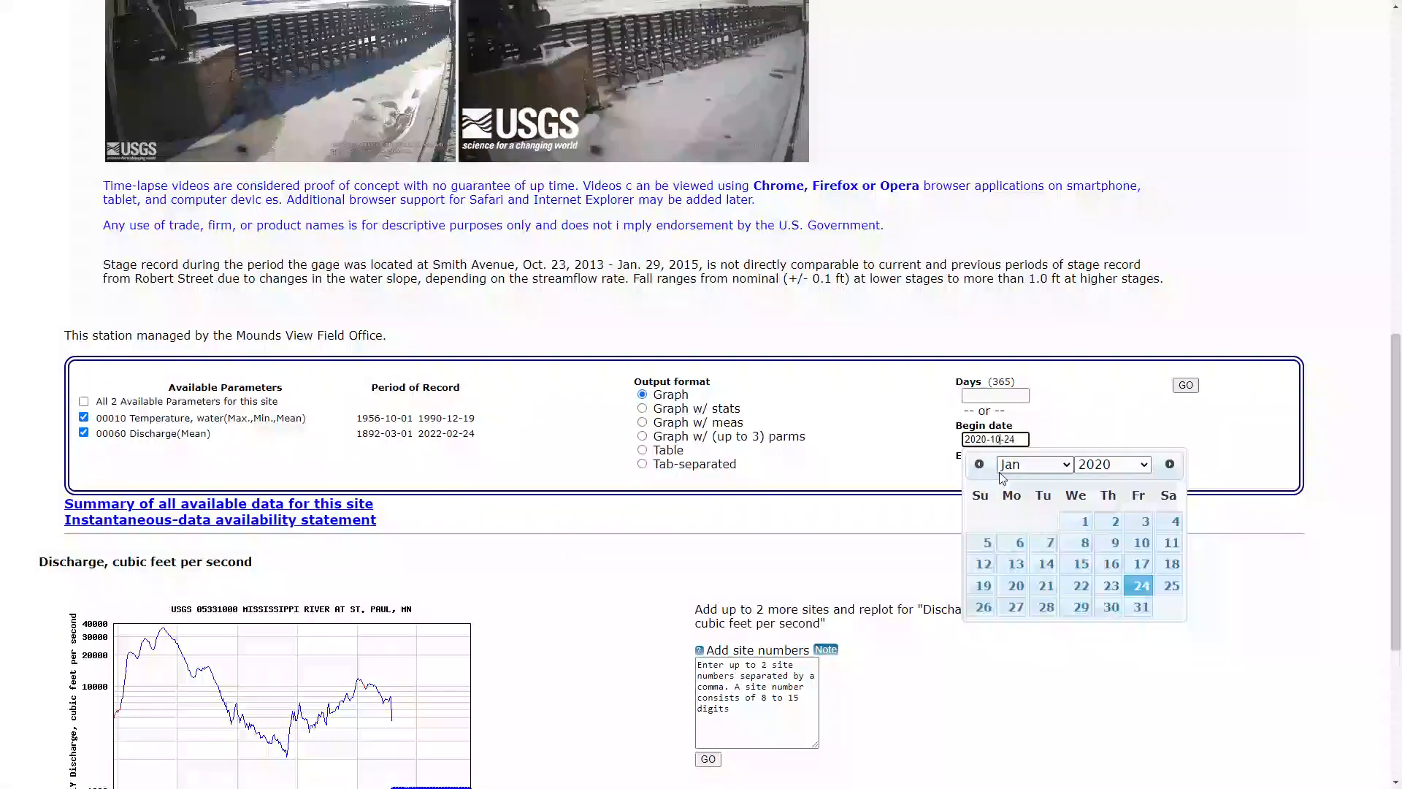
pyautogui.click(1032, 463)
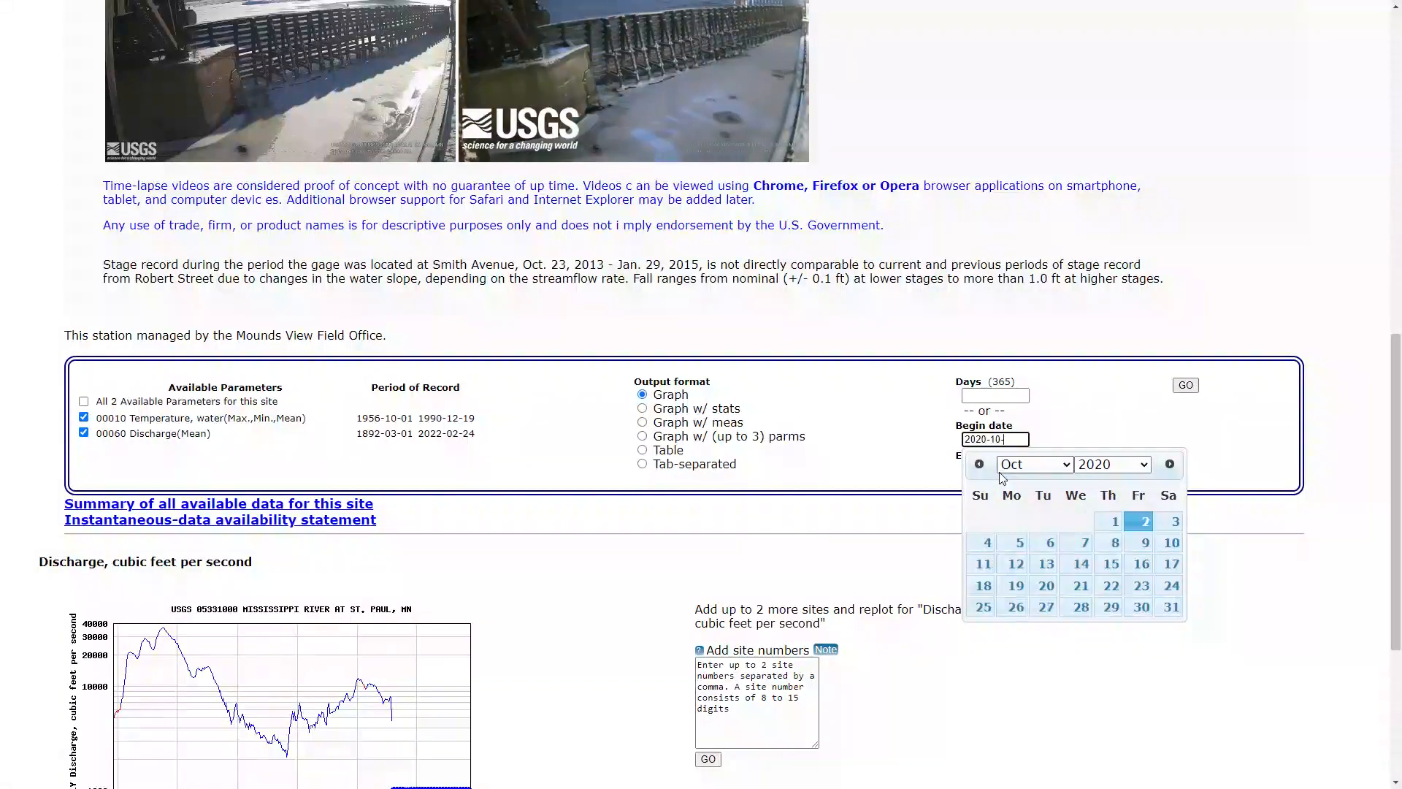
pyautogui.click(1113, 520)
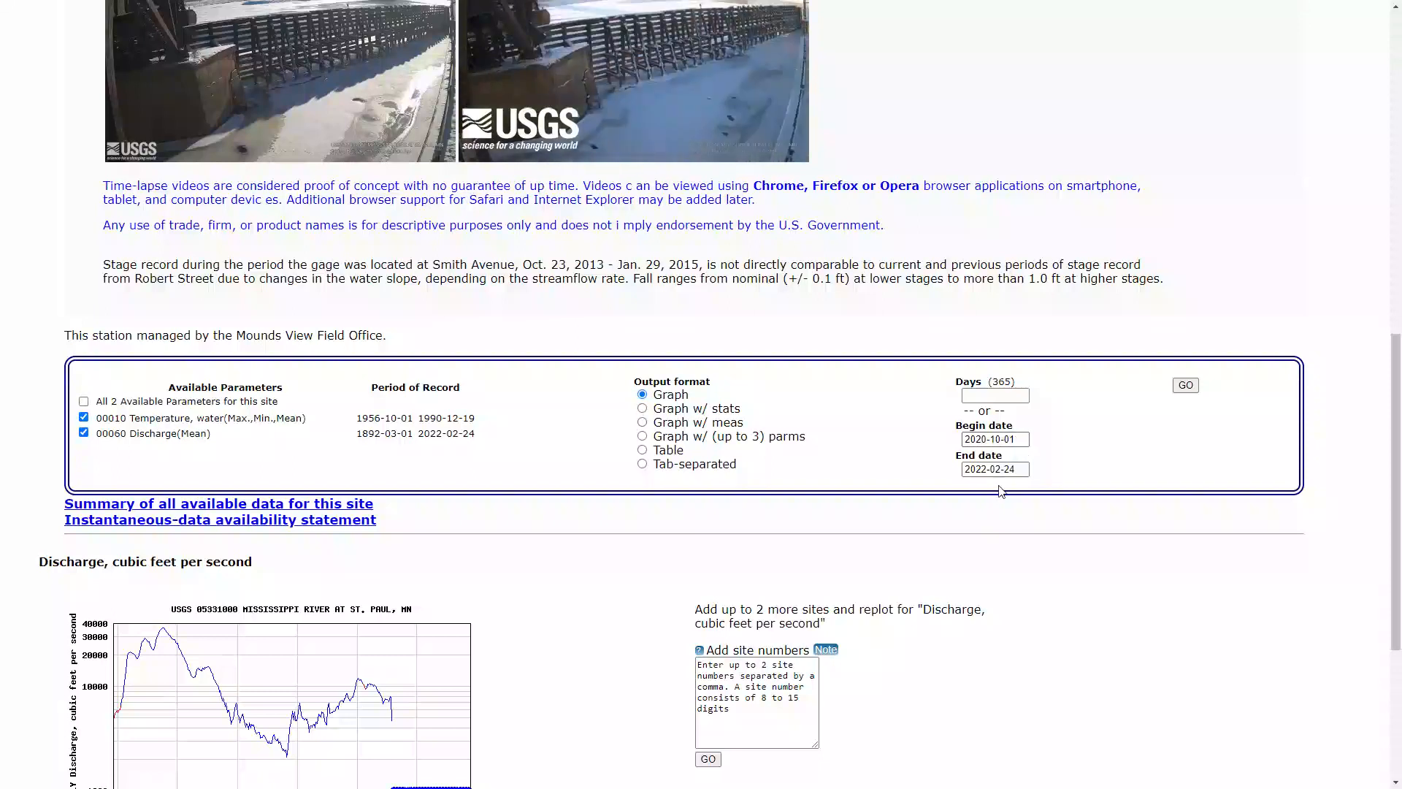
pyautogui.click(993, 469)
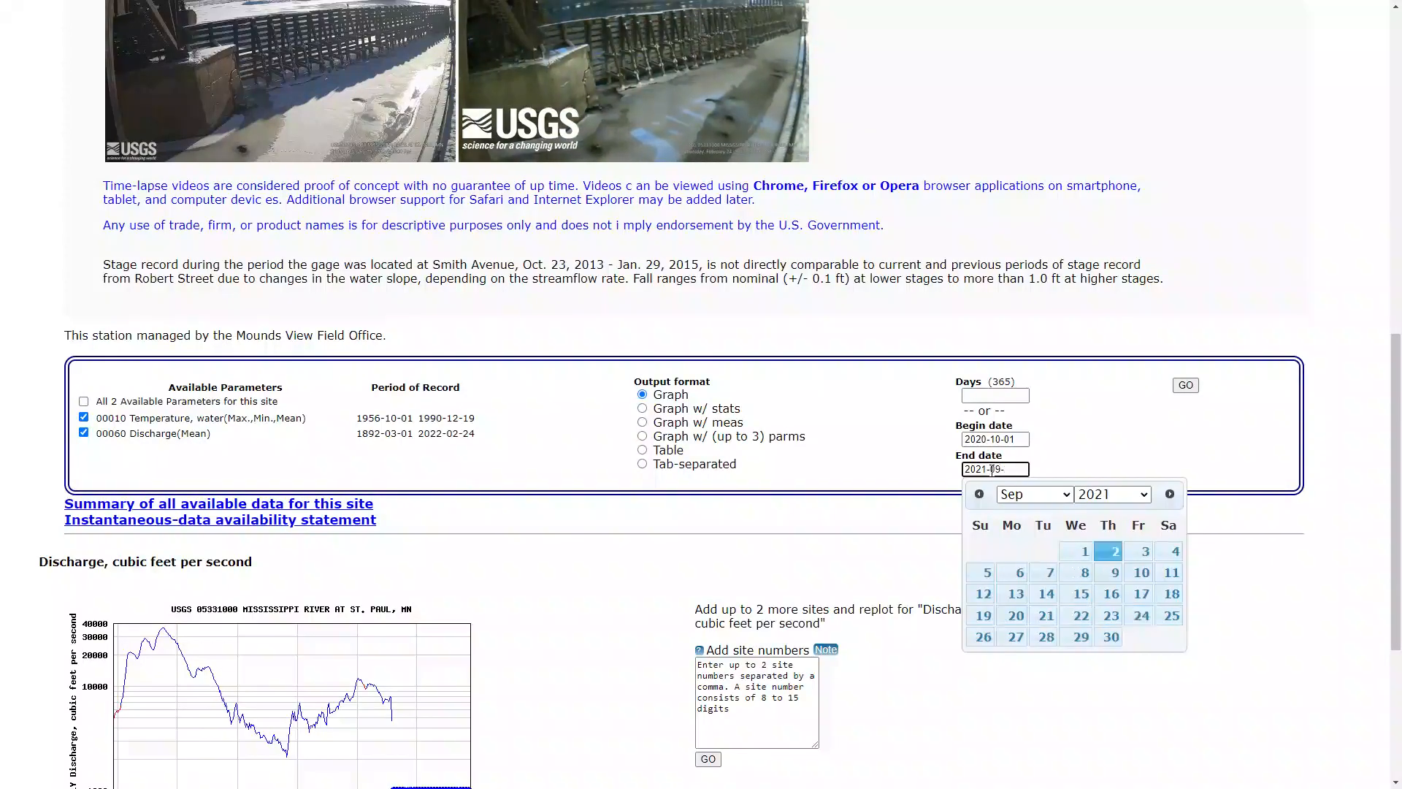
pyautogui.click(1110, 636)
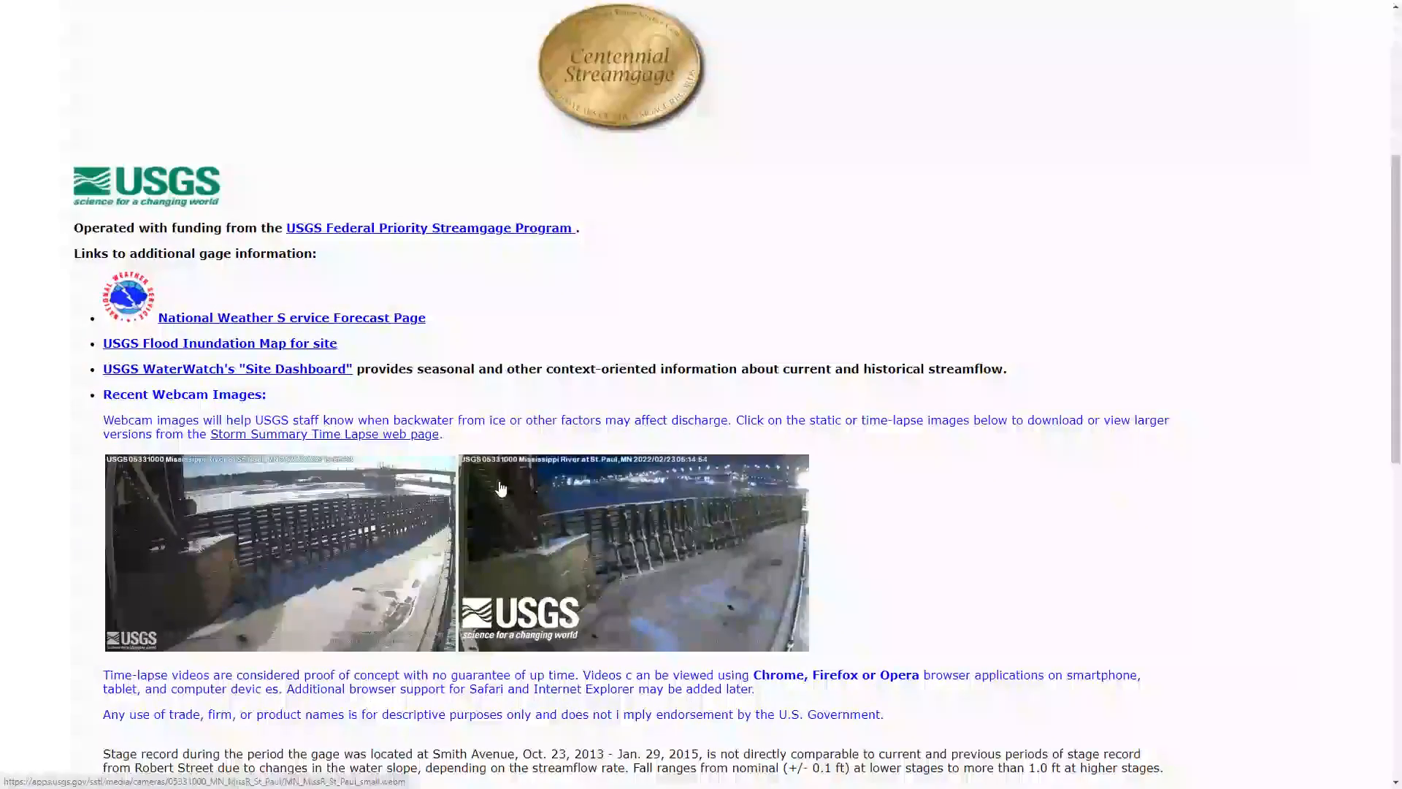
# Step: Choose tab-separated output and submit the daily data request with GO
pyautogui.scroll(-3)
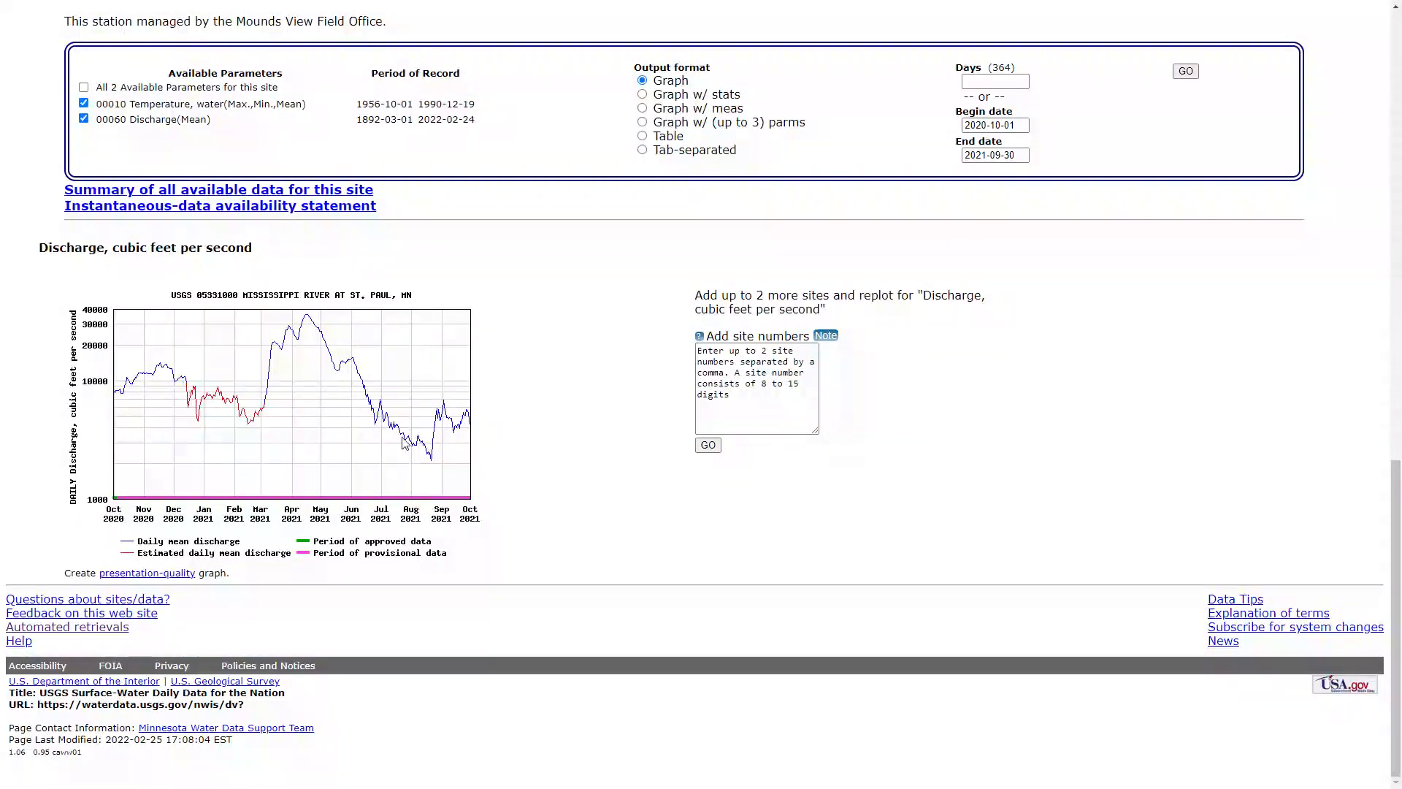
pyautogui.moveTo(98, 526)
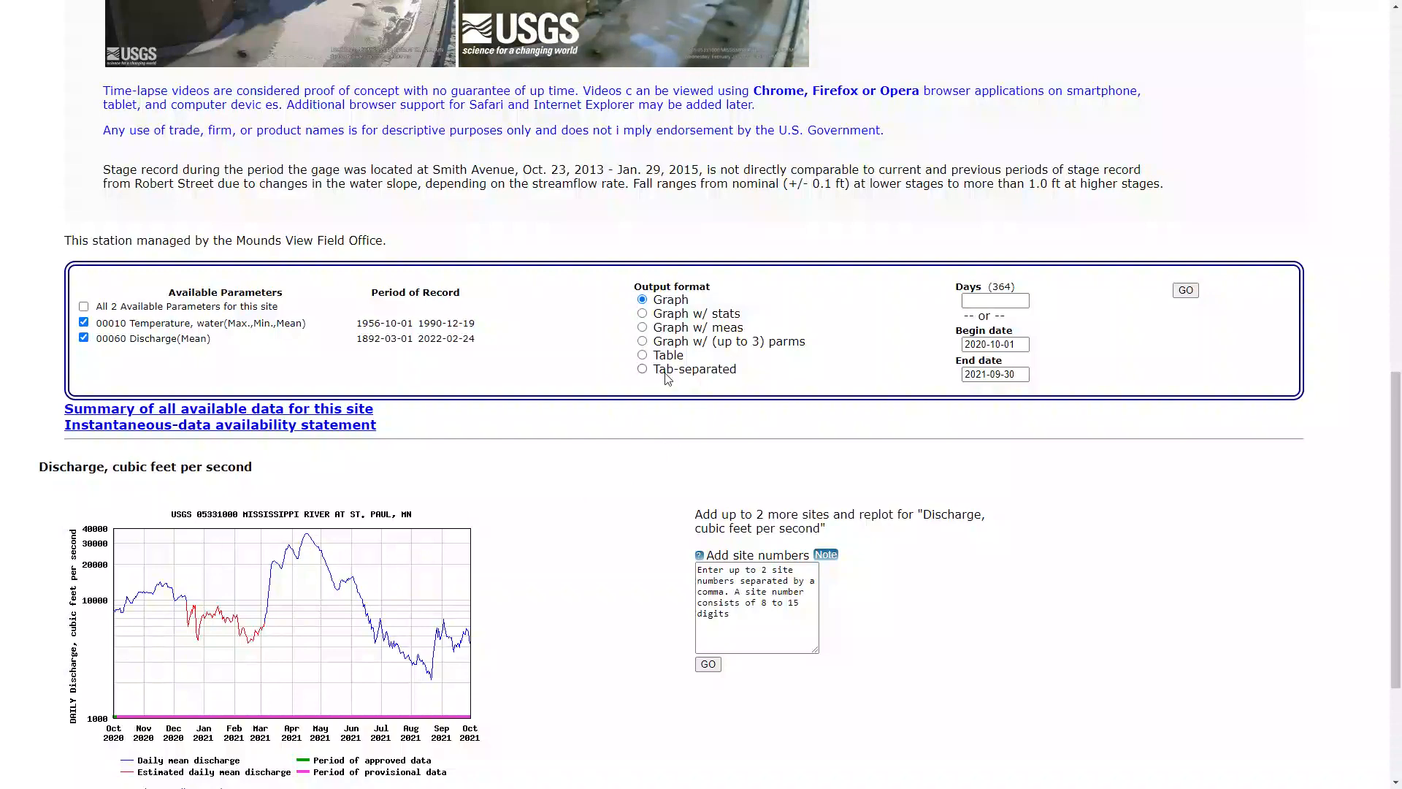
pyautogui.click(642, 368)
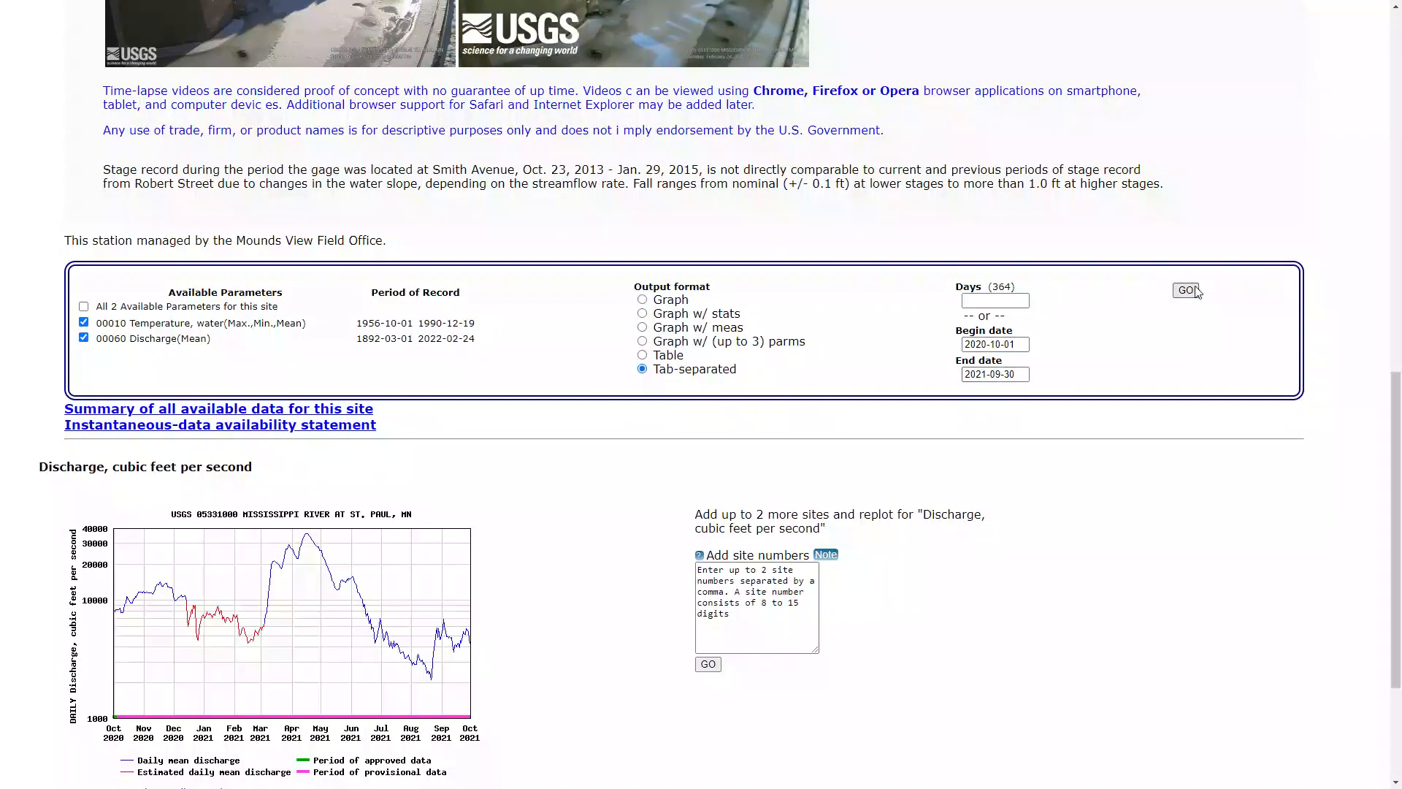
pyautogui.click(1185, 291)
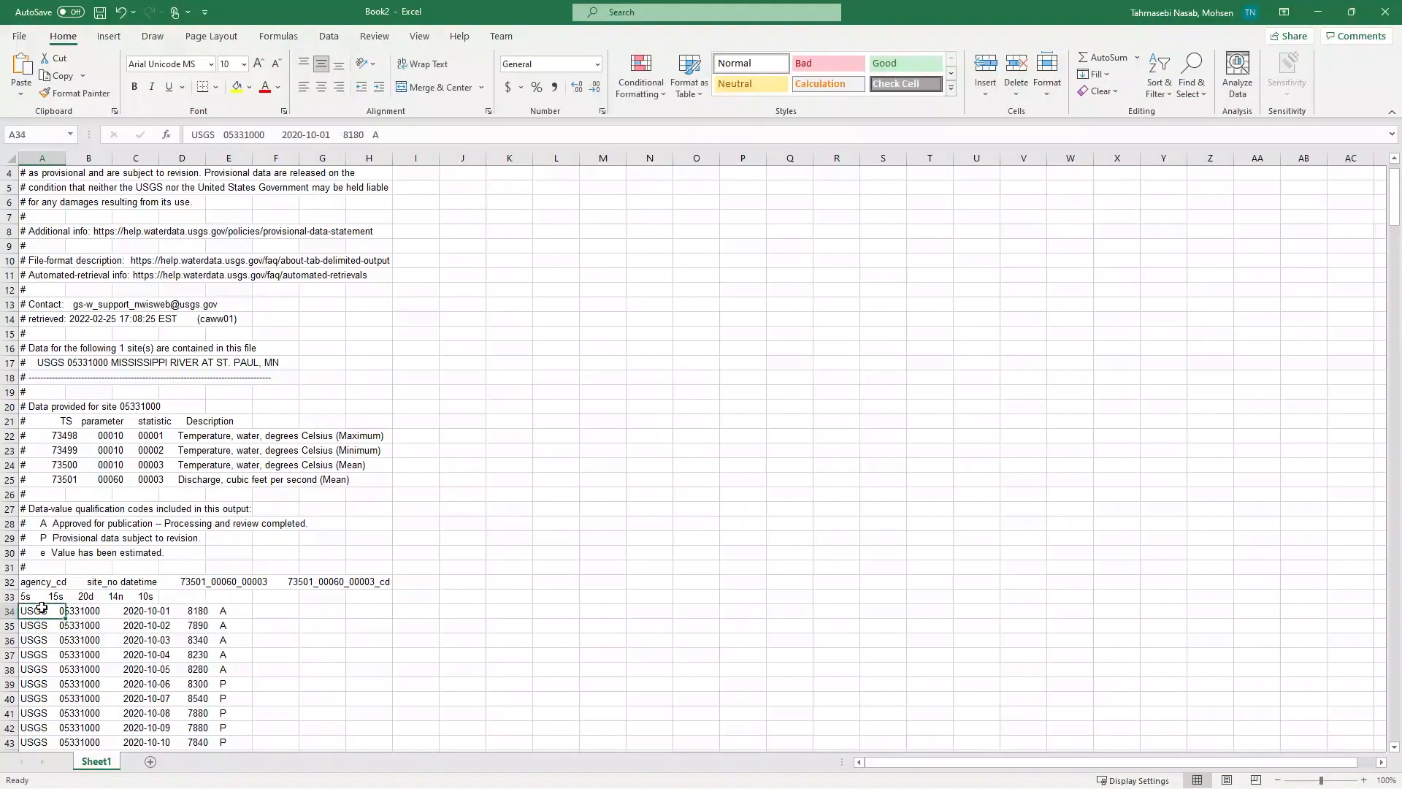
# Step: Widen column A to fit the pasted text and add a blank Sheet2
pyautogui.moveTo(63, 158); pyautogui.dragTo(507, 157)
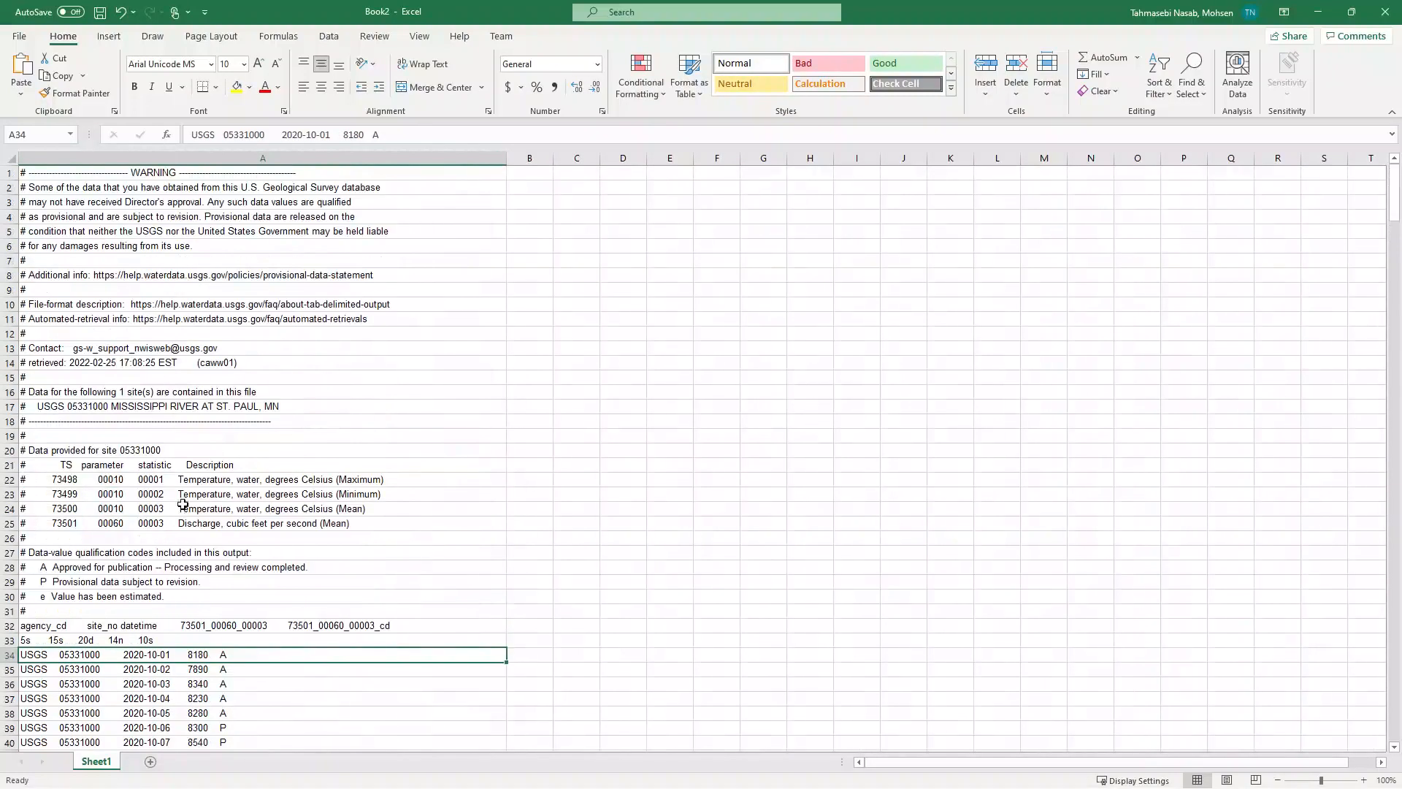
pyautogui.click(262, 158)
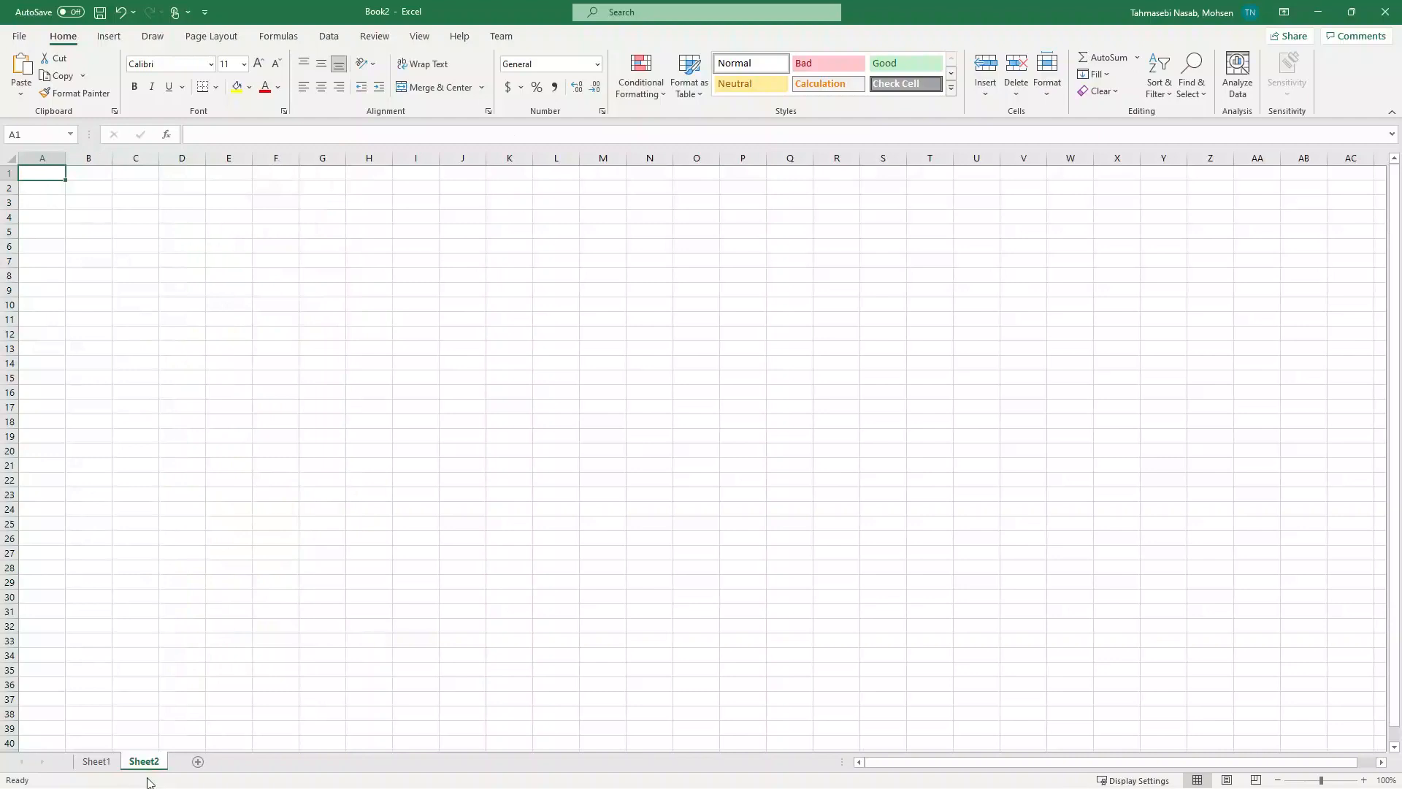
pyautogui.moveTo(490, 329)
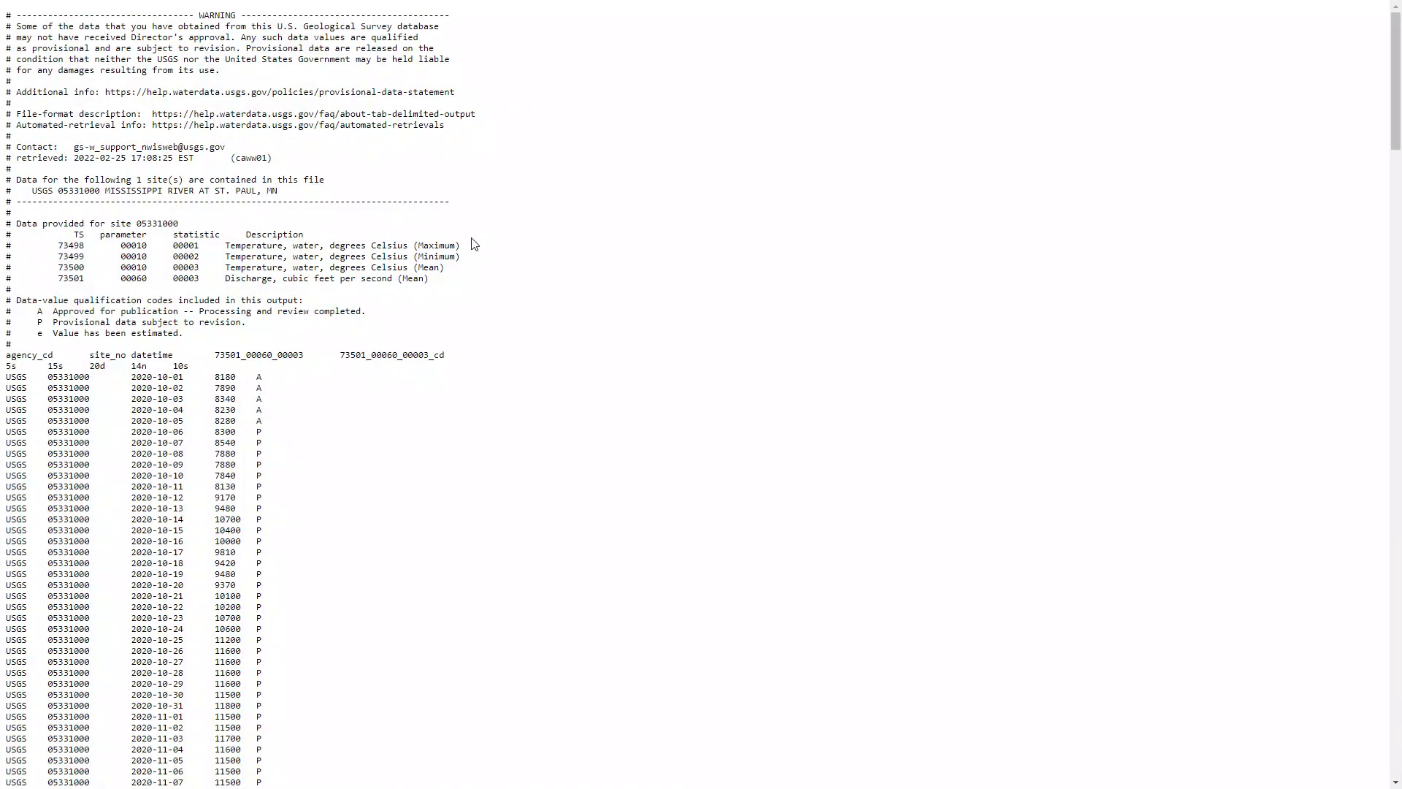
pyautogui.moveTo(644, 241)
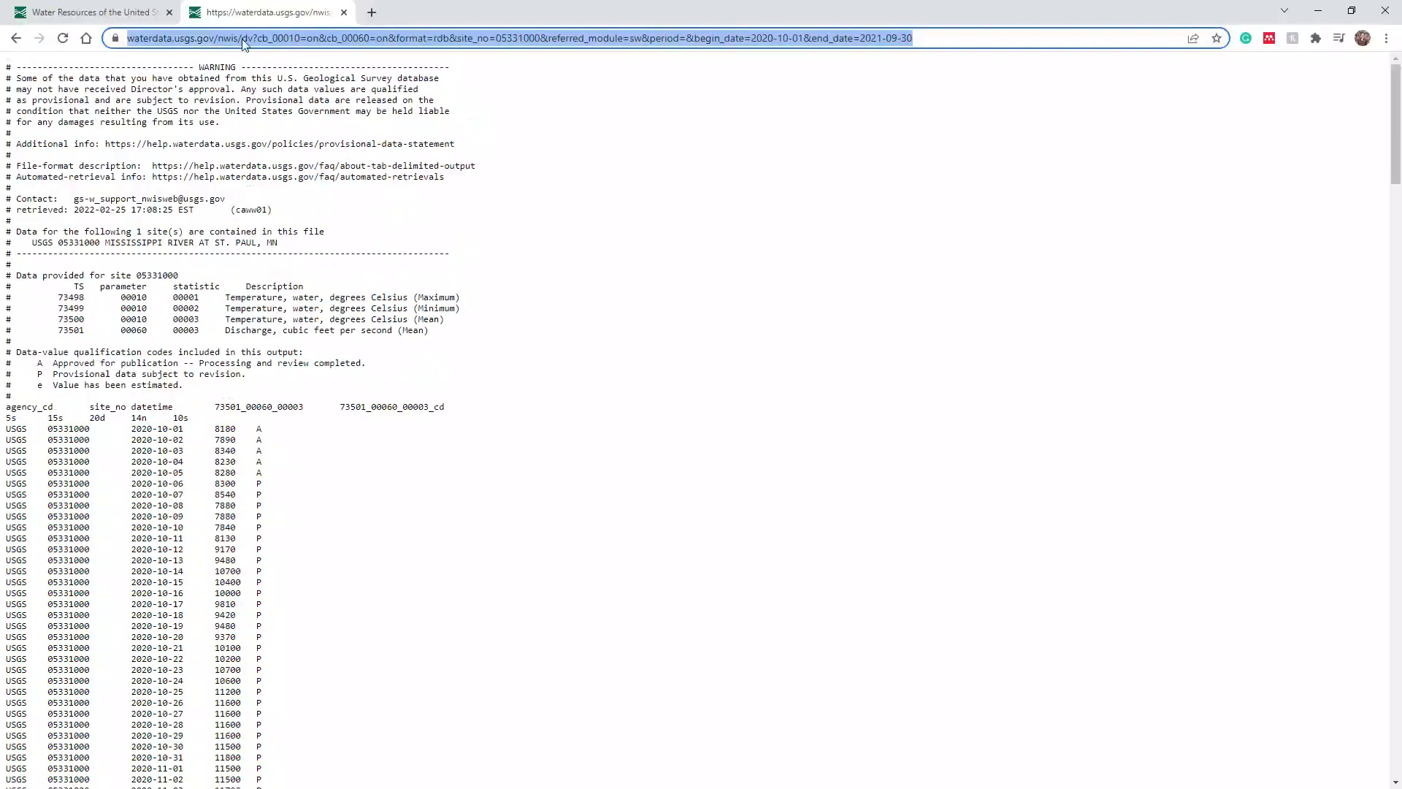
# Step: Copy the tab-separated data page URL and return to Excel's Data tools
pyautogui.rightClick(241, 37)
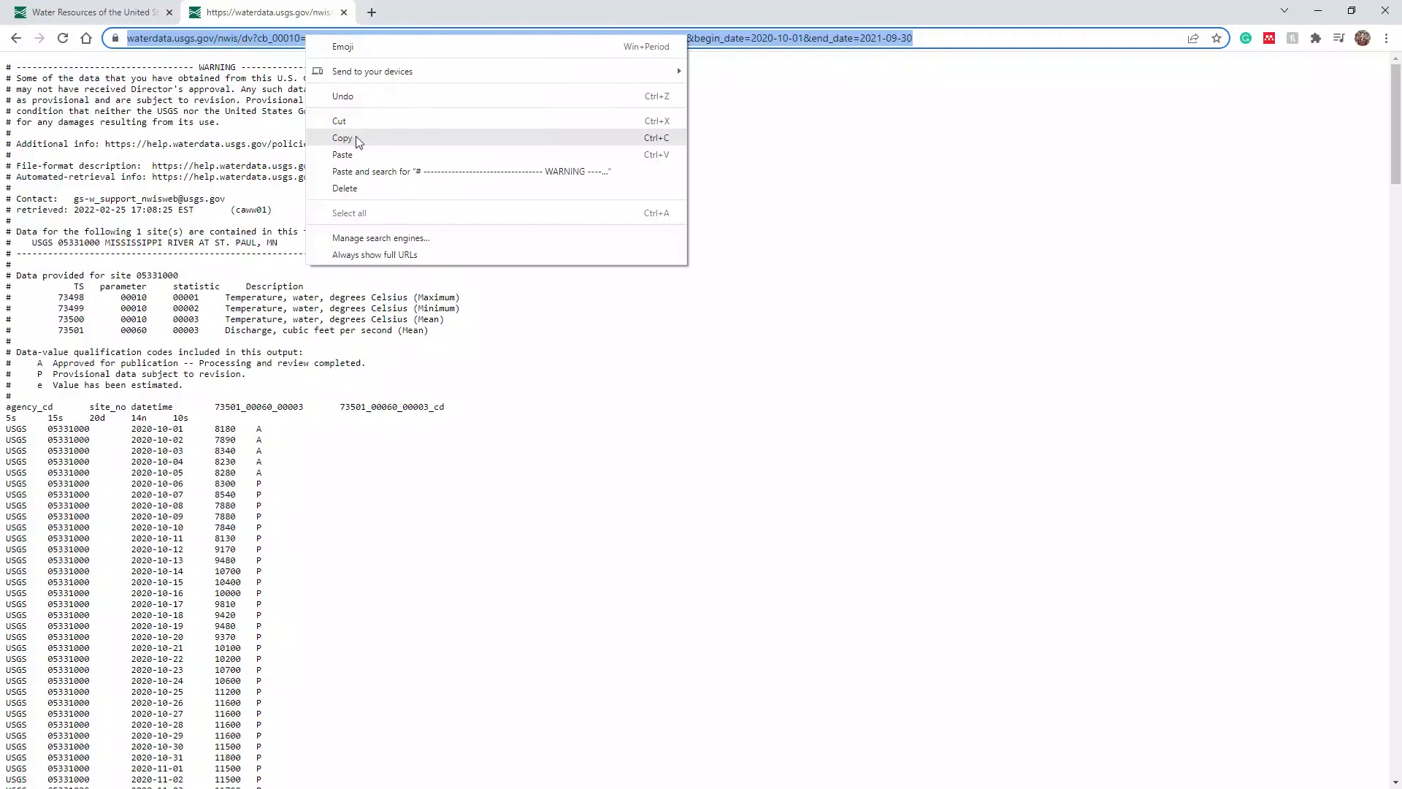
pyautogui.press('F11')
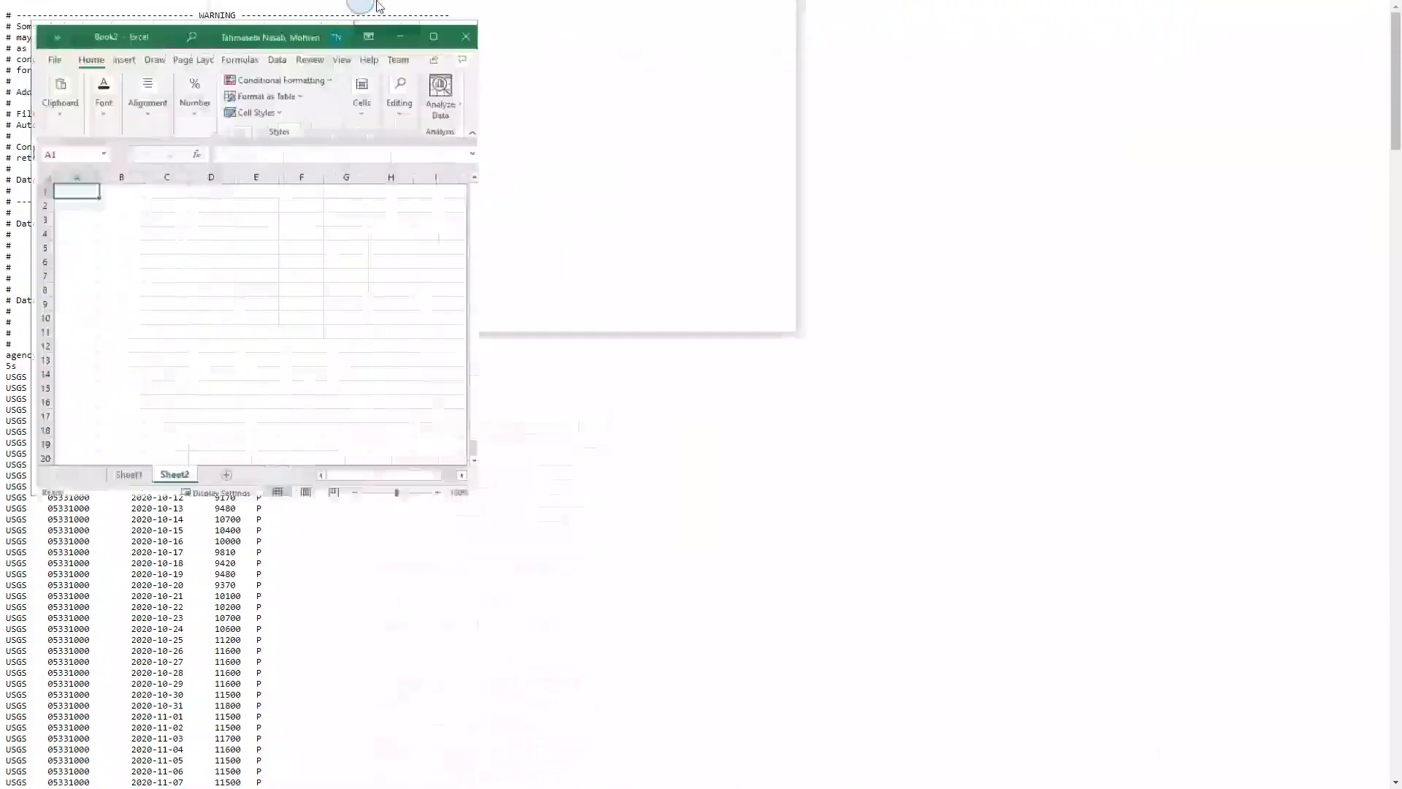
pyautogui.click(434, 36)
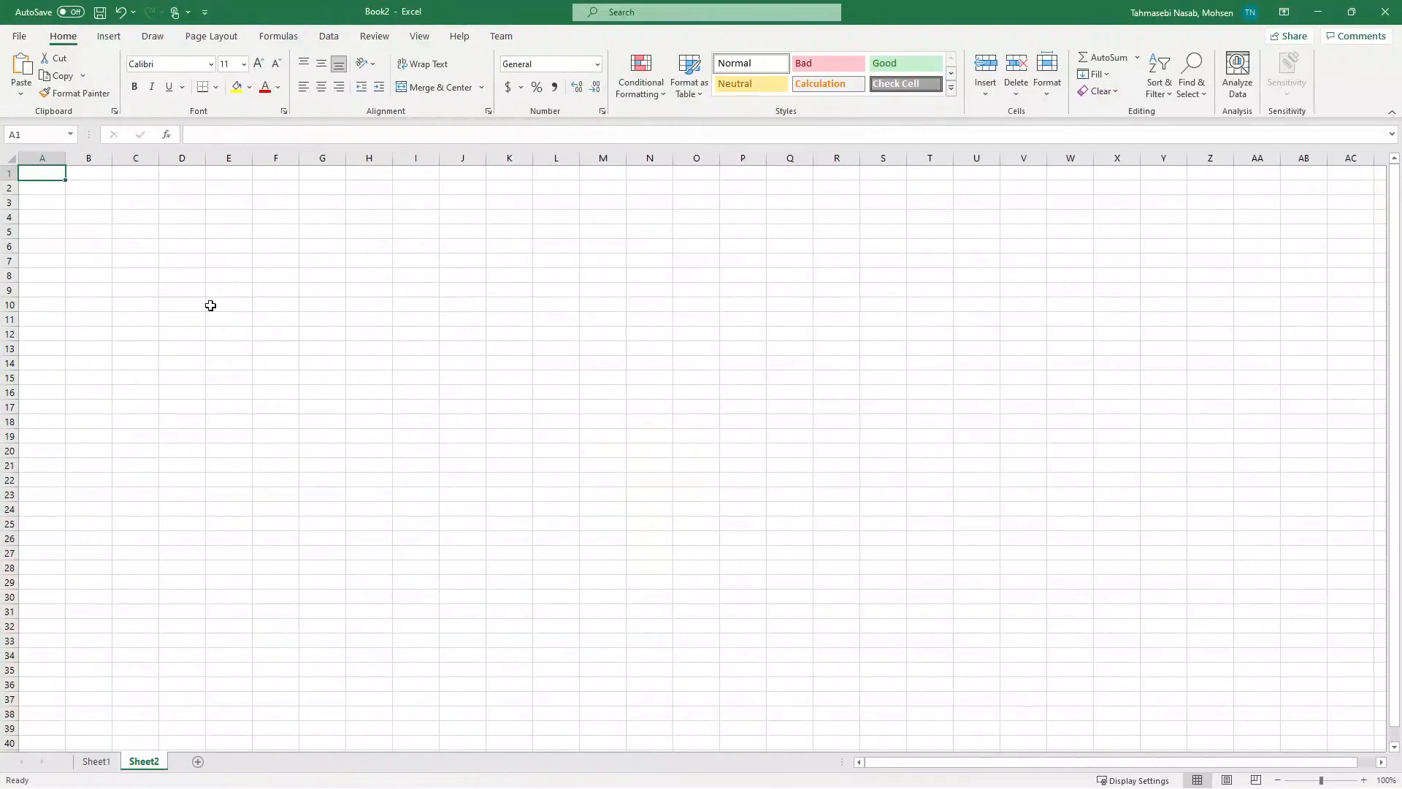
pyautogui.click(329, 35)
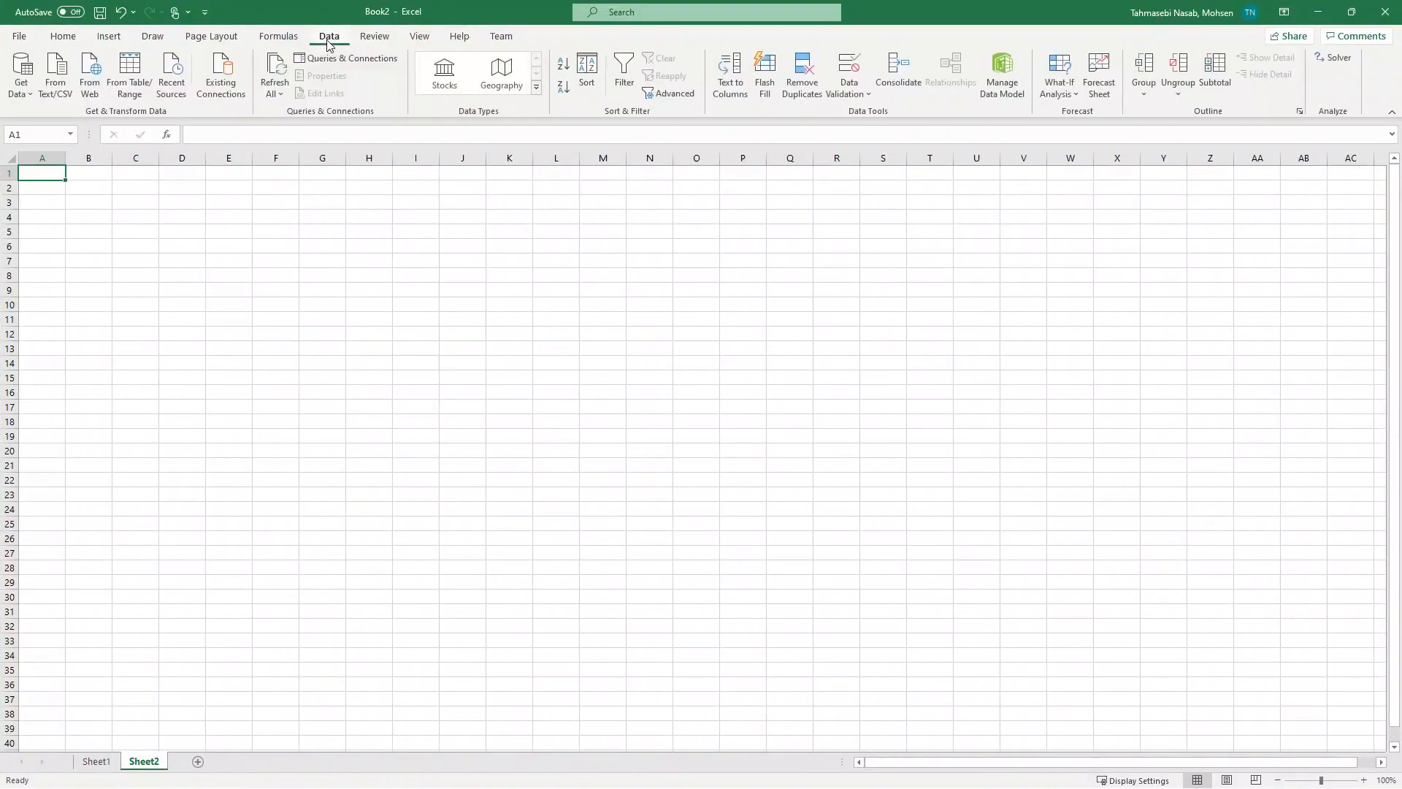
pyautogui.moveTo(90, 73)
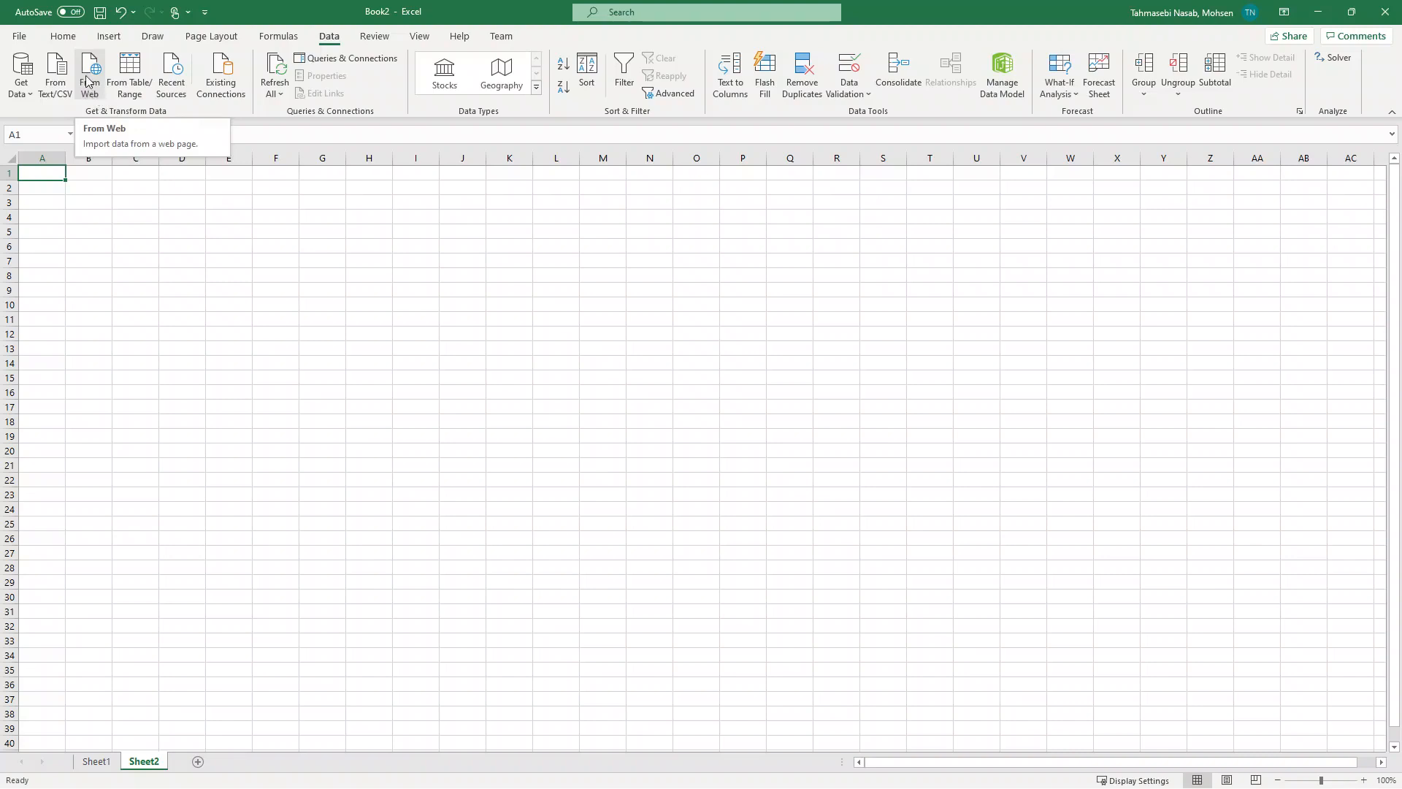
# Step: Import From Web with the USGS URL and split the preview using a Custom delimiter
pyautogui.click(89, 73)
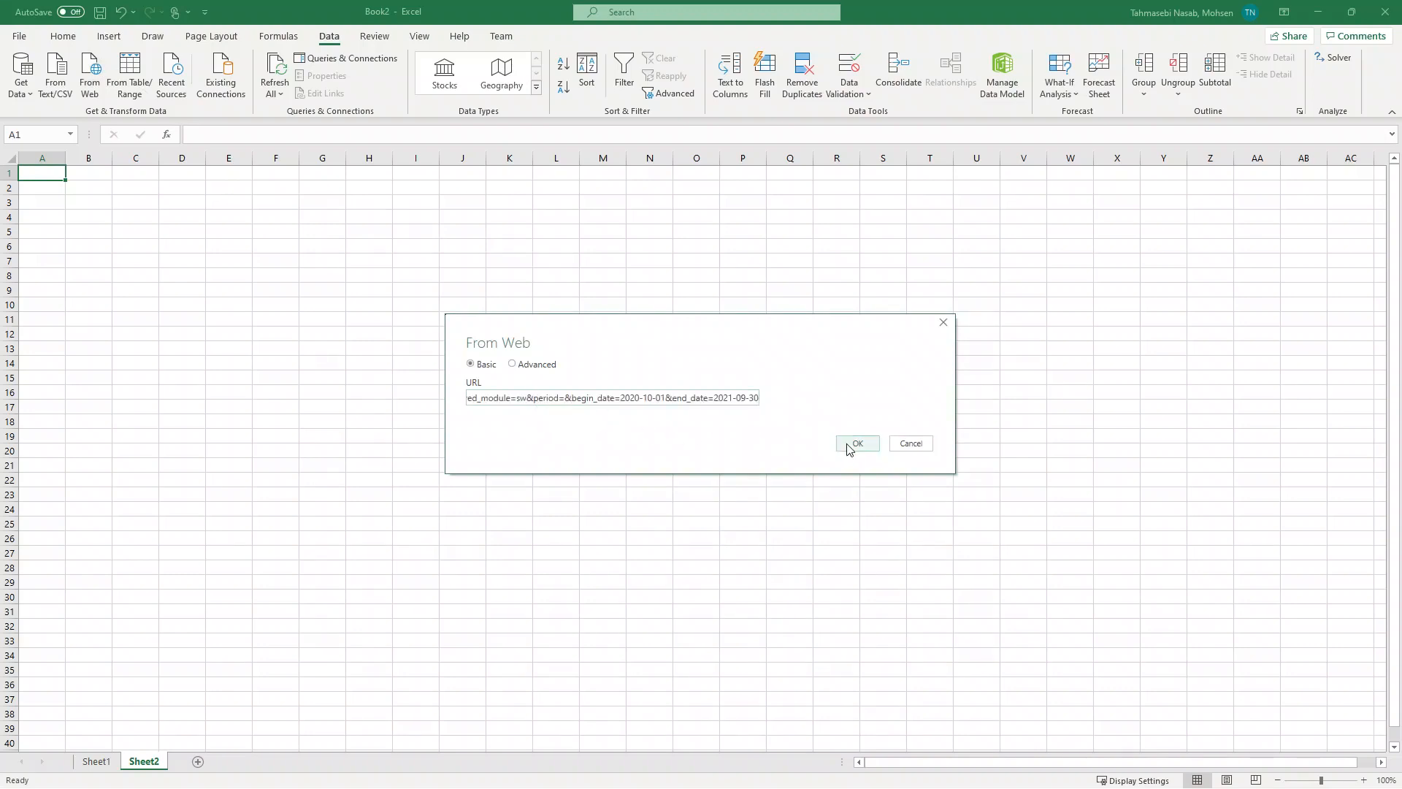
pyautogui.click(856, 444)
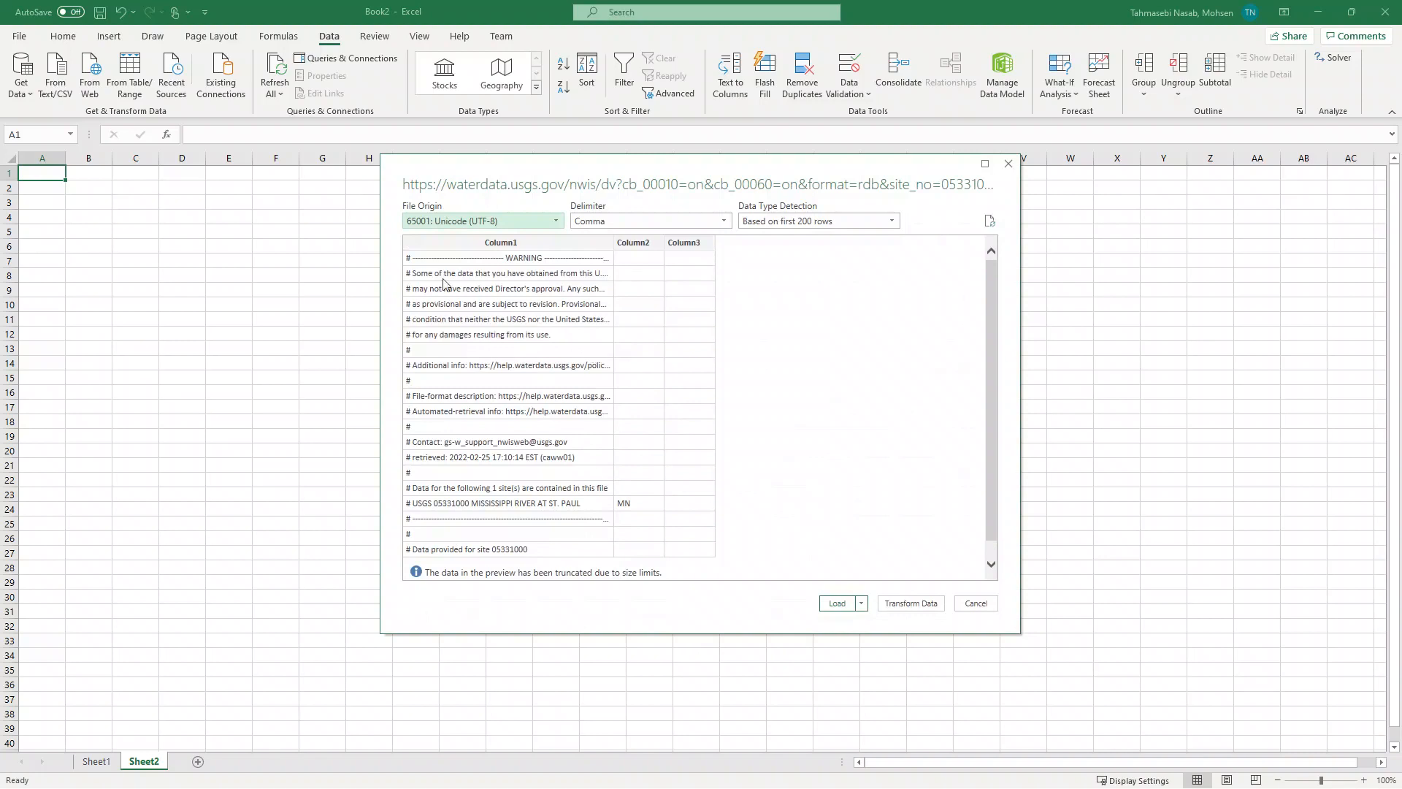
pyautogui.moveTo(588, 287)
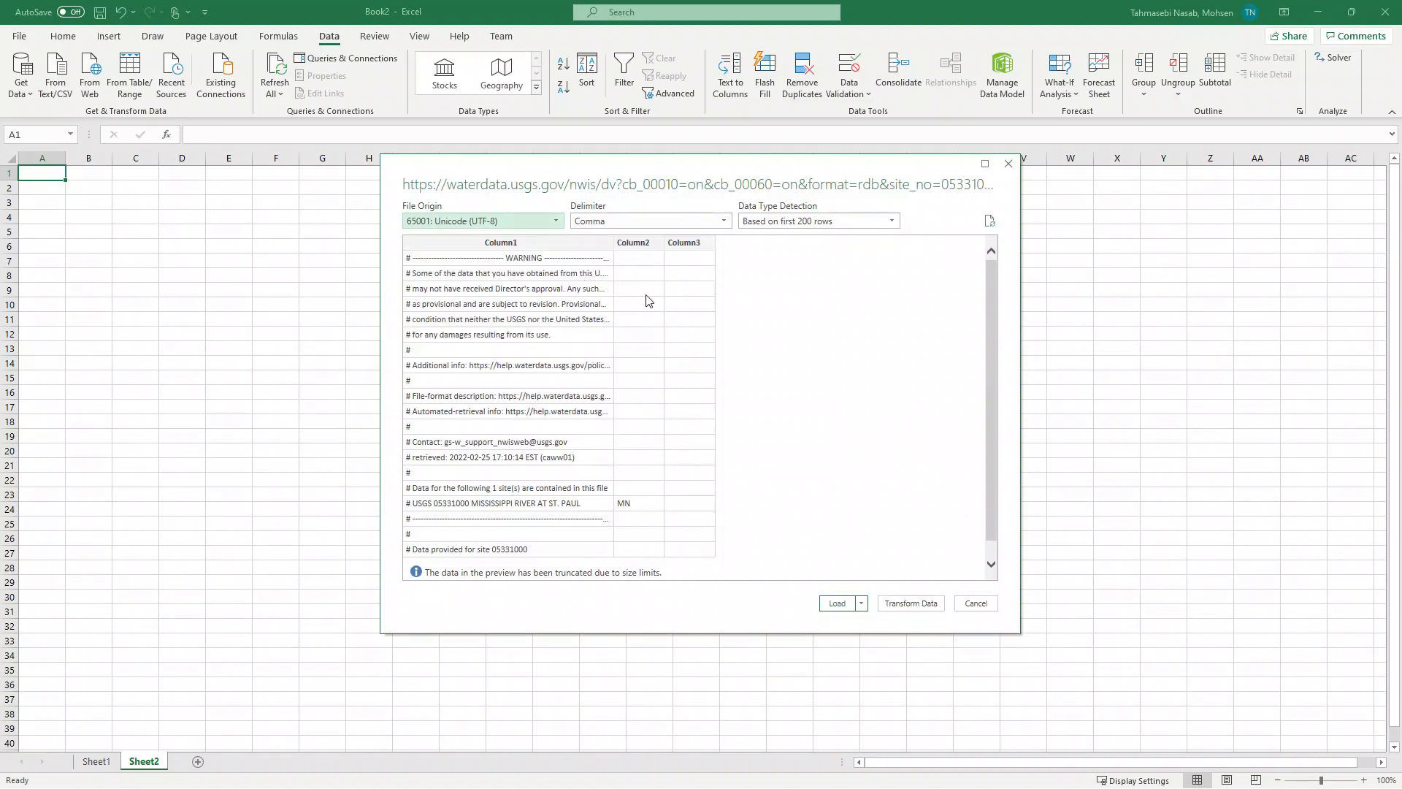
pyautogui.click(650, 220)
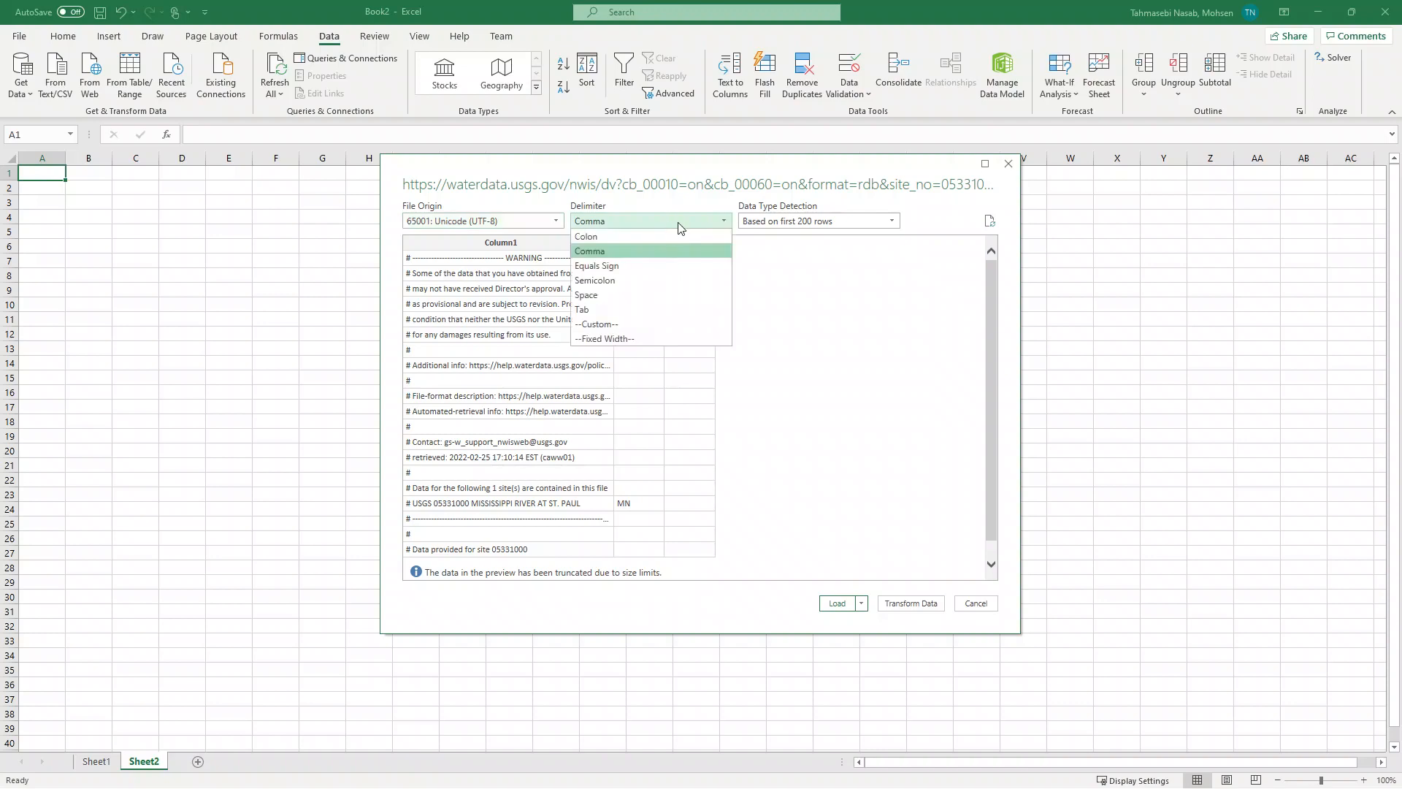
pyautogui.moveTo(644, 324)
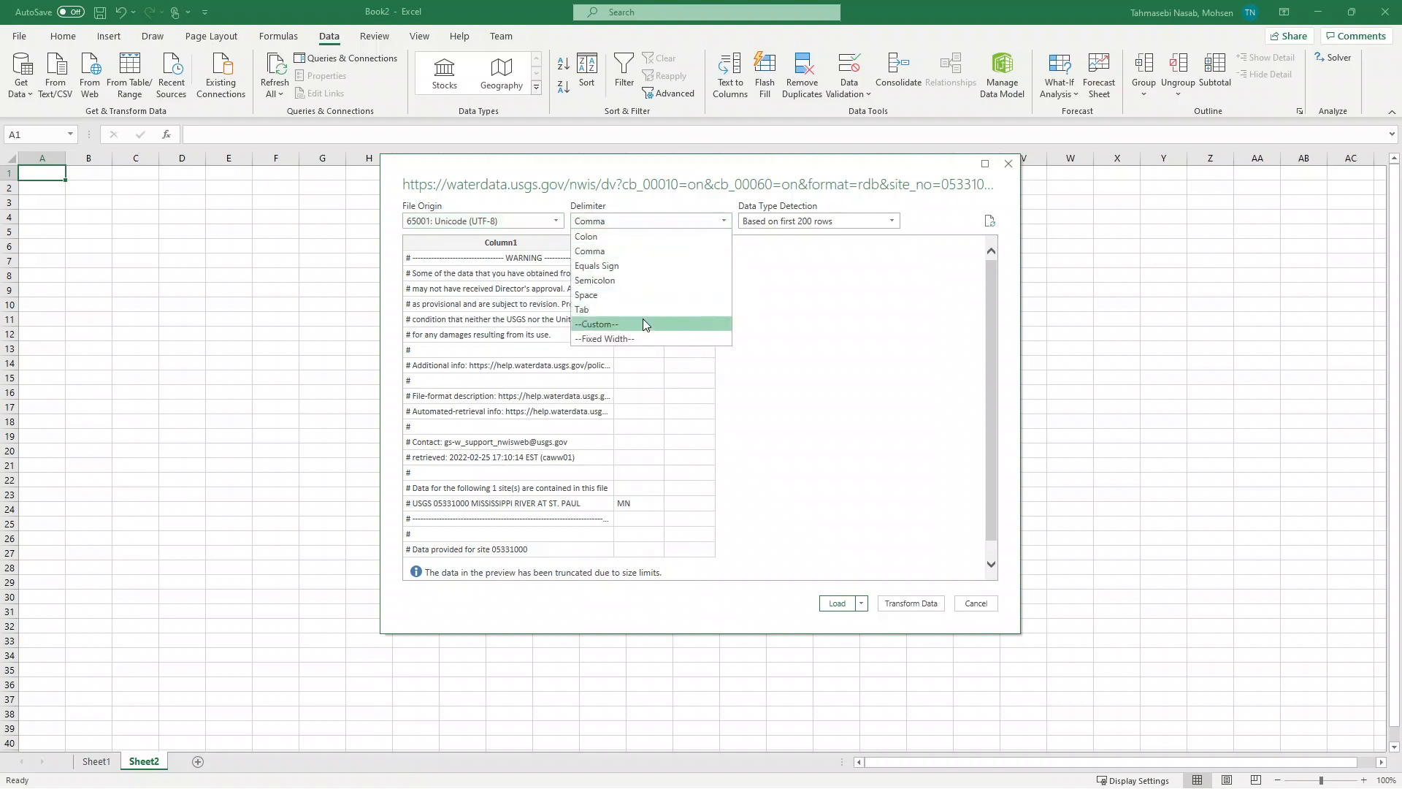
pyautogui.click(597, 324)
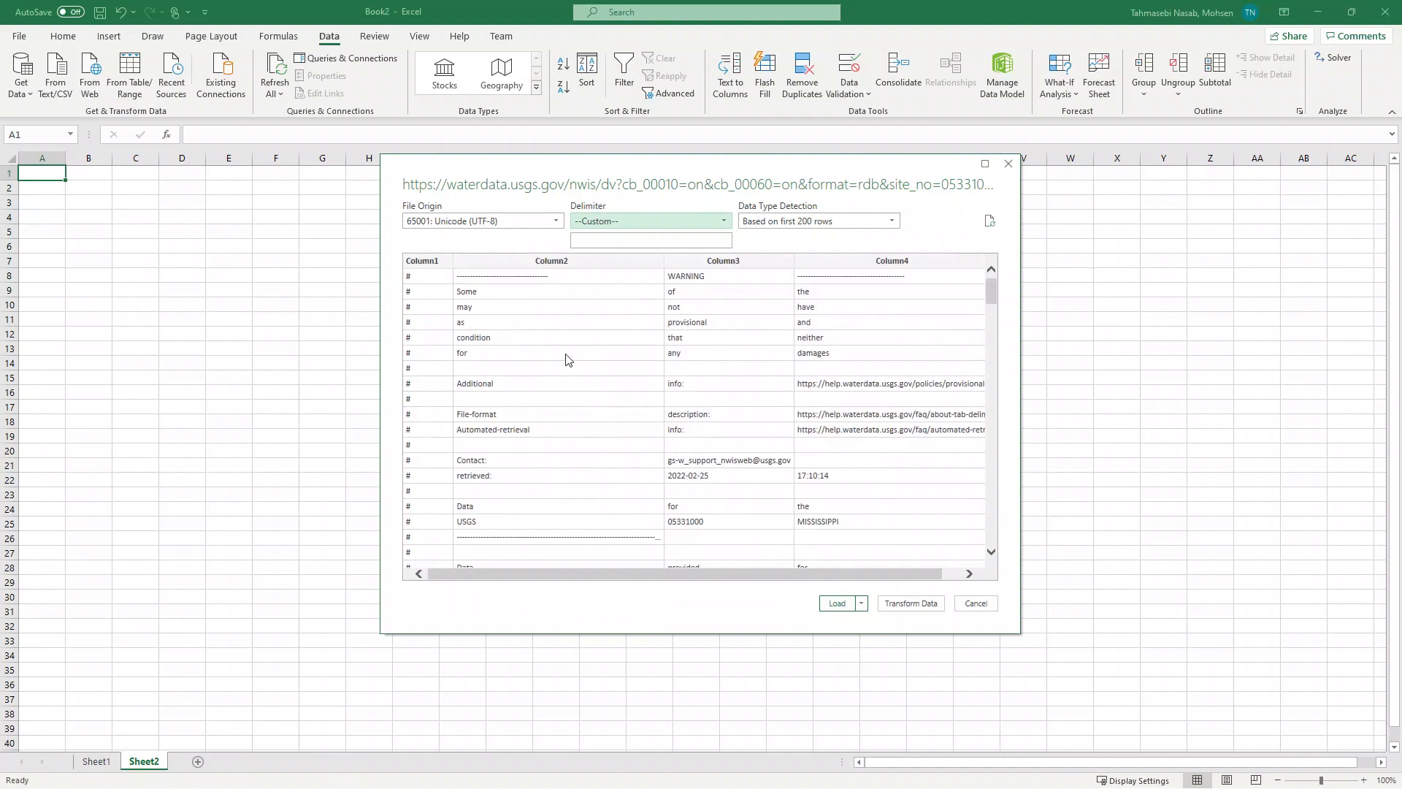
pyautogui.scroll(-3)
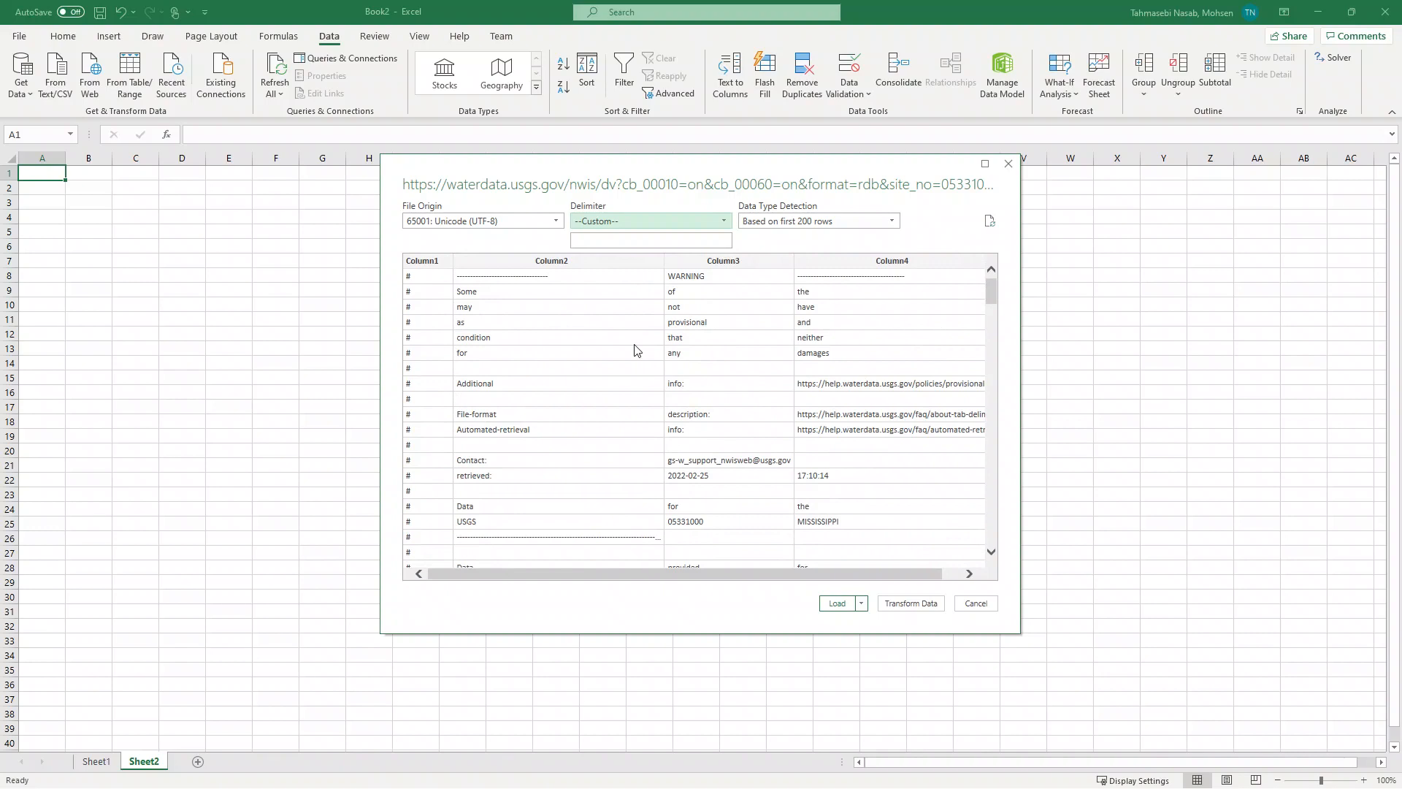
pyautogui.moveTo(700, 341)
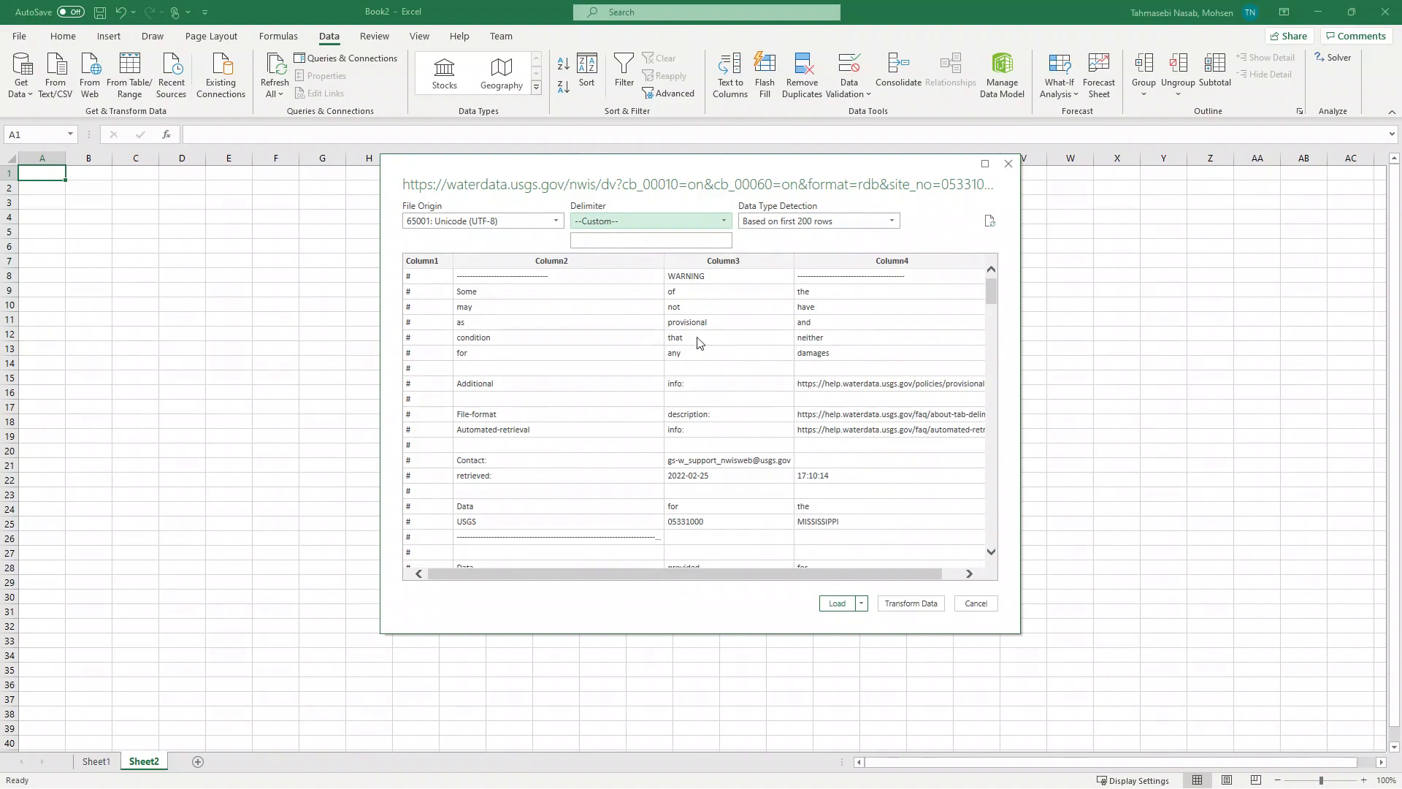
pyautogui.moveTo(910, 607)
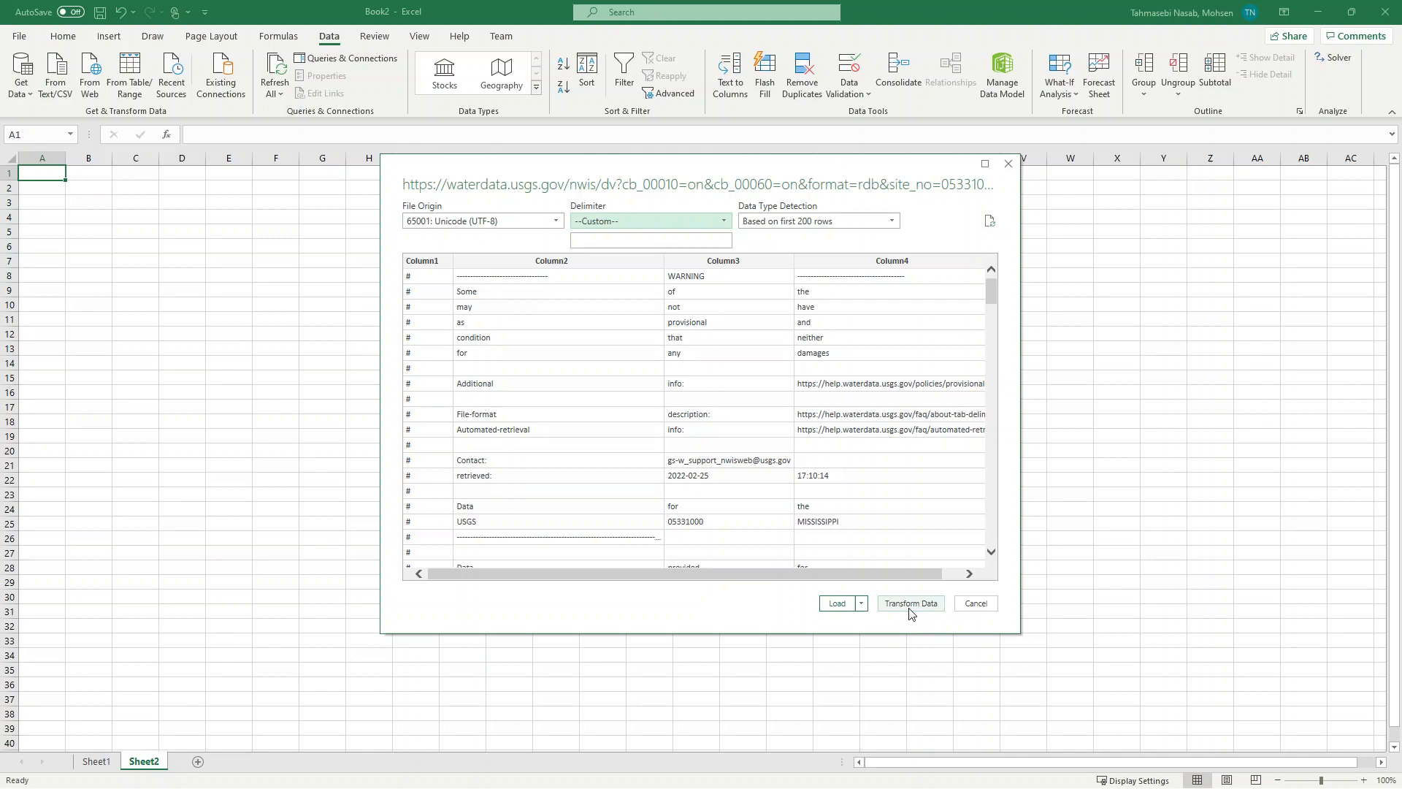
# Step: Transform the data in Power Query and remove the top 31 comment rows
pyautogui.click(909, 603)
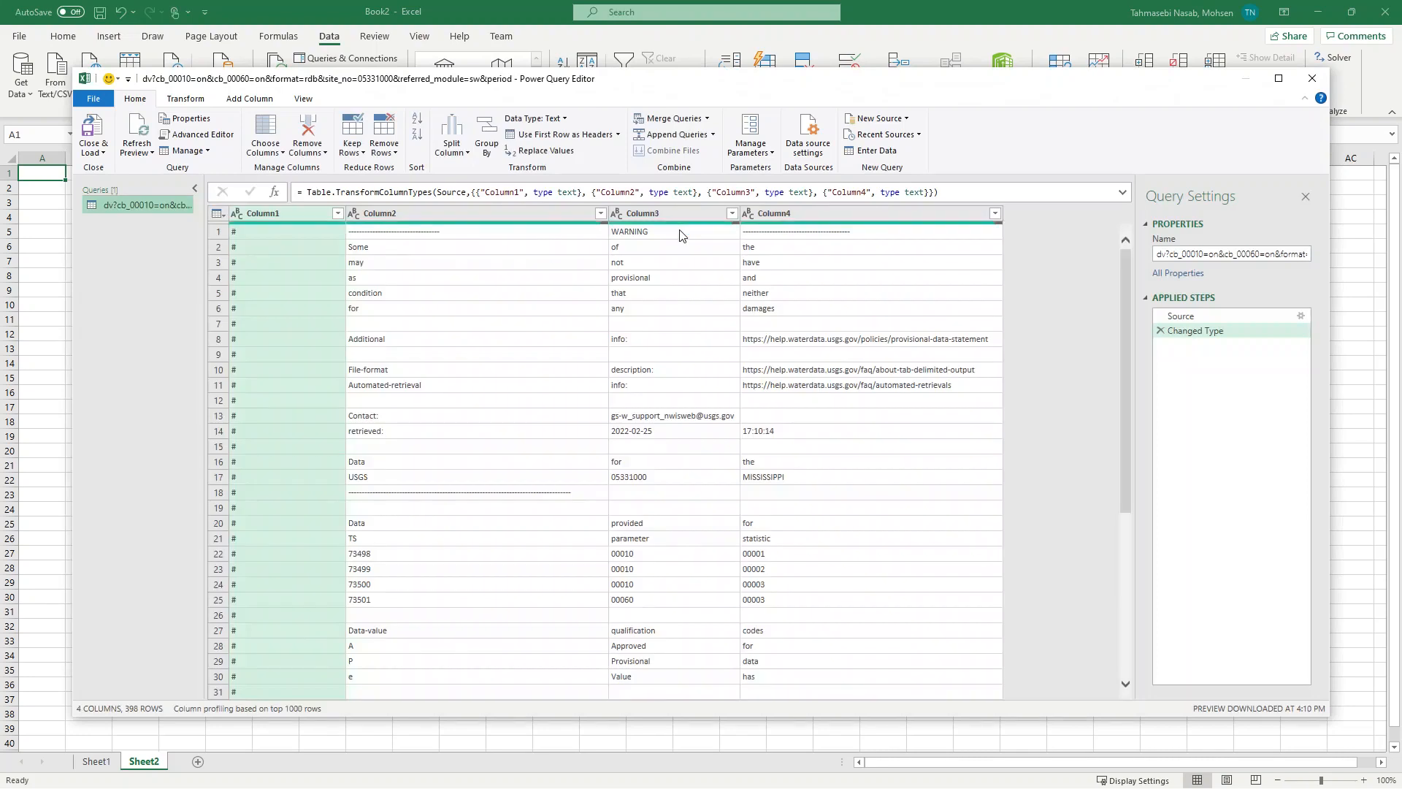
pyautogui.moveTo(229, 231)
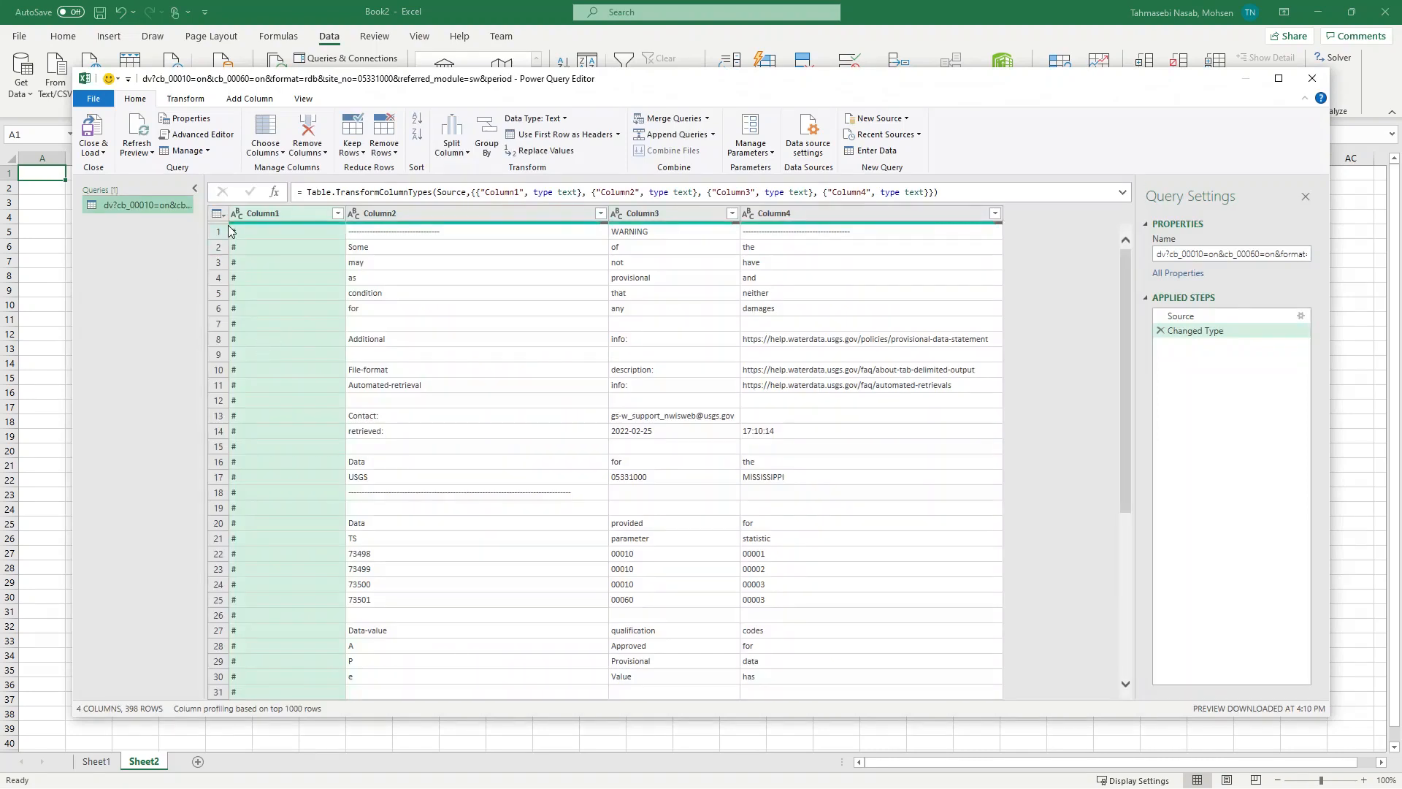
pyautogui.scroll(-3)
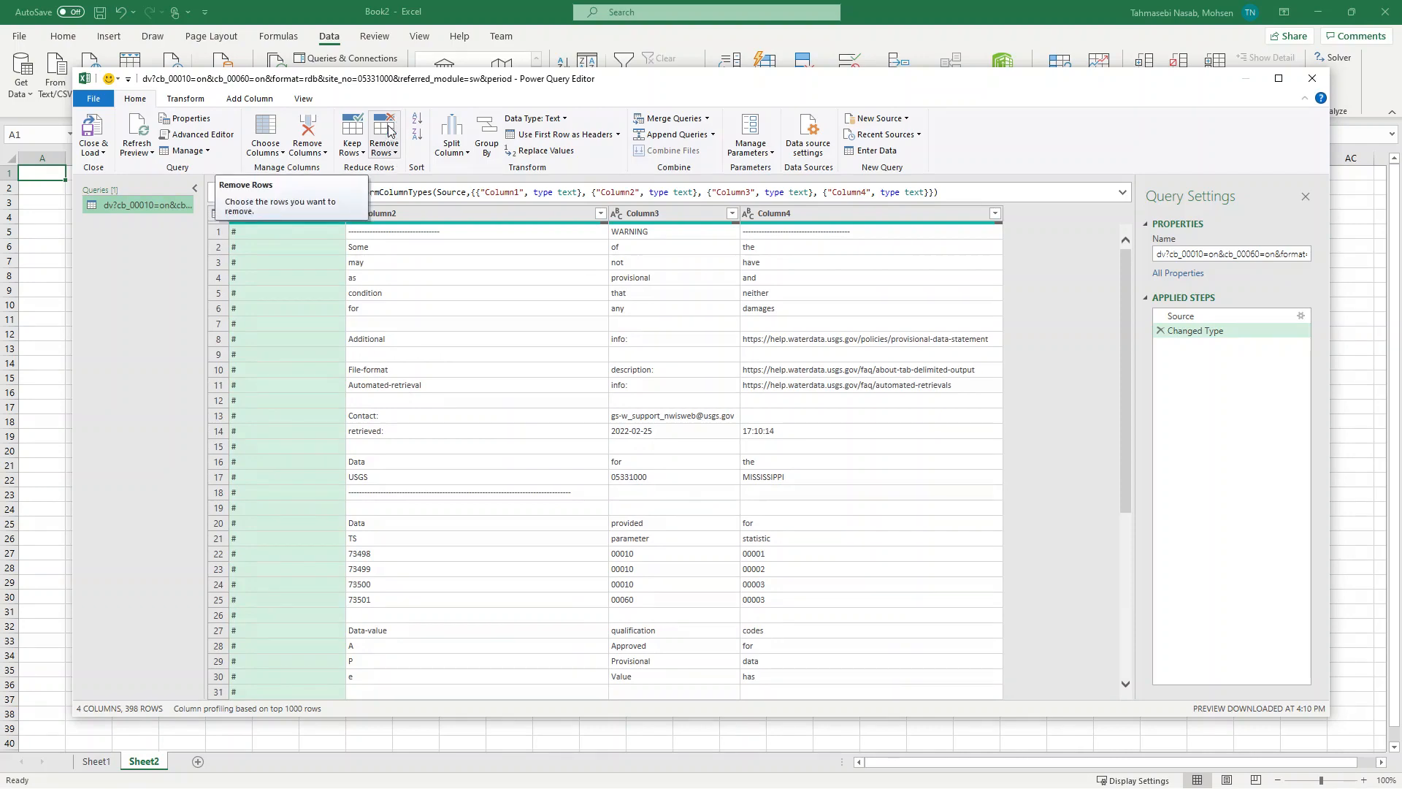
pyautogui.click(381, 138)
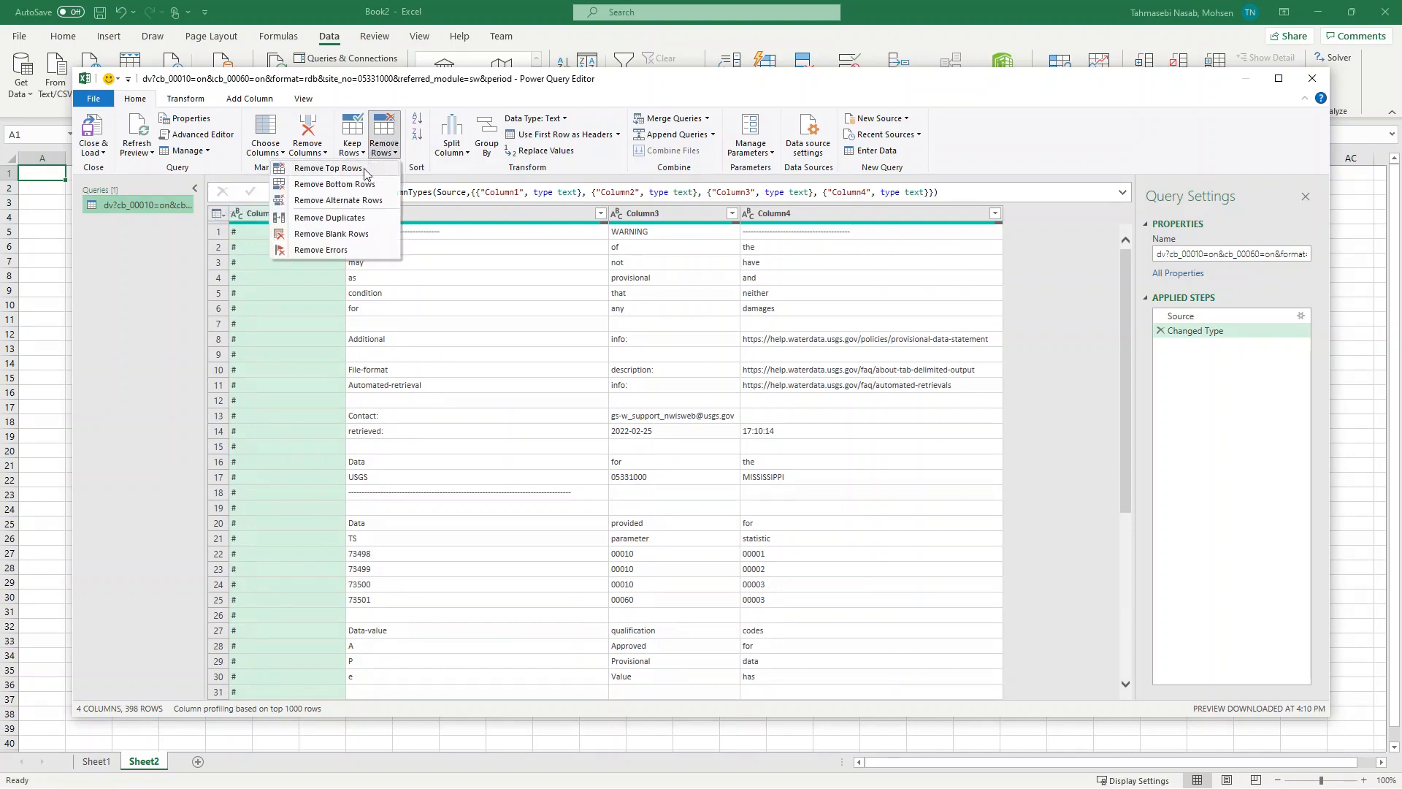
pyautogui.click(326, 168)
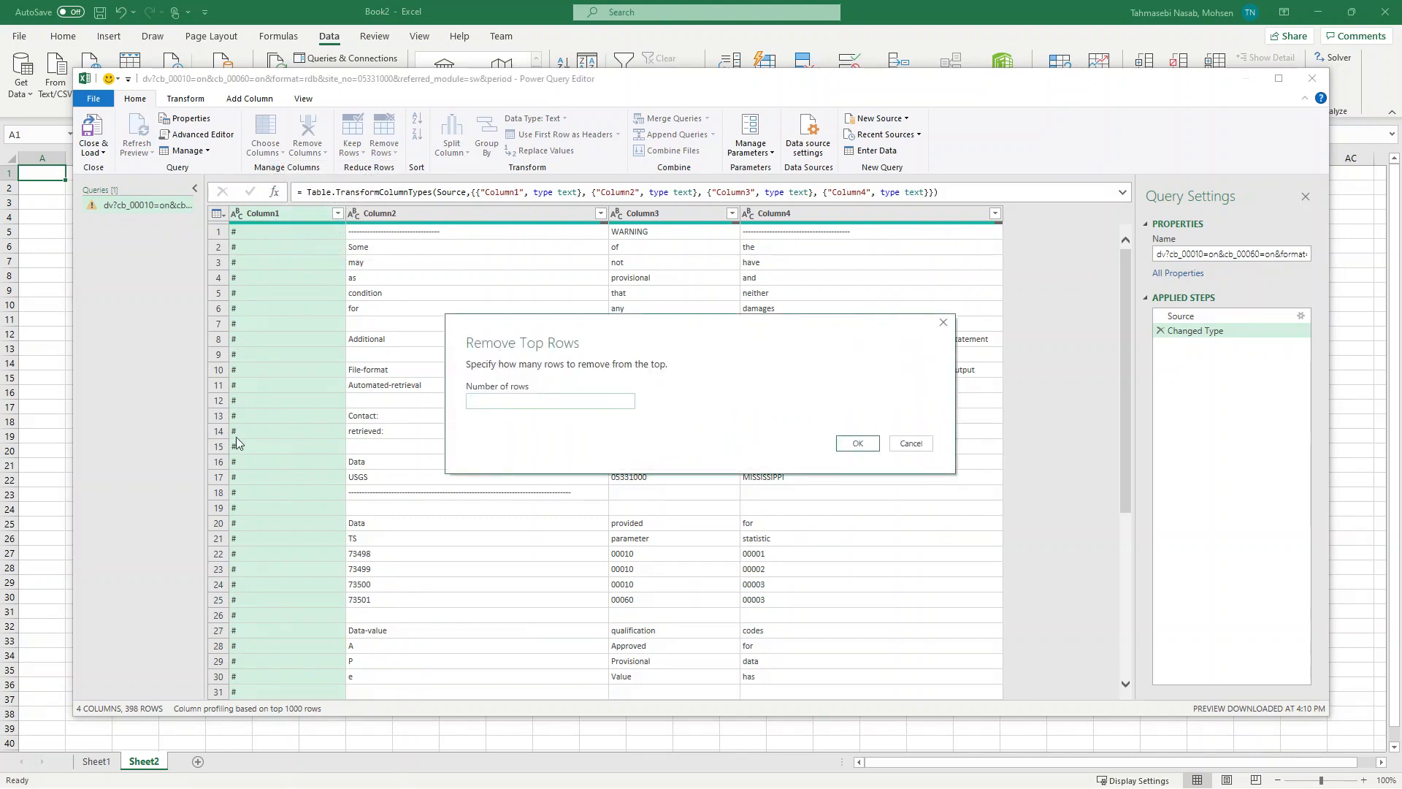
pyautogui.write('31')
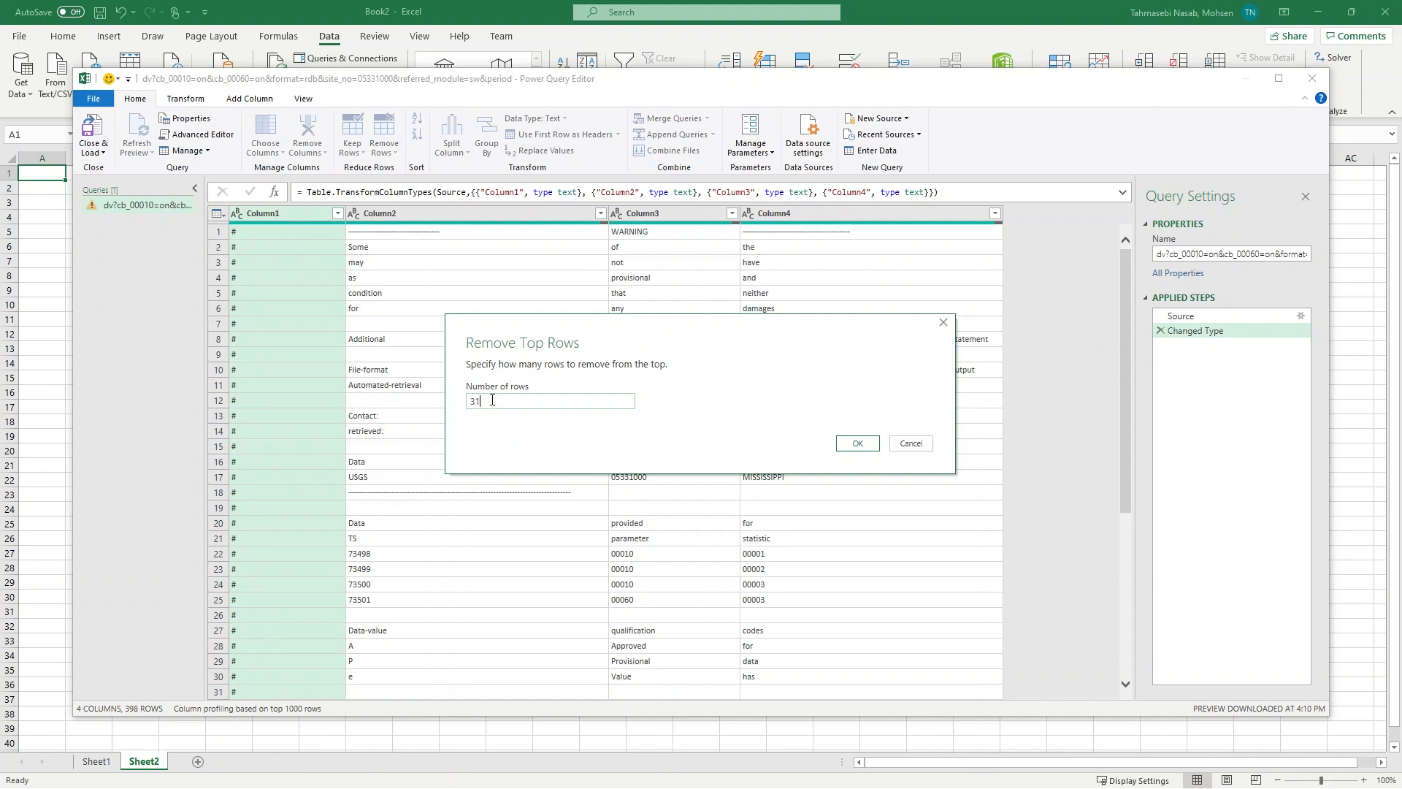
pyautogui.click(856, 442)
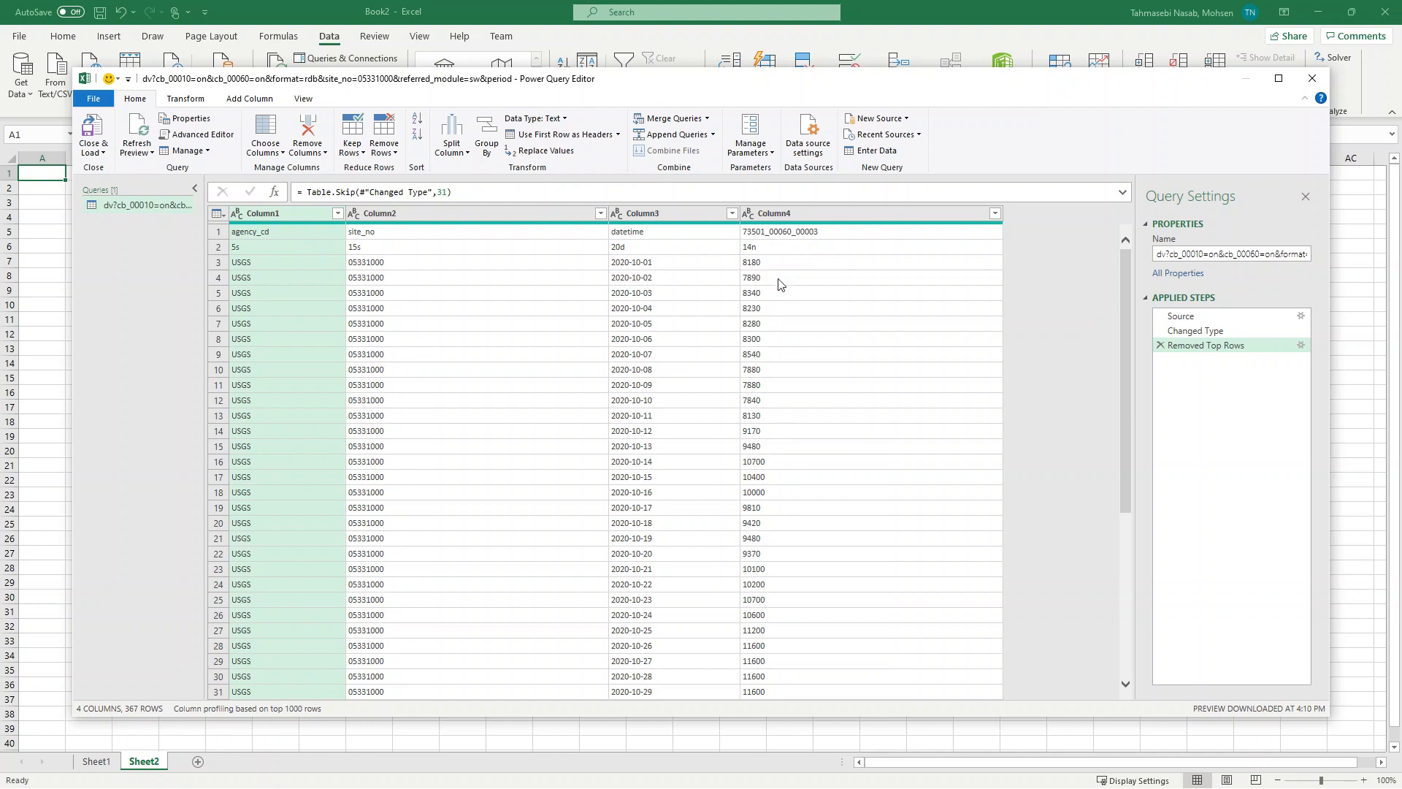
pyautogui.moveTo(786, 496)
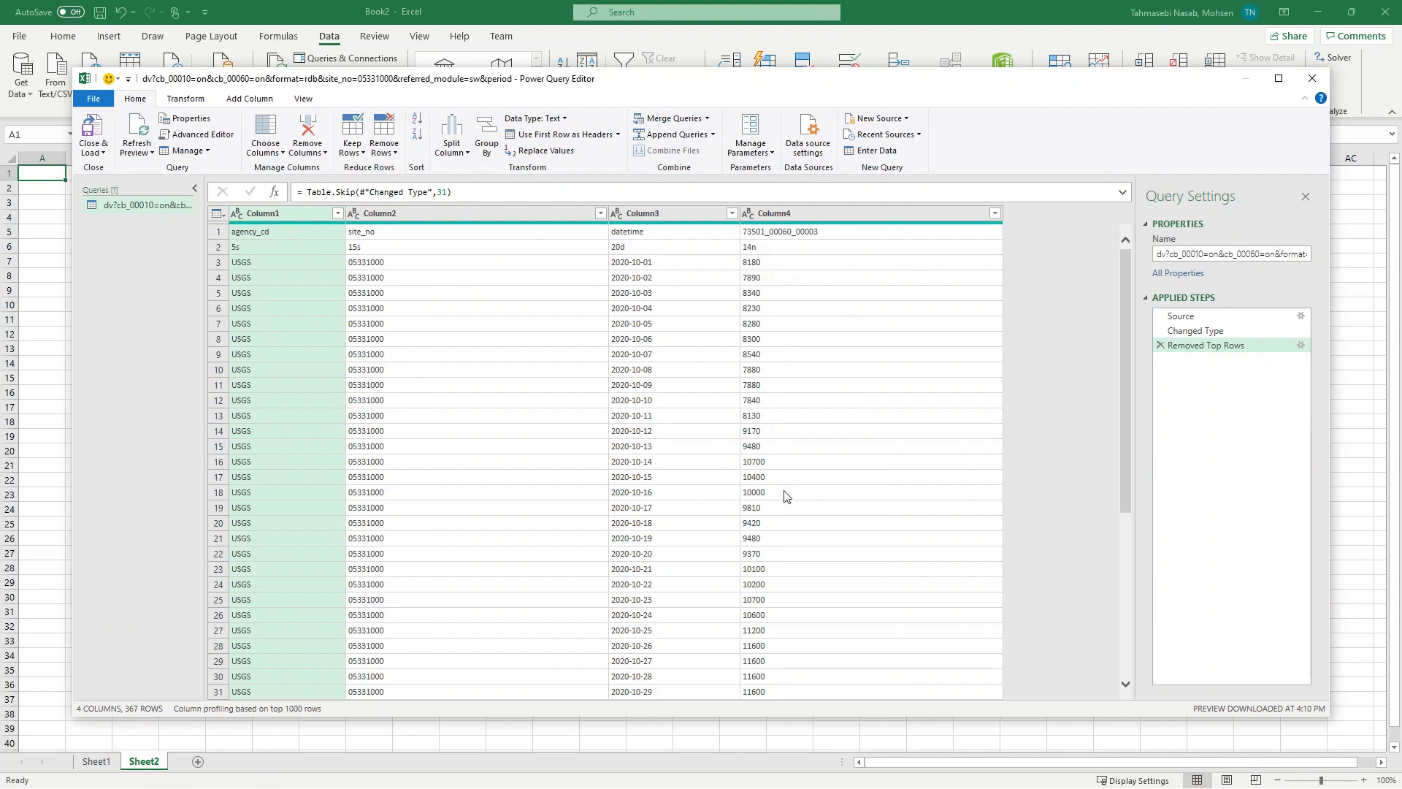
pyautogui.moveTo(476, 391)
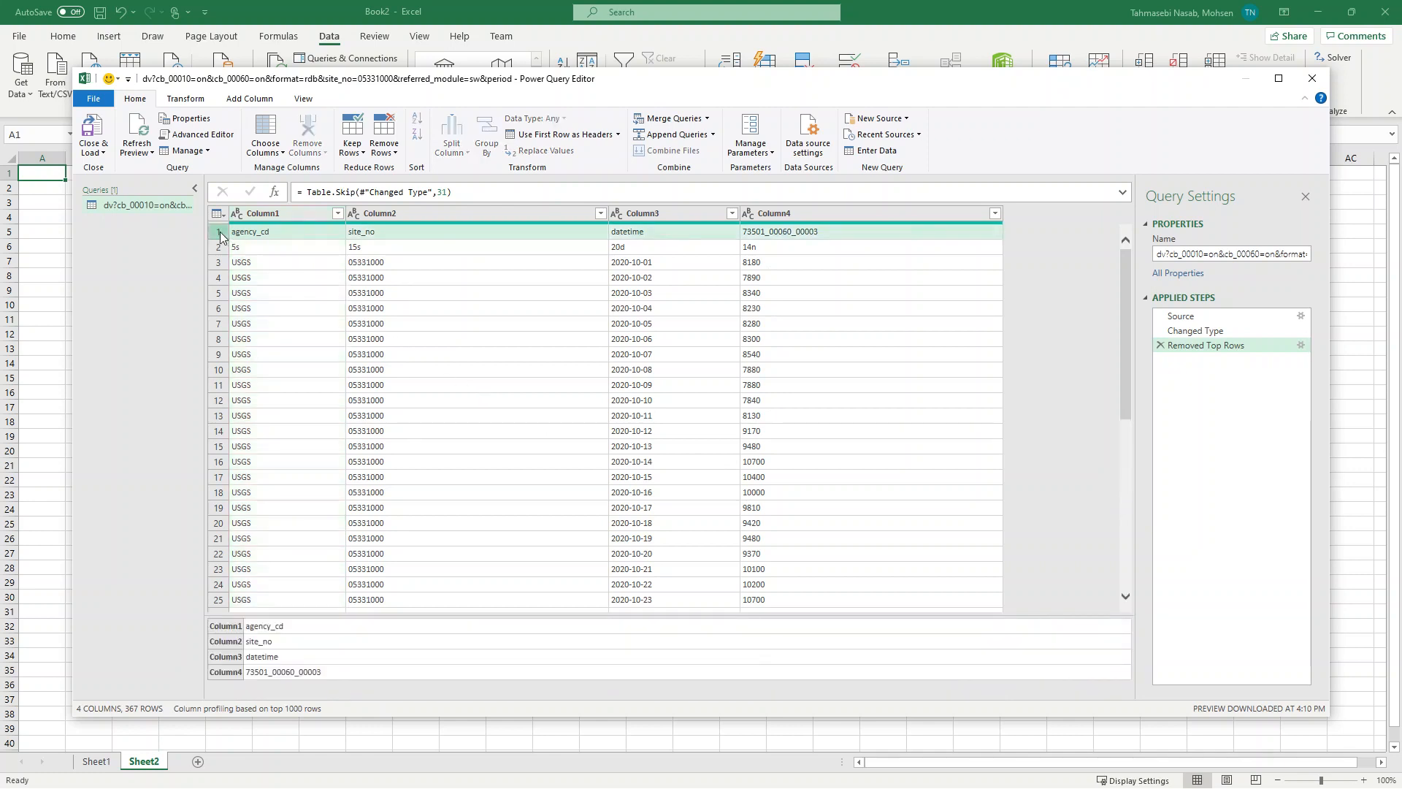
pyautogui.moveTo(559, 134)
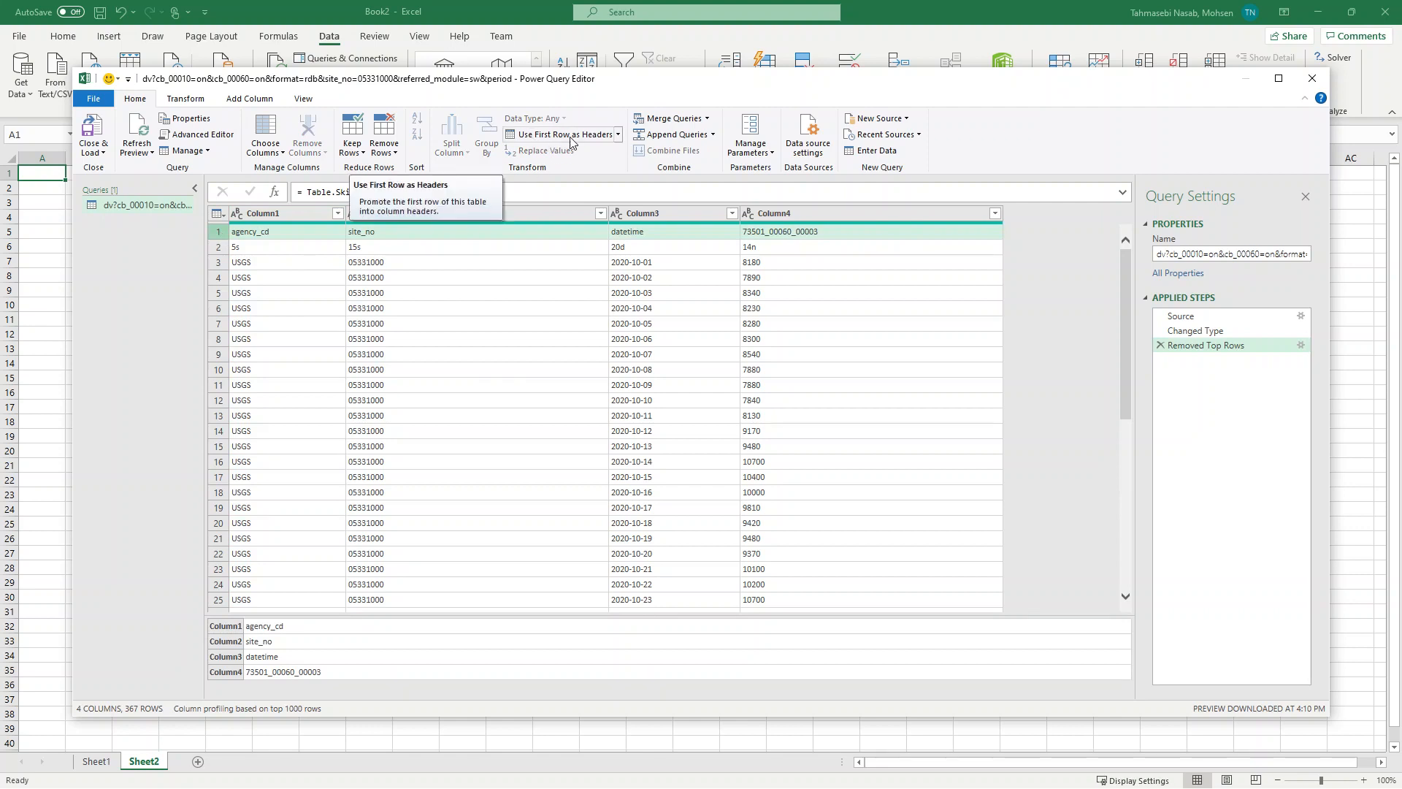
# Step: Promote the agency_cd row to column headers
pyautogui.click(560, 134)
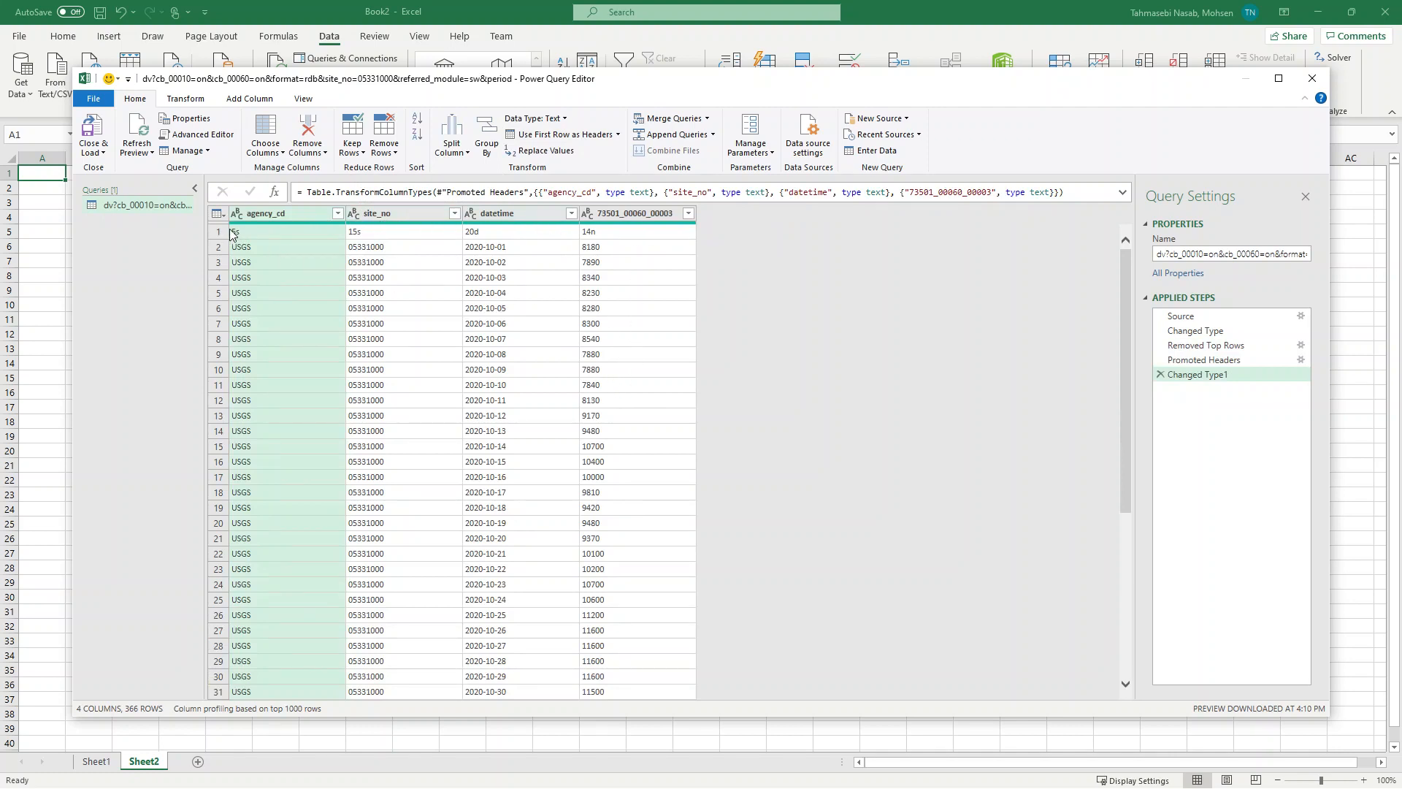
# Step: Remove the leftover format-code row as the top 1 row
pyautogui.click(217, 231)
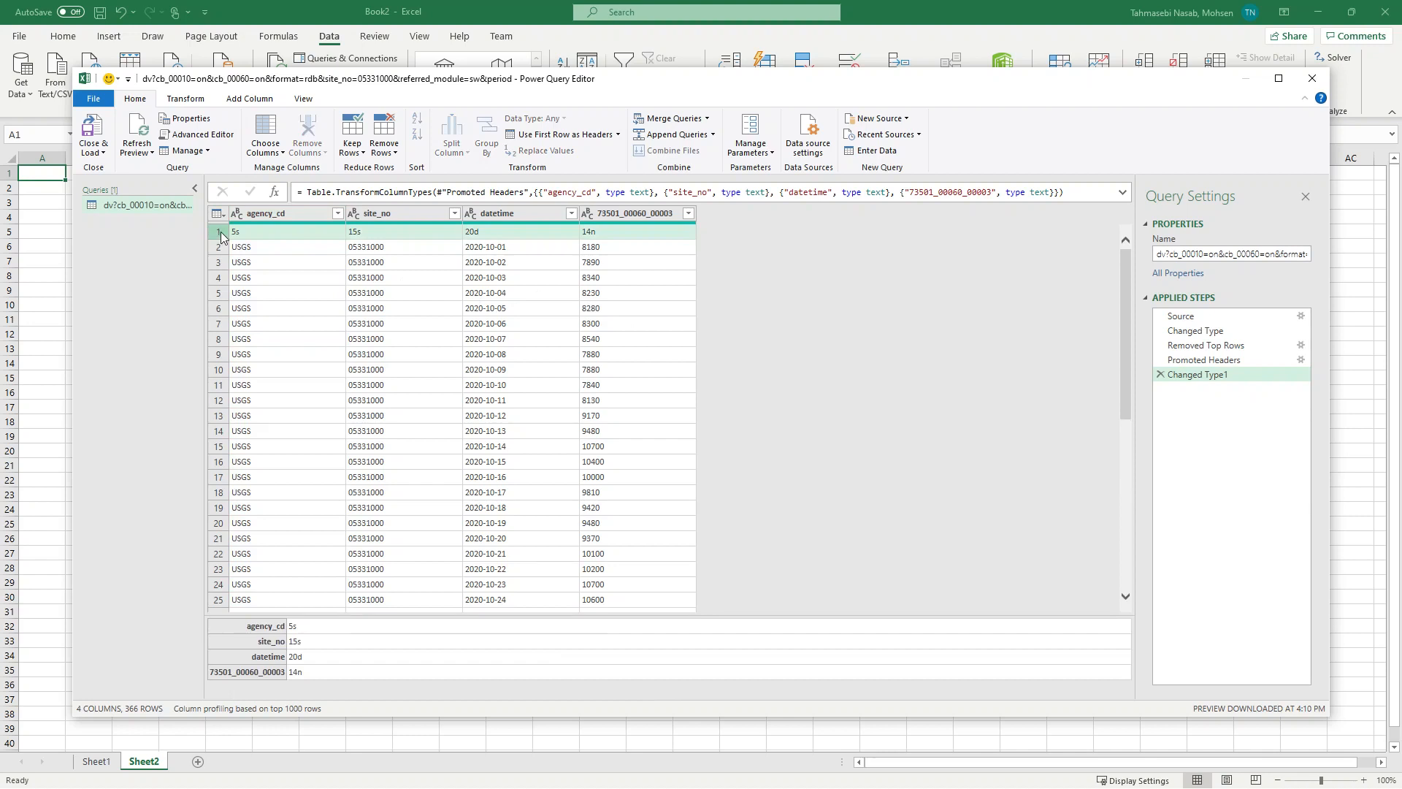
pyautogui.moveTo(286, 248)
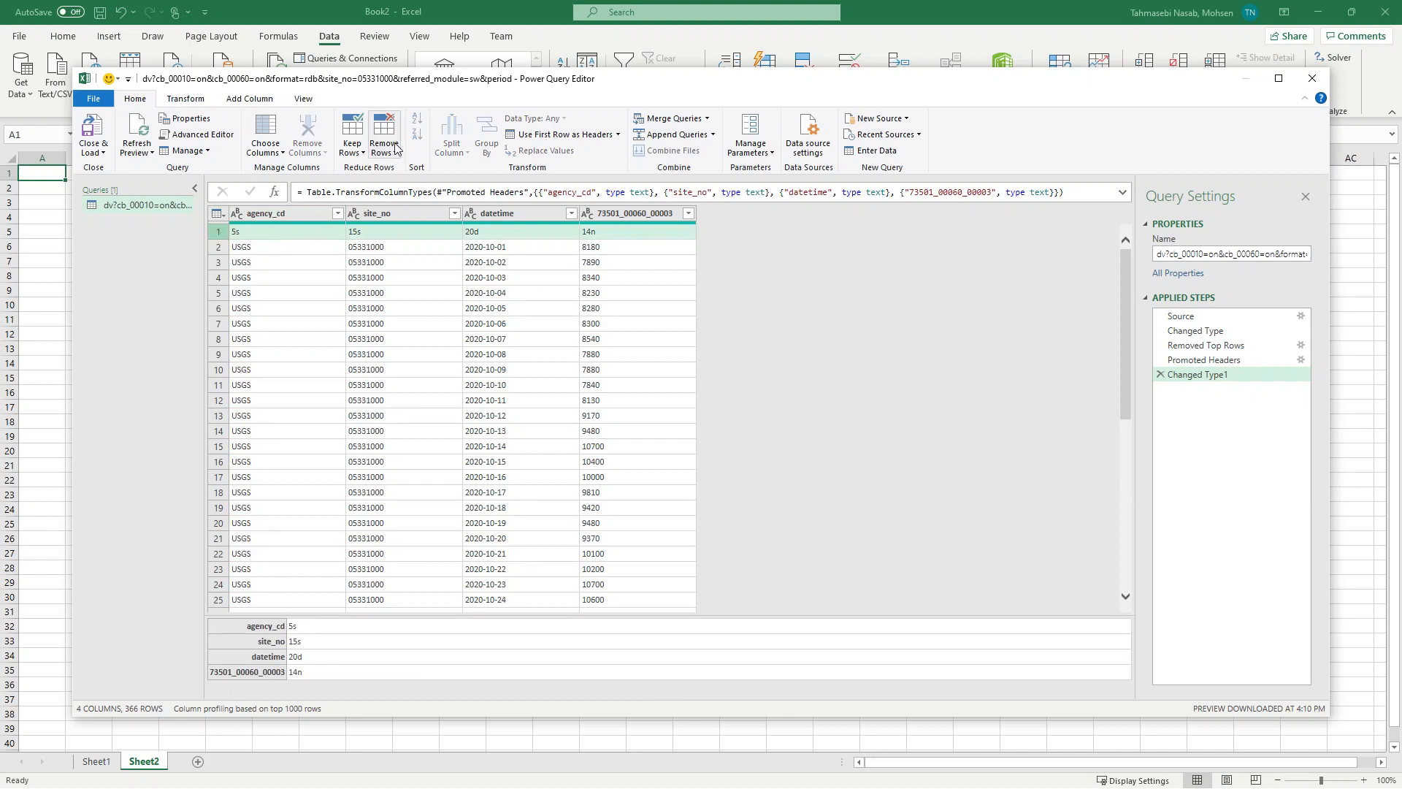
pyautogui.click(383, 134)
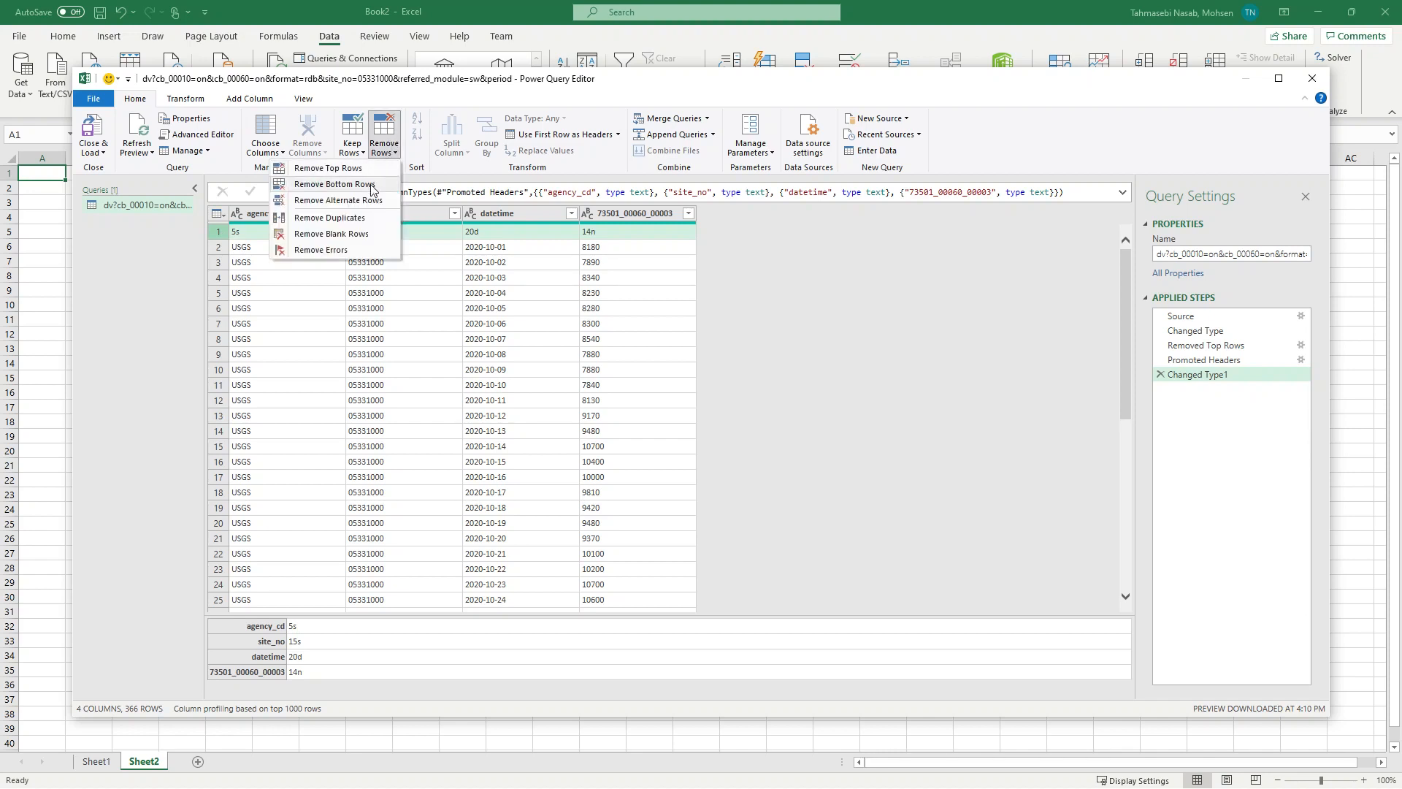
pyautogui.click(327, 168)
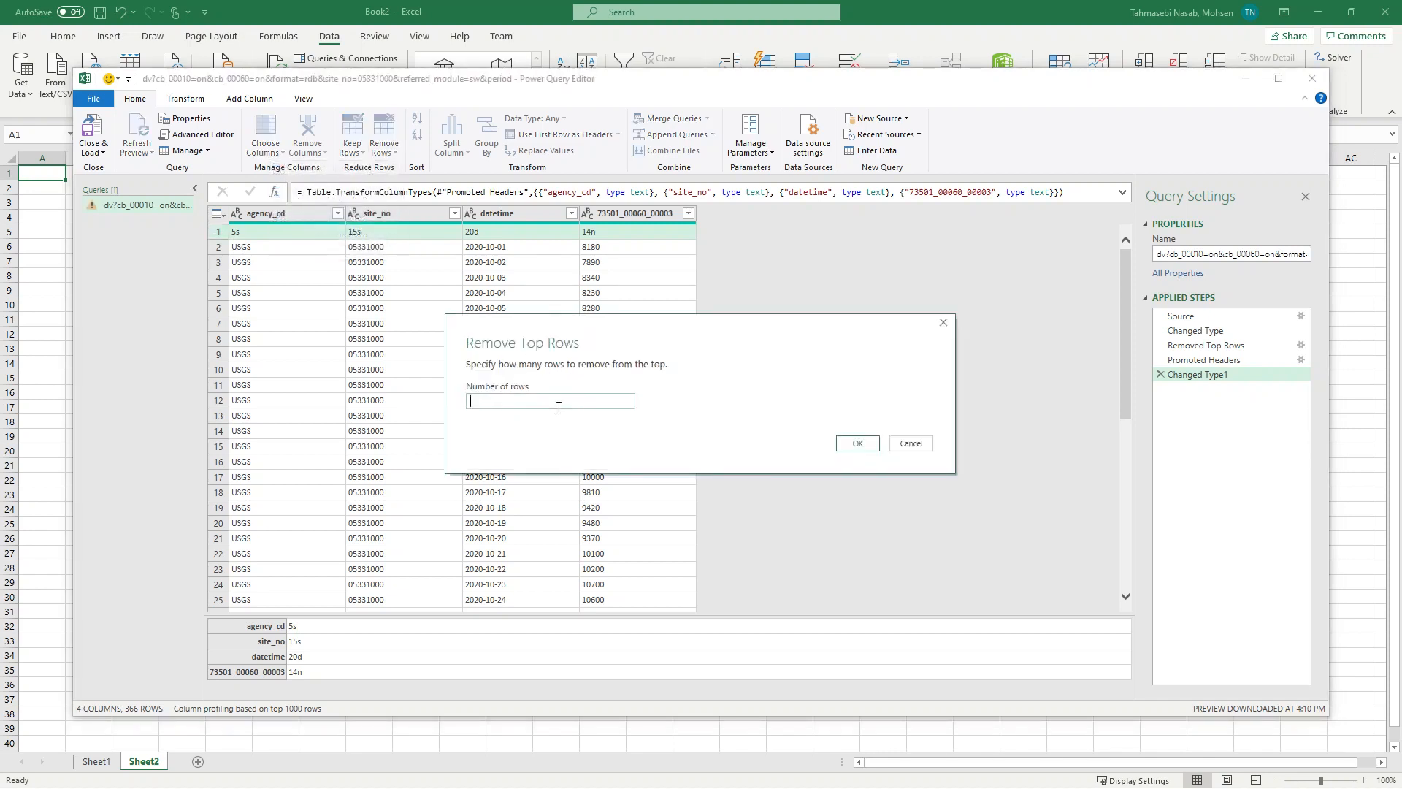
pyautogui.write('1')
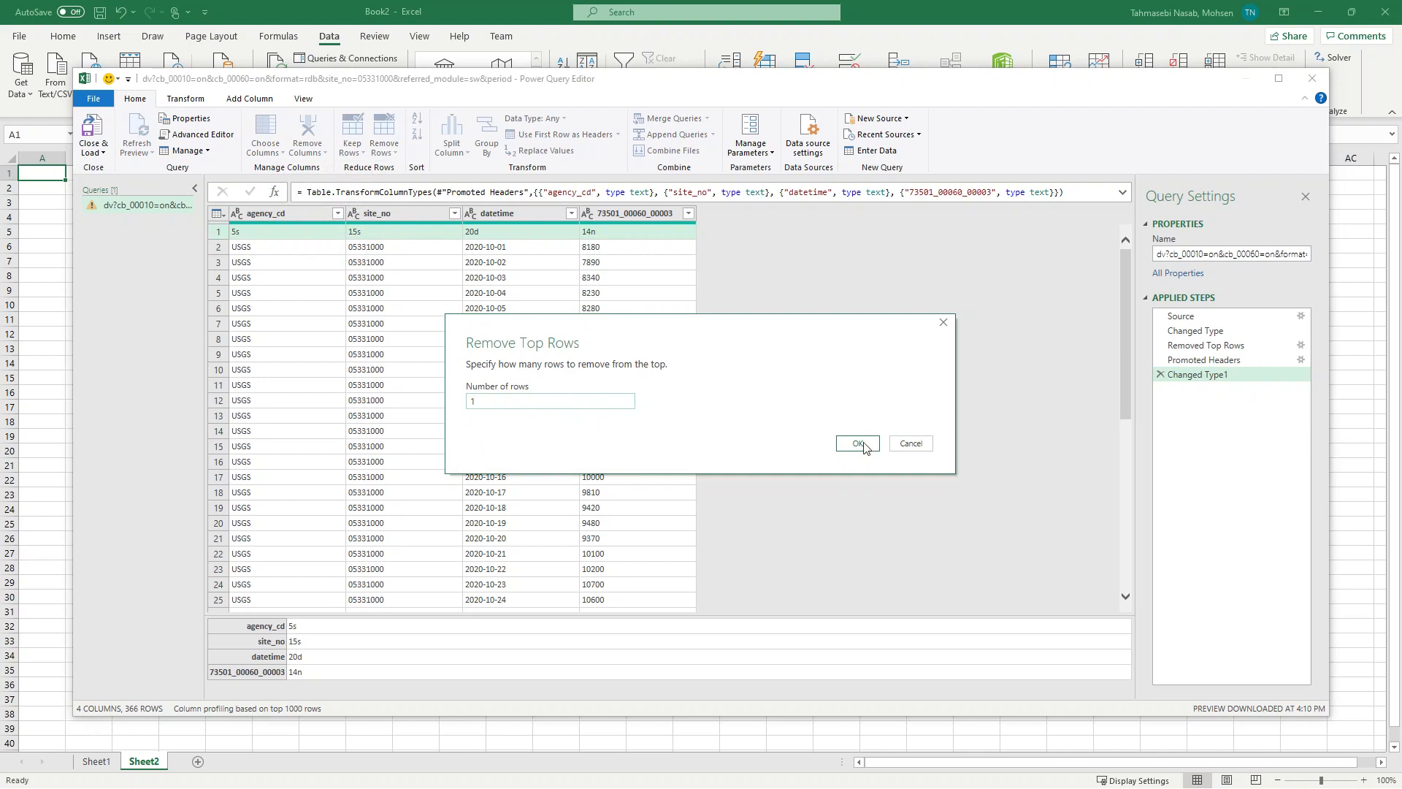
pyautogui.click(855, 442)
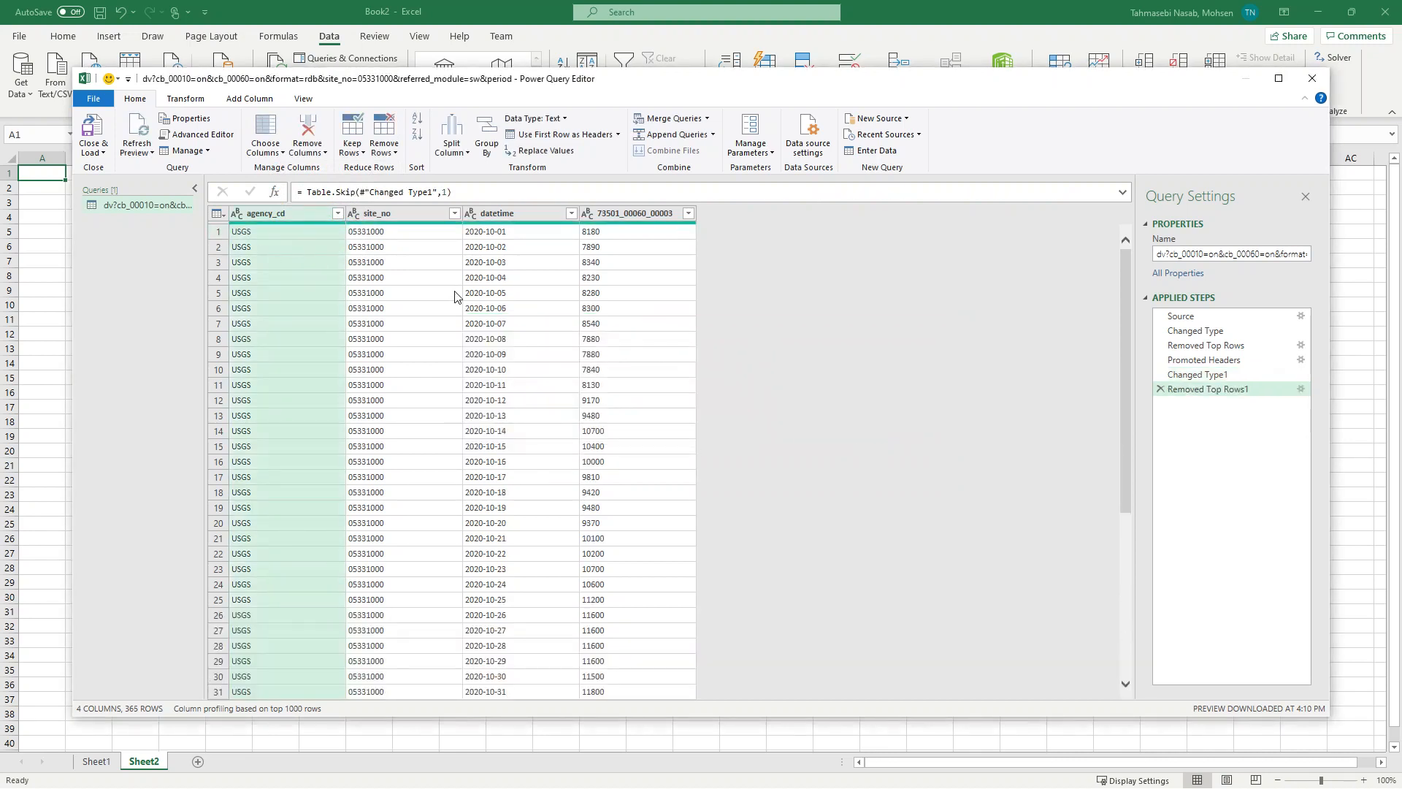
# Step: Rename the 73501_00060_00003 column to Discharge (cfs)
pyautogui.click(635, 214)
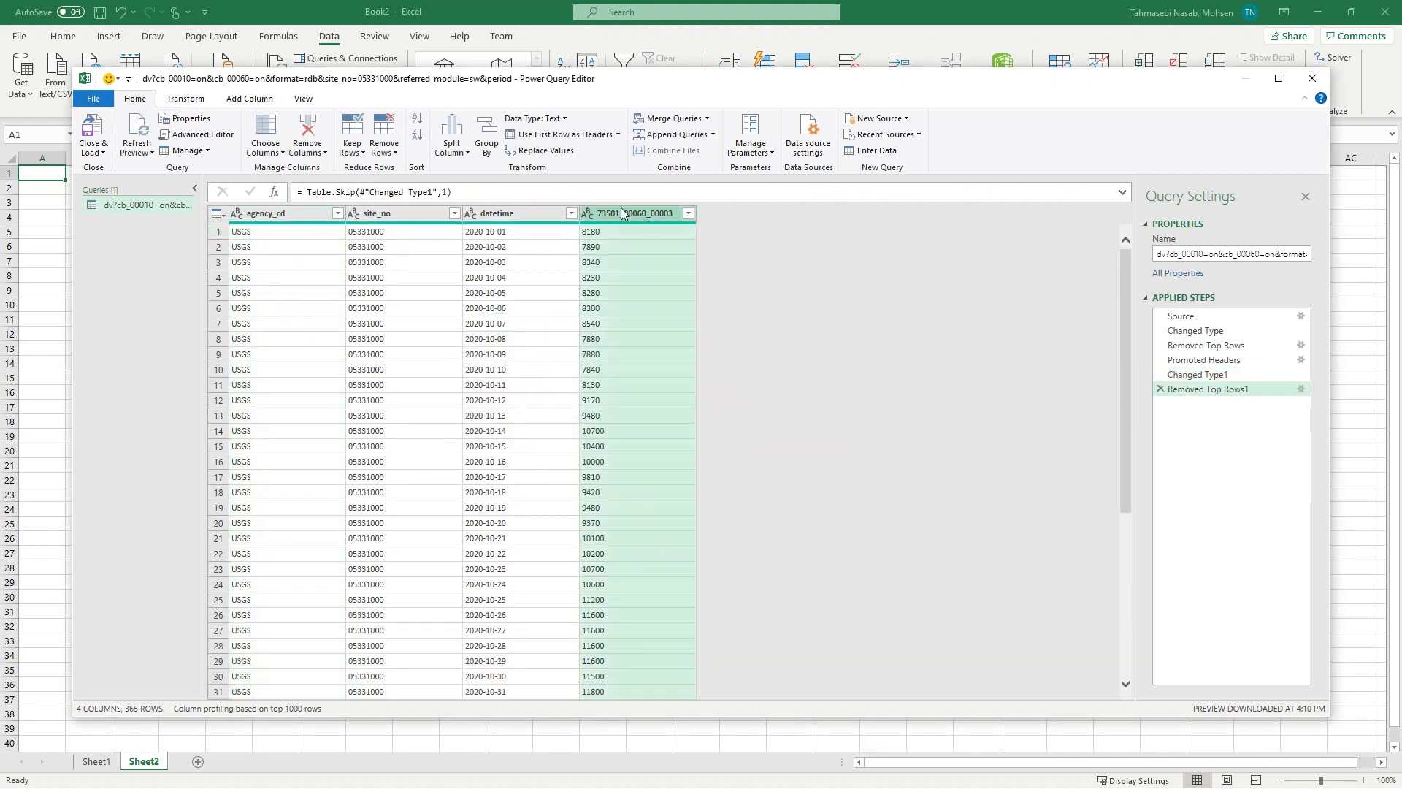
pyautogui.rightClick(635, 213)
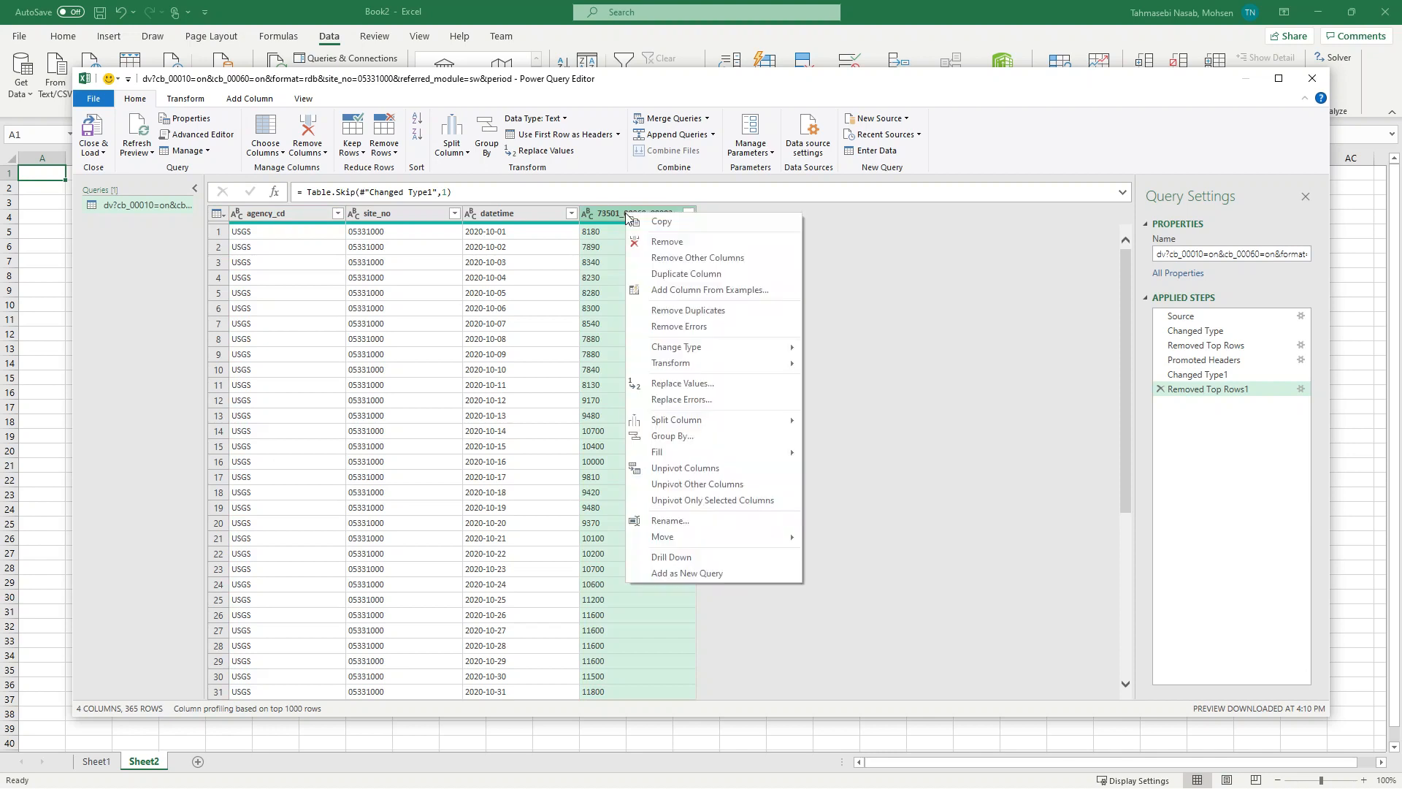
pyautogui.click(714, 527)
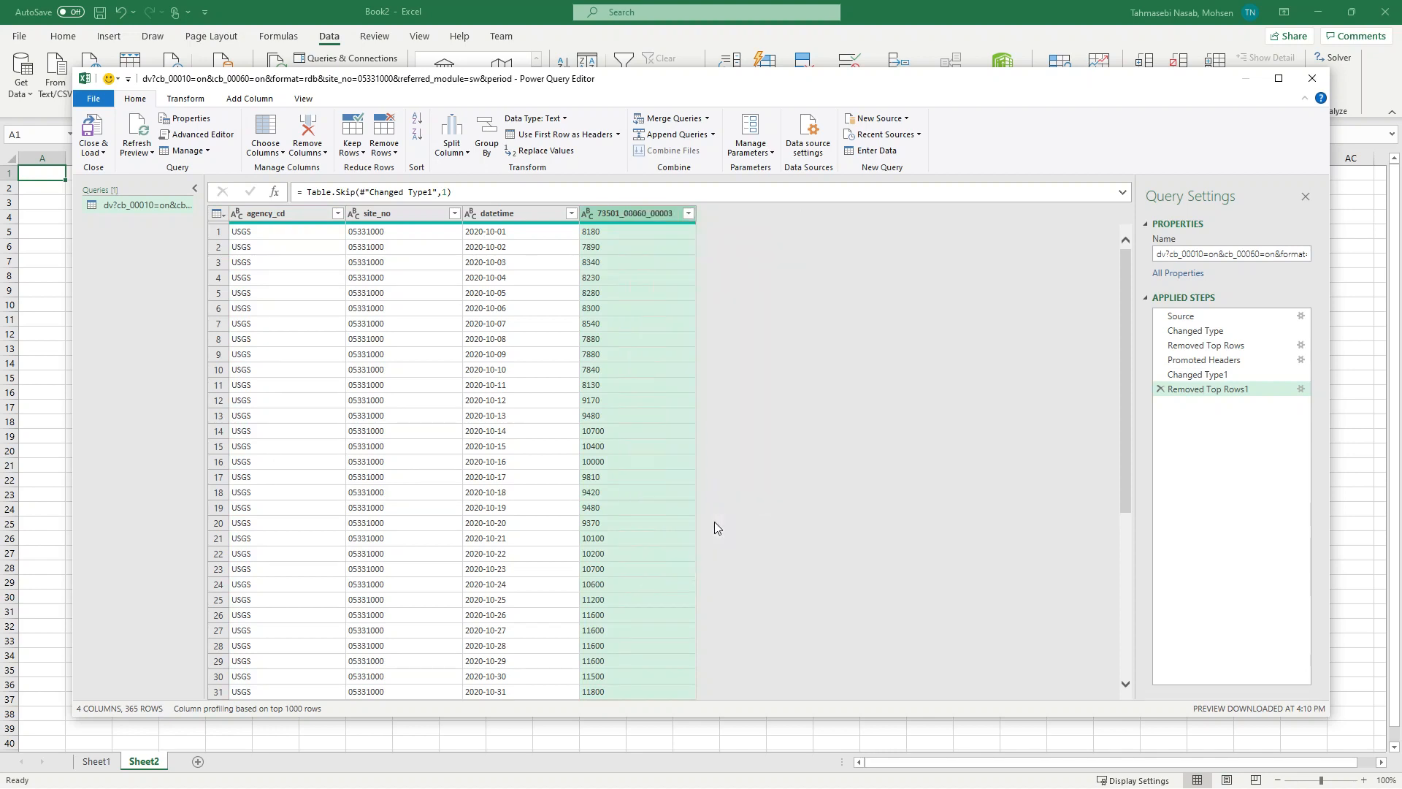
pyautogui.click(636, 214)
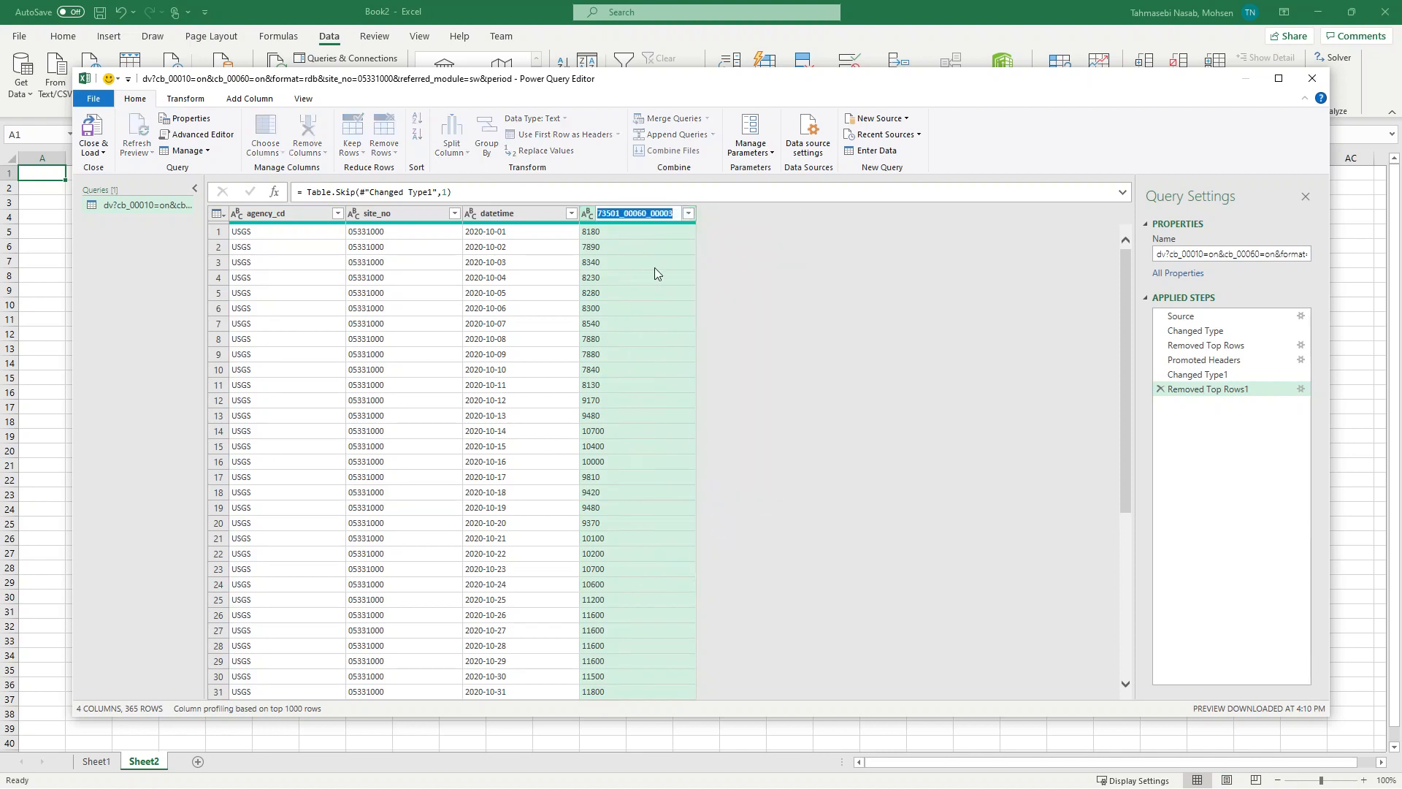
pyautogui.write('Discharge (cfs')
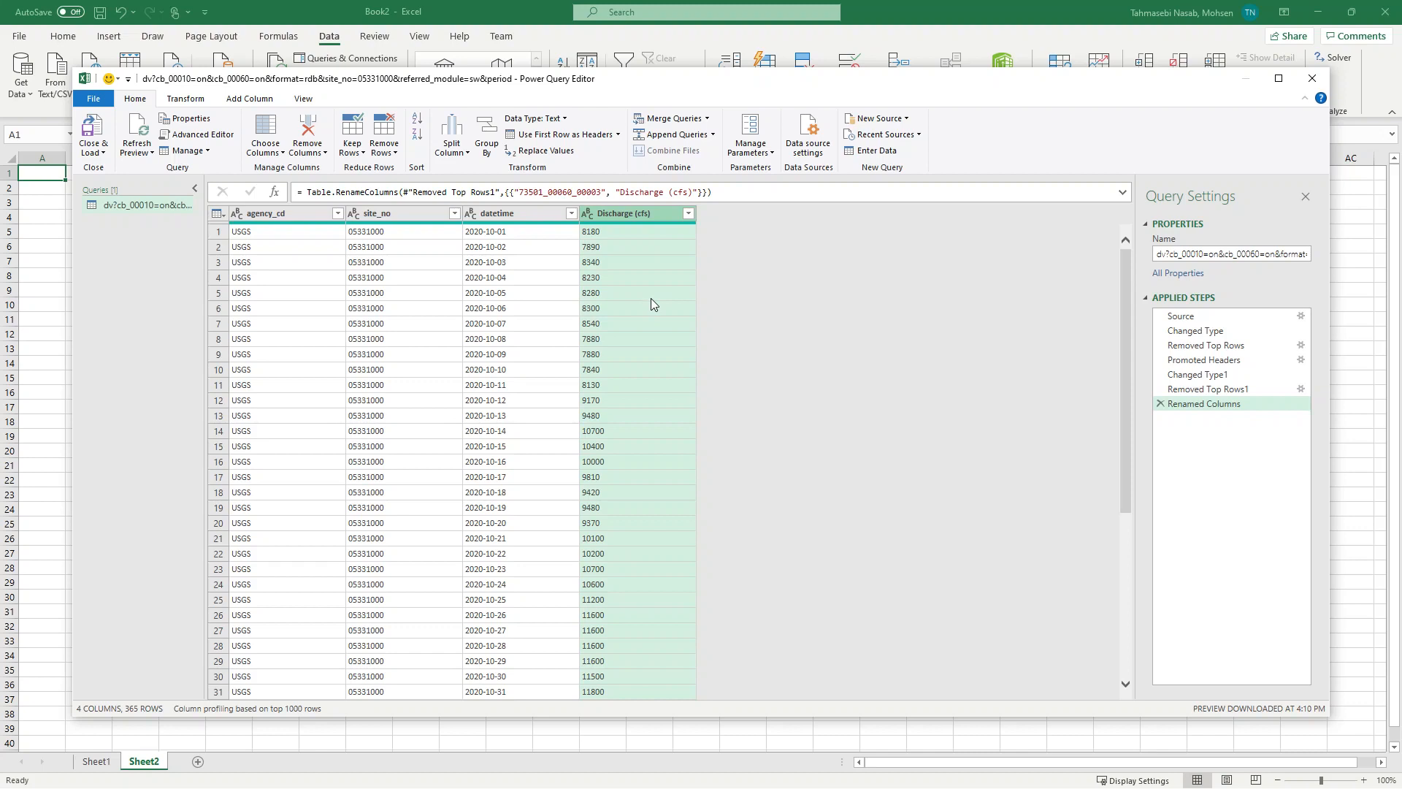
pyautogui.moveTo(626, 316)
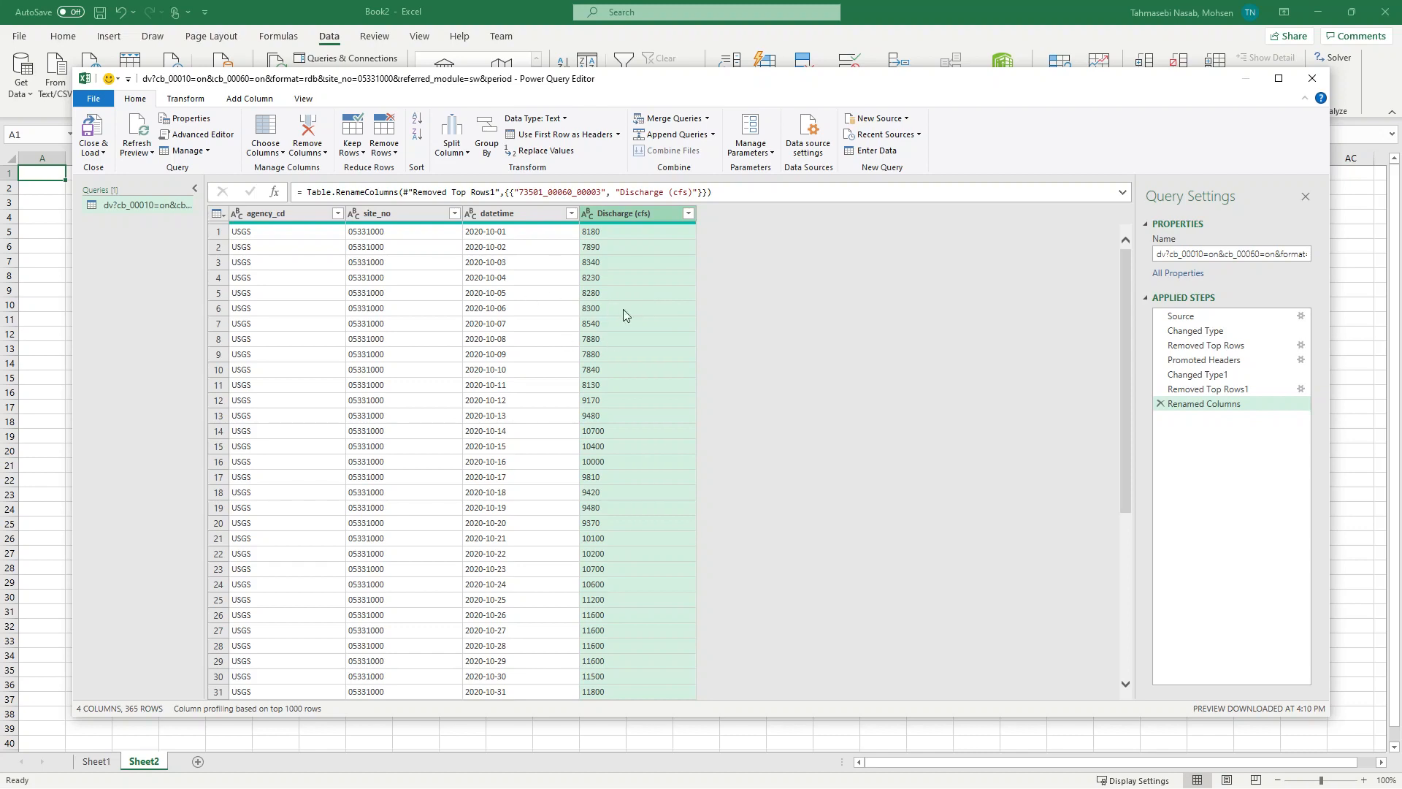
# Step: Change the datetime column's data type to Date
pyautogui.click(485, 231)
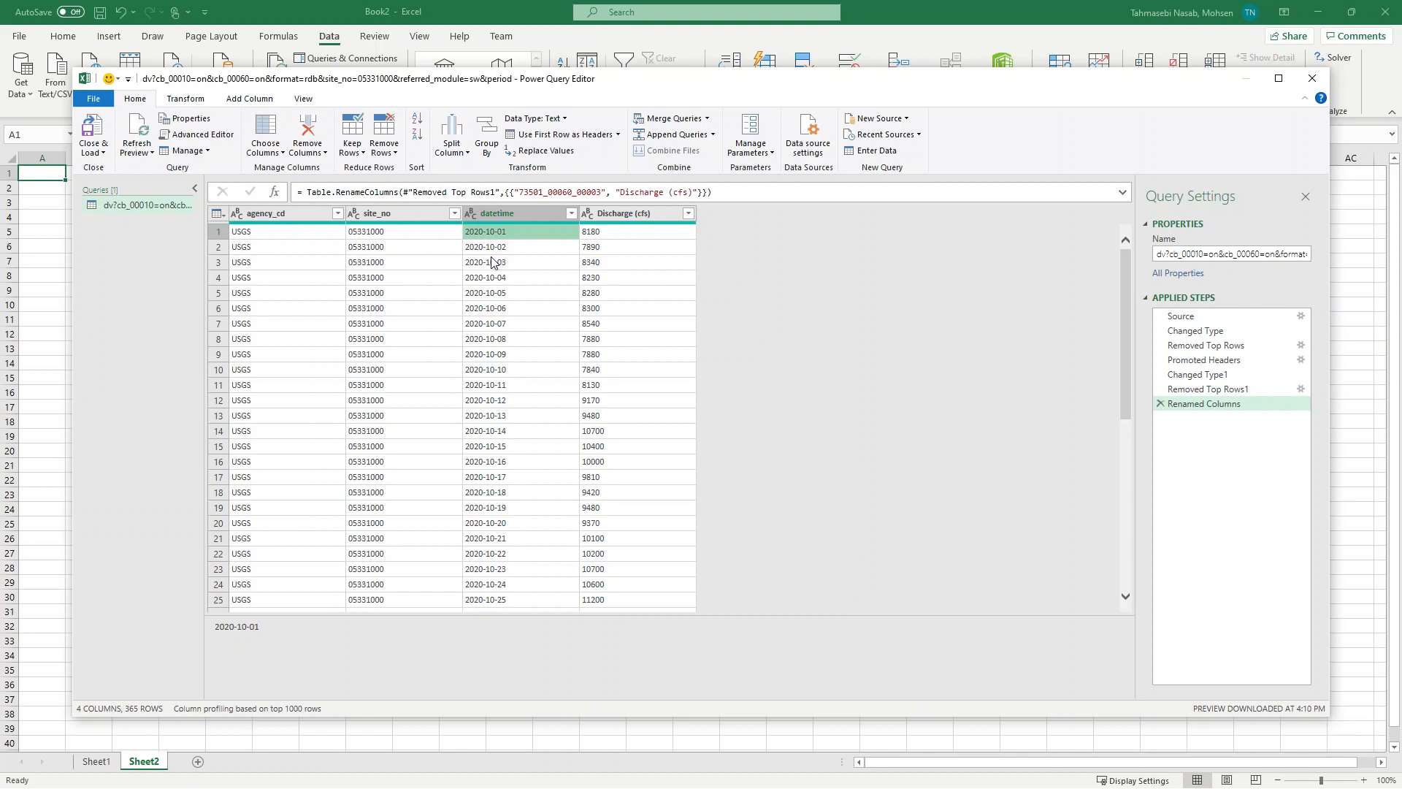
pyautogui.click(495, 213)
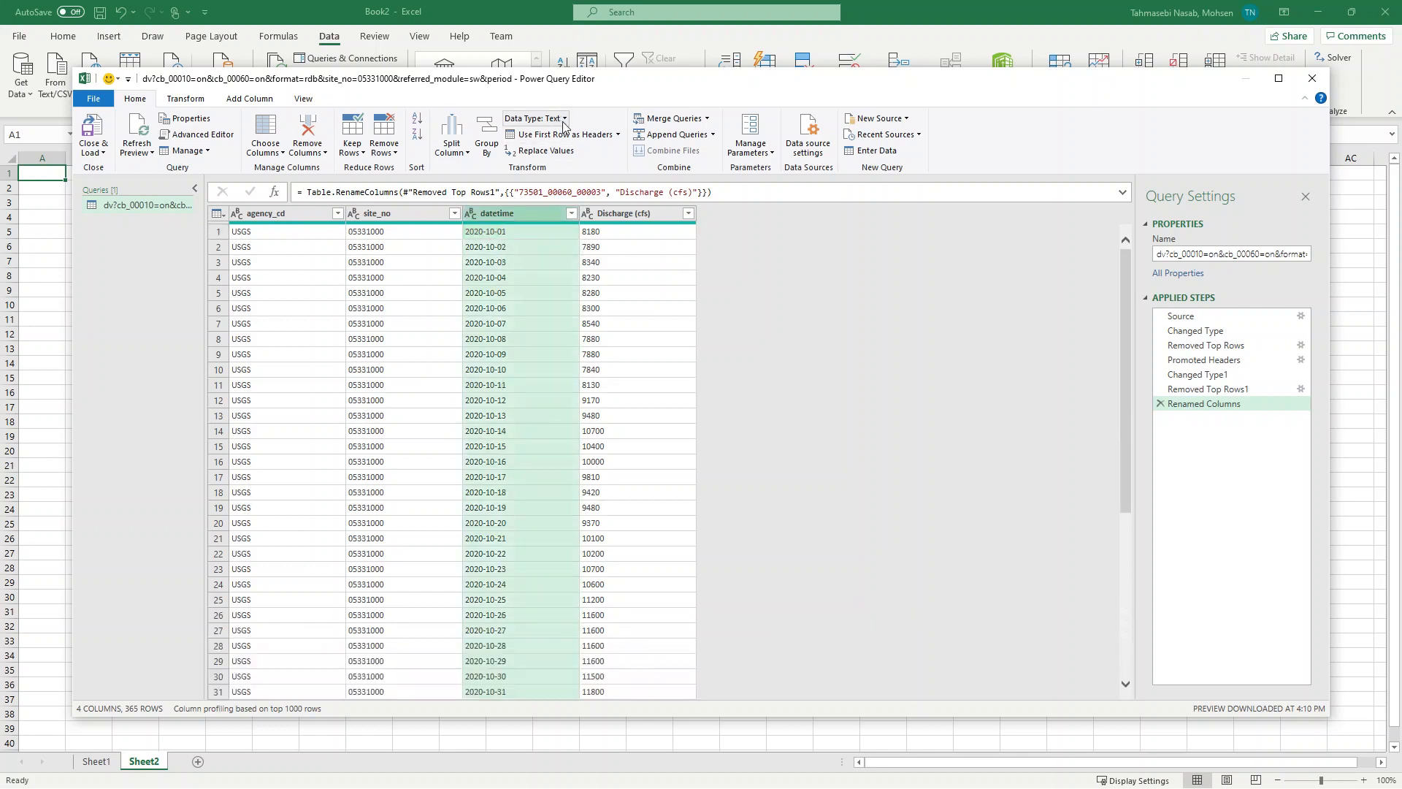
pyautogui.click(534, 116)
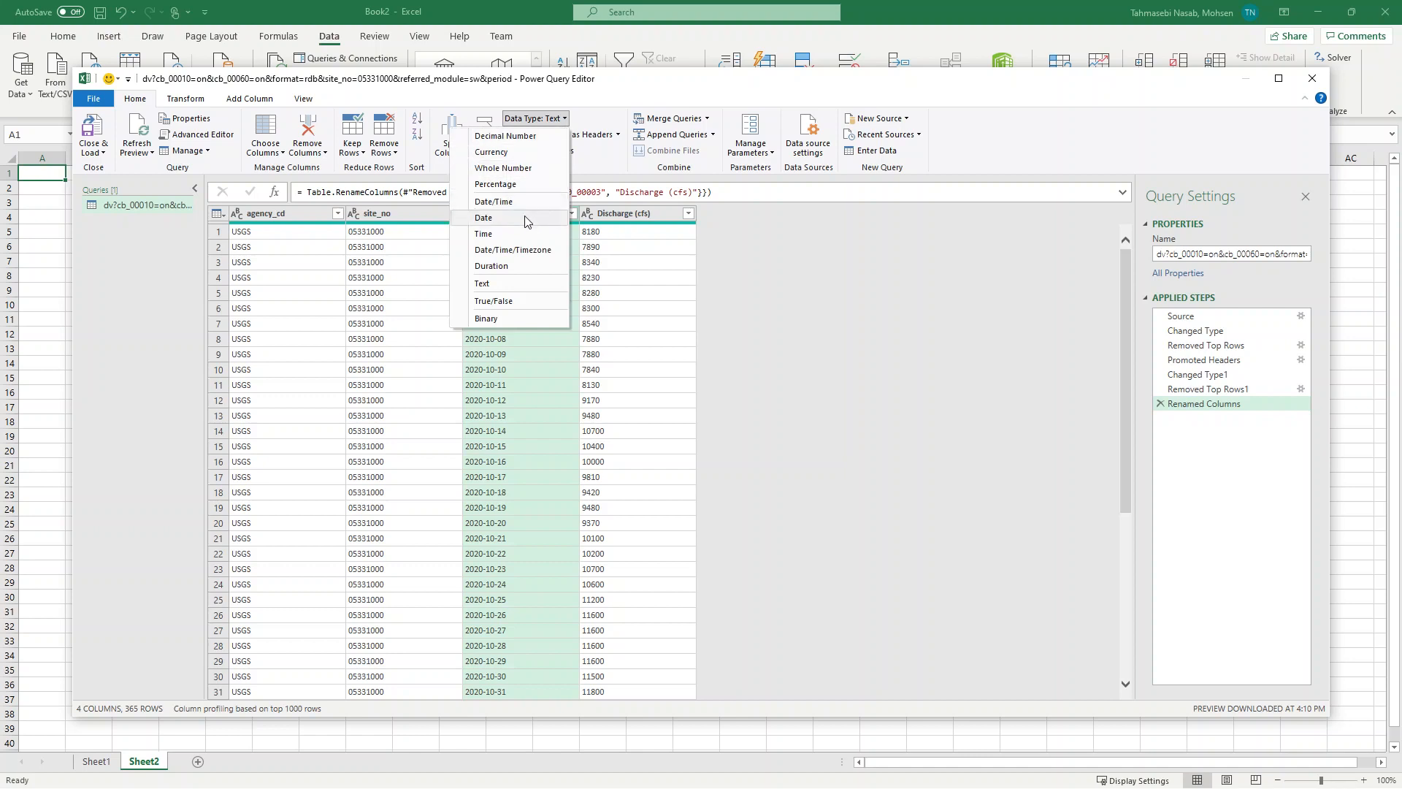
pyautogui.click(483, 218)
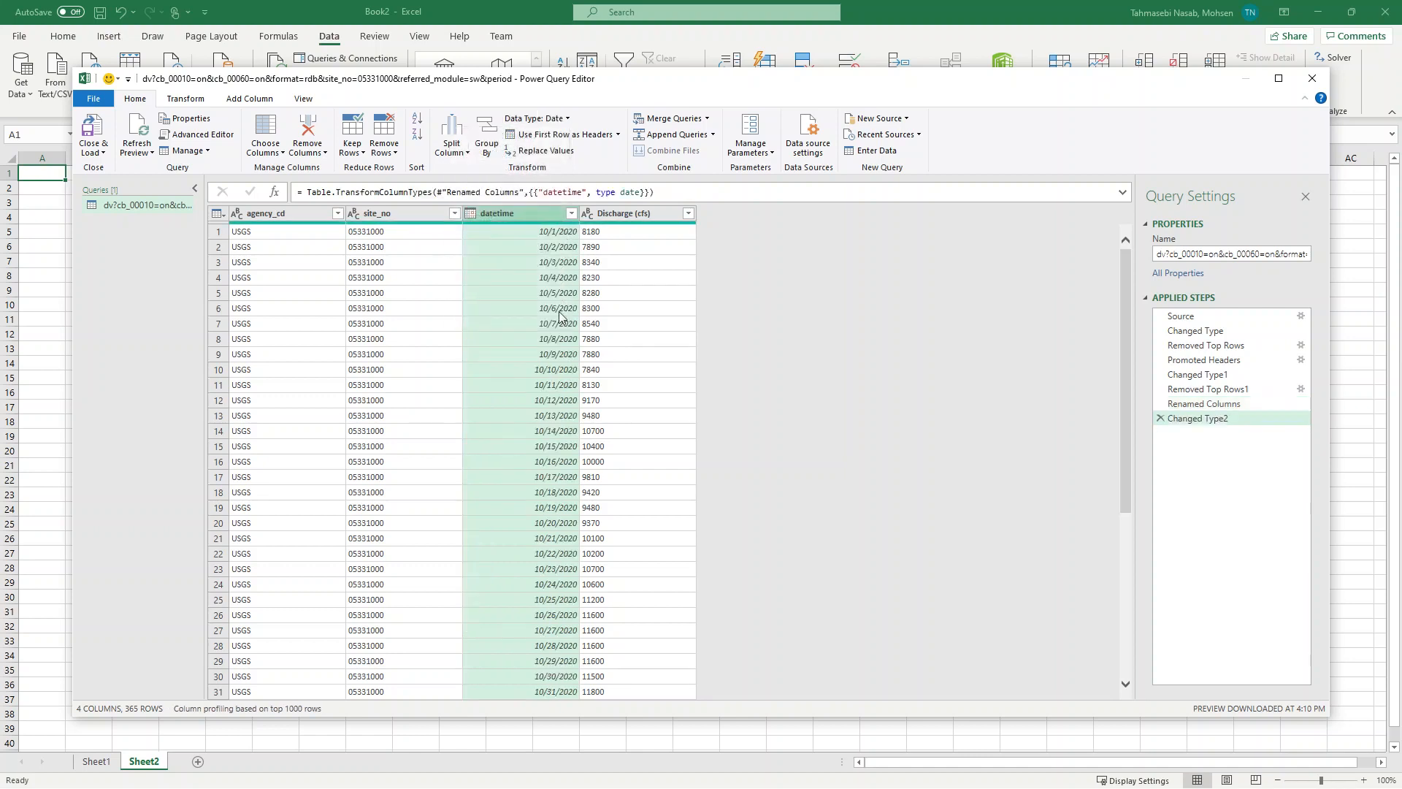
pyautogui.moveTo(561, 336)
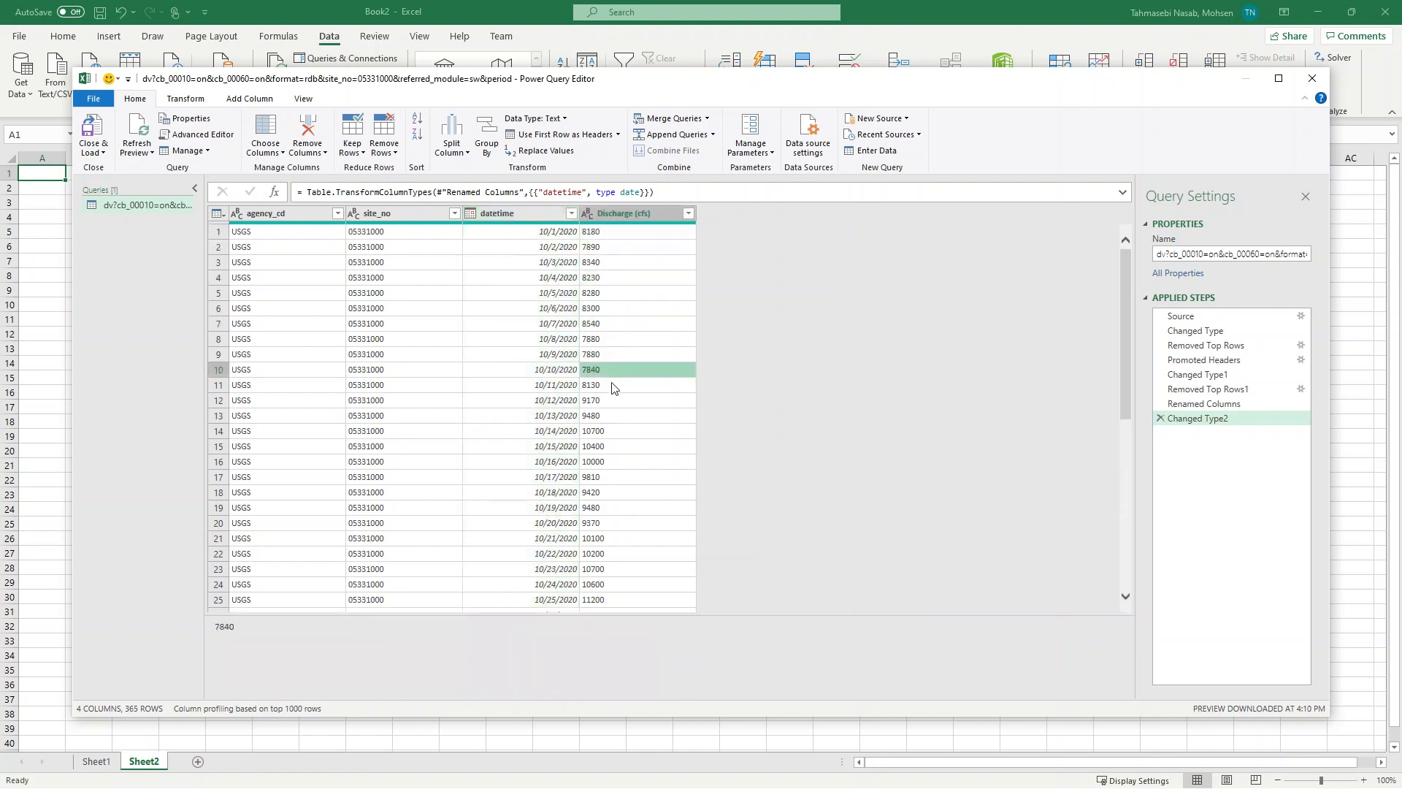
pyautogui.moveTo(535, 116)
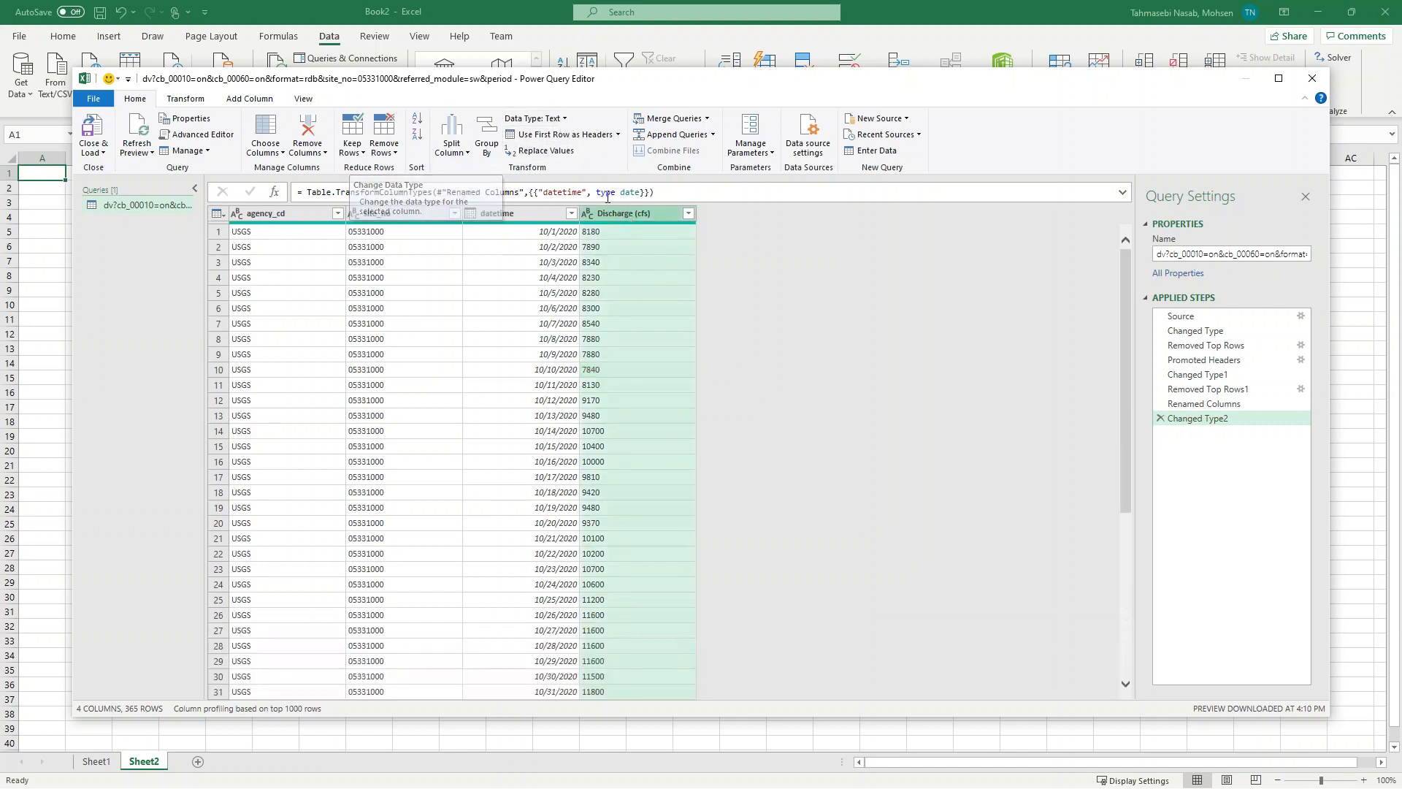
# Step: Make the Discharge (cfs) and site_no columns Whole Number type
pyautogui.scroll(-3)
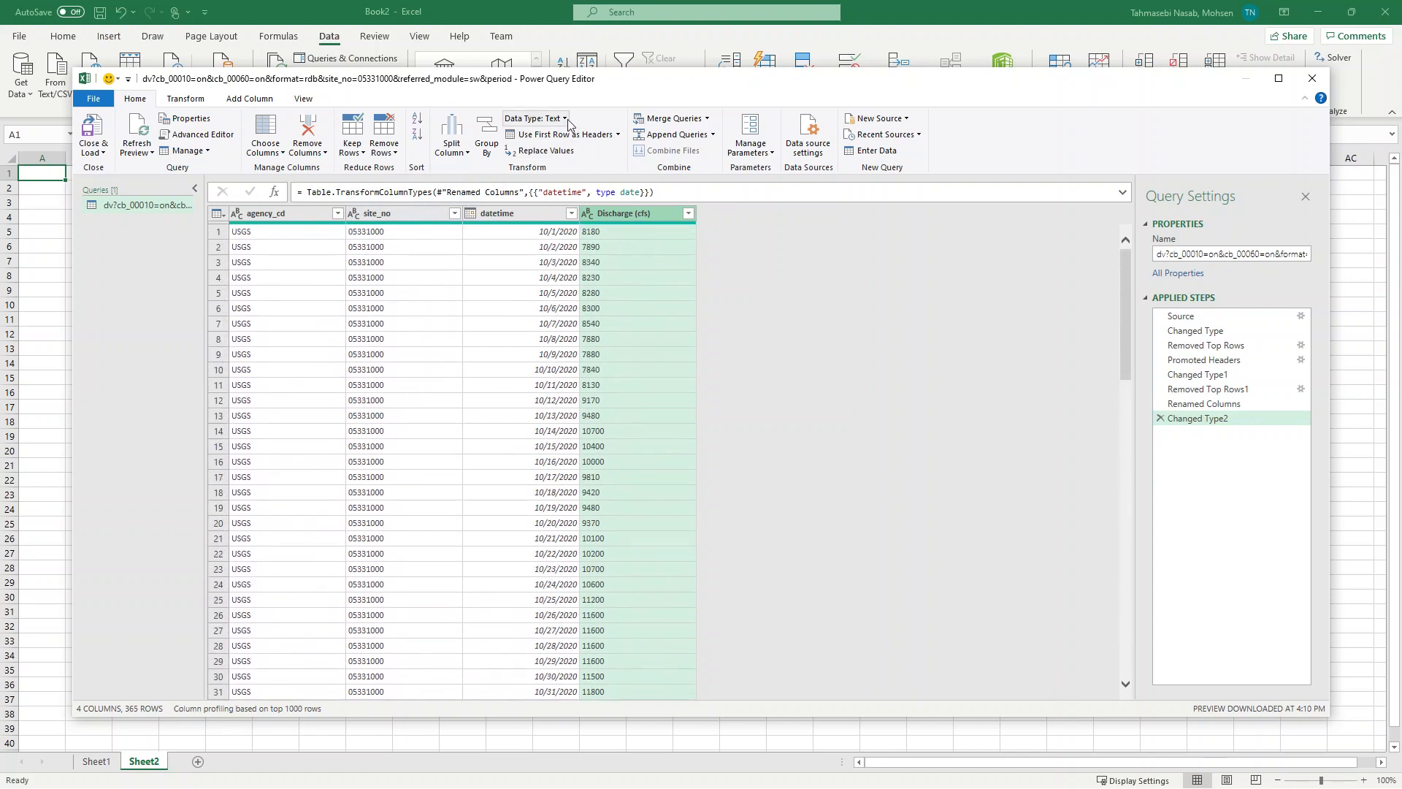
pyautogui.click(535, 117)
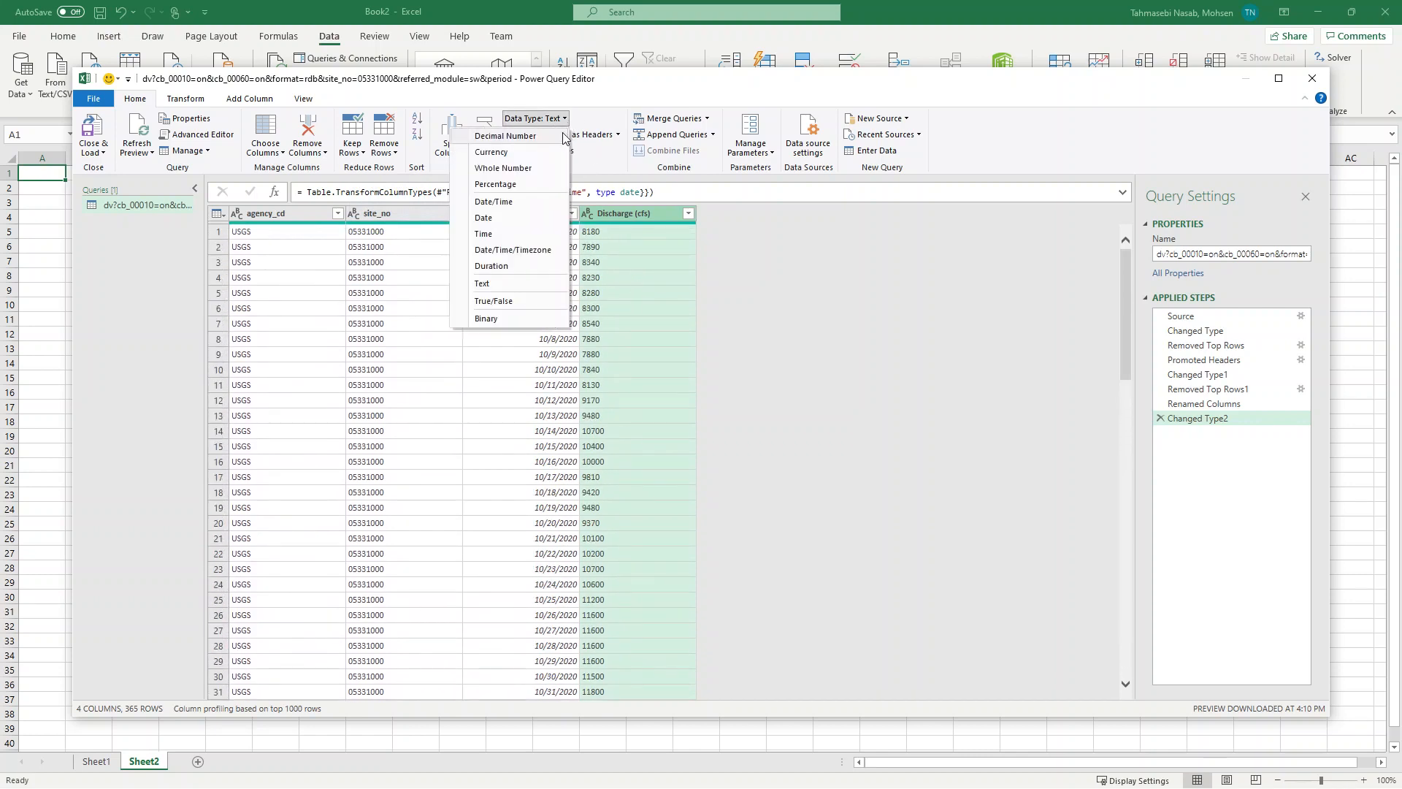
pyautogui.moveTo(542, 150)
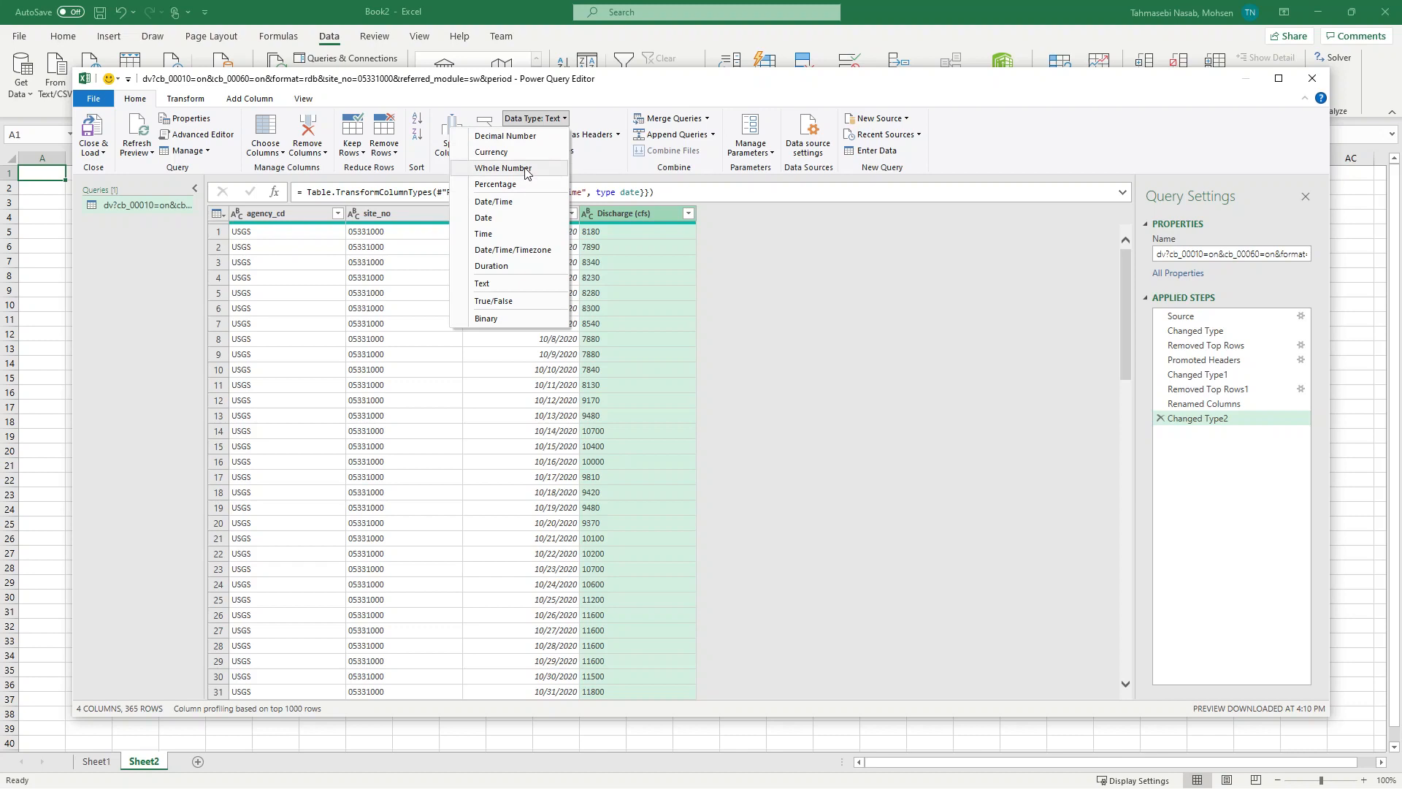
pyautogui.click(503, 168)
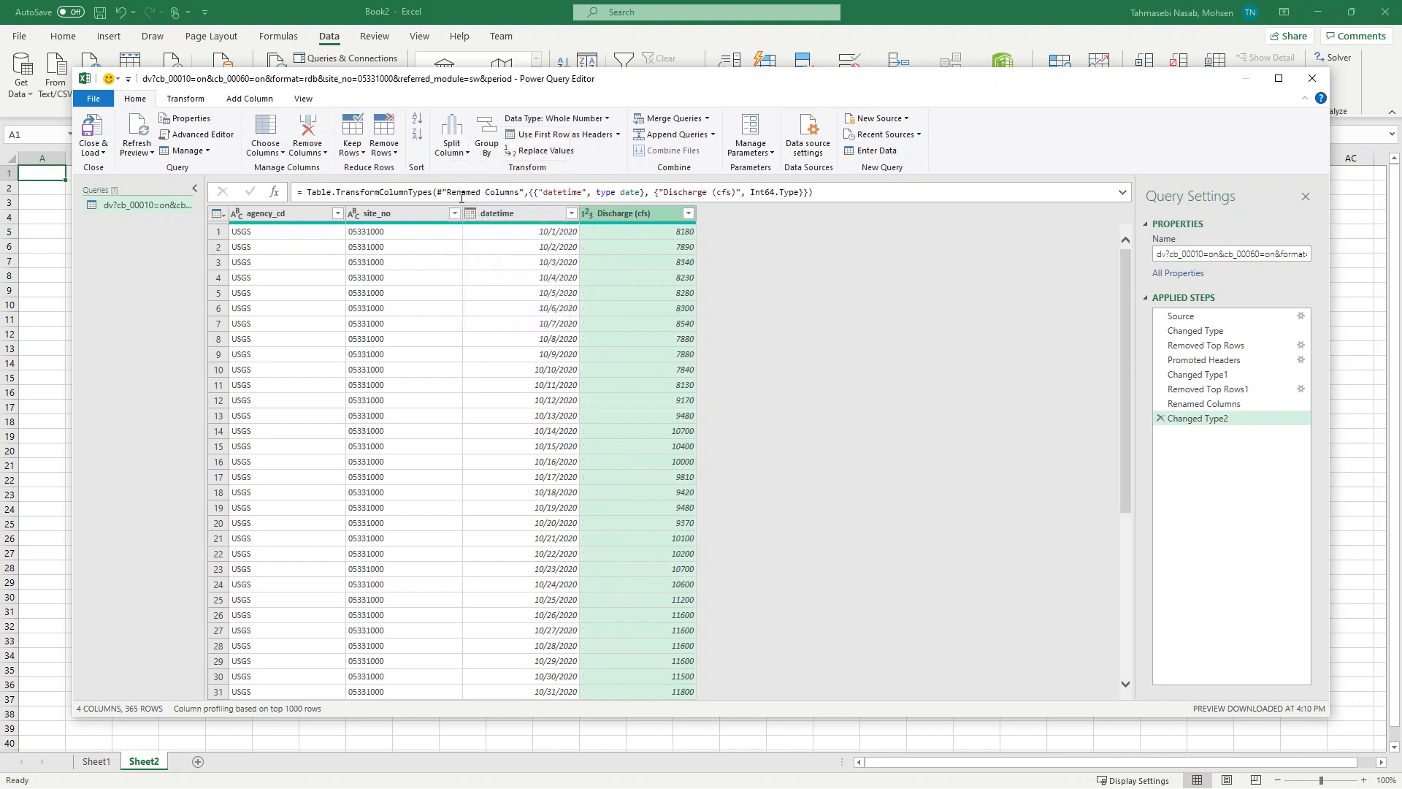
pyautogui.click(397, 214)
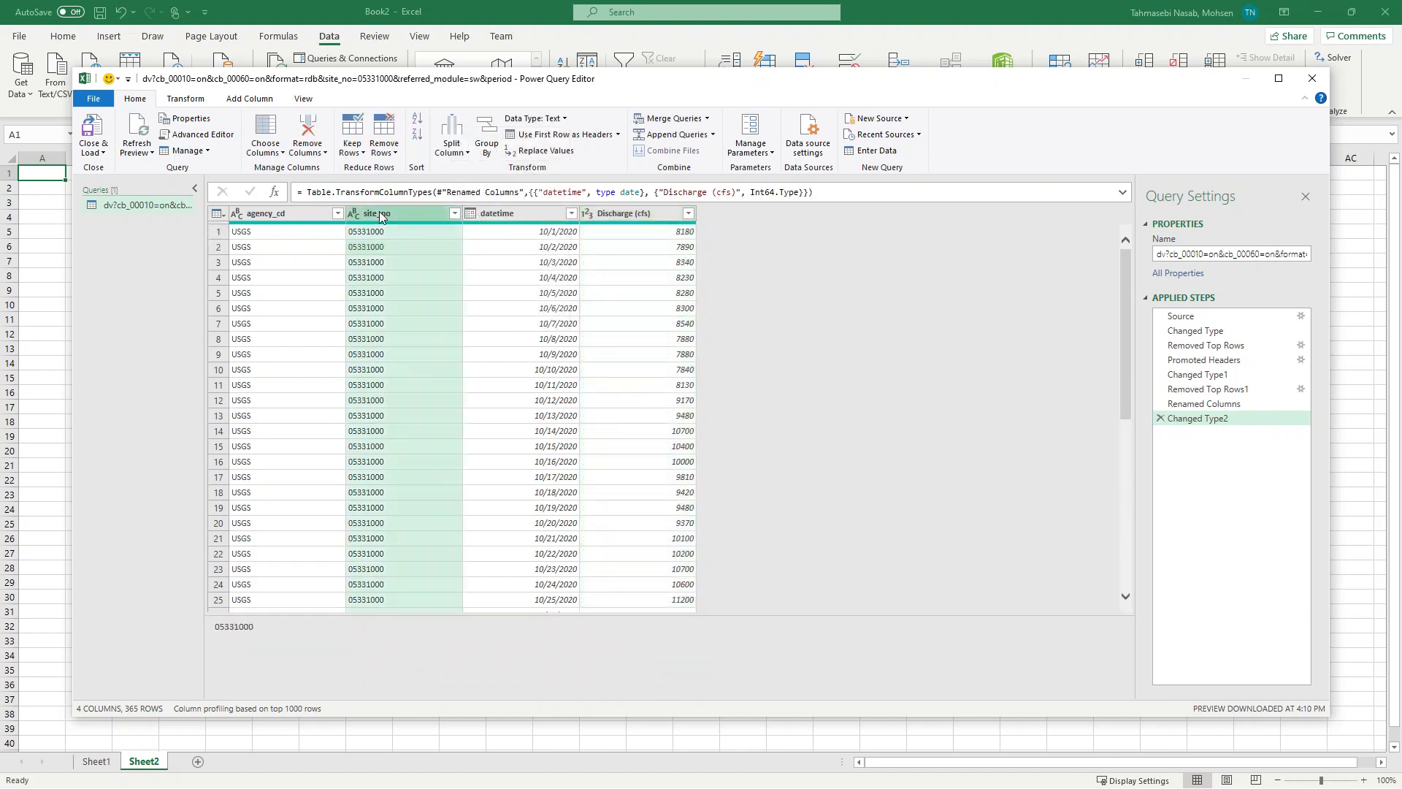
pyautogui.click(532, 117)
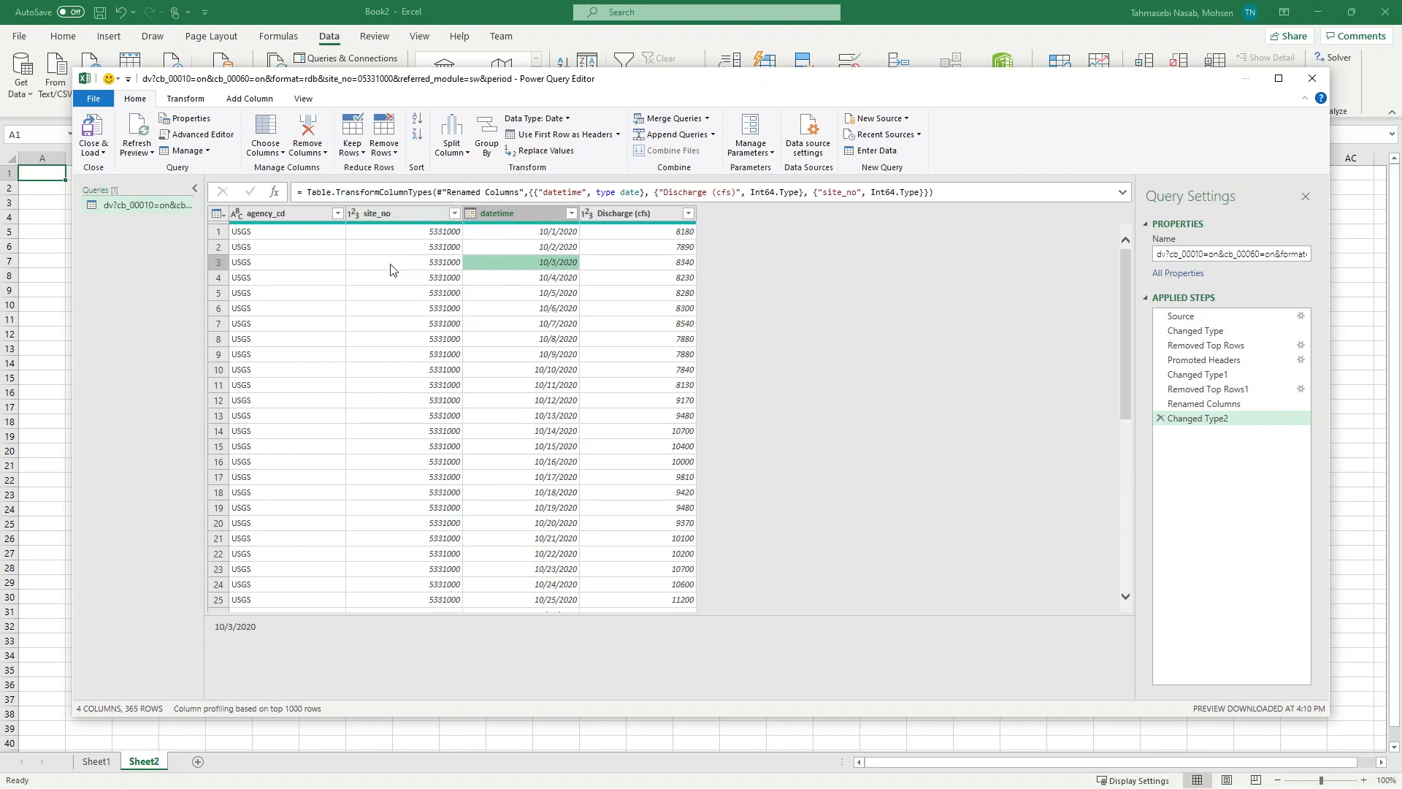
pyautogui.moveTo(92, 130)
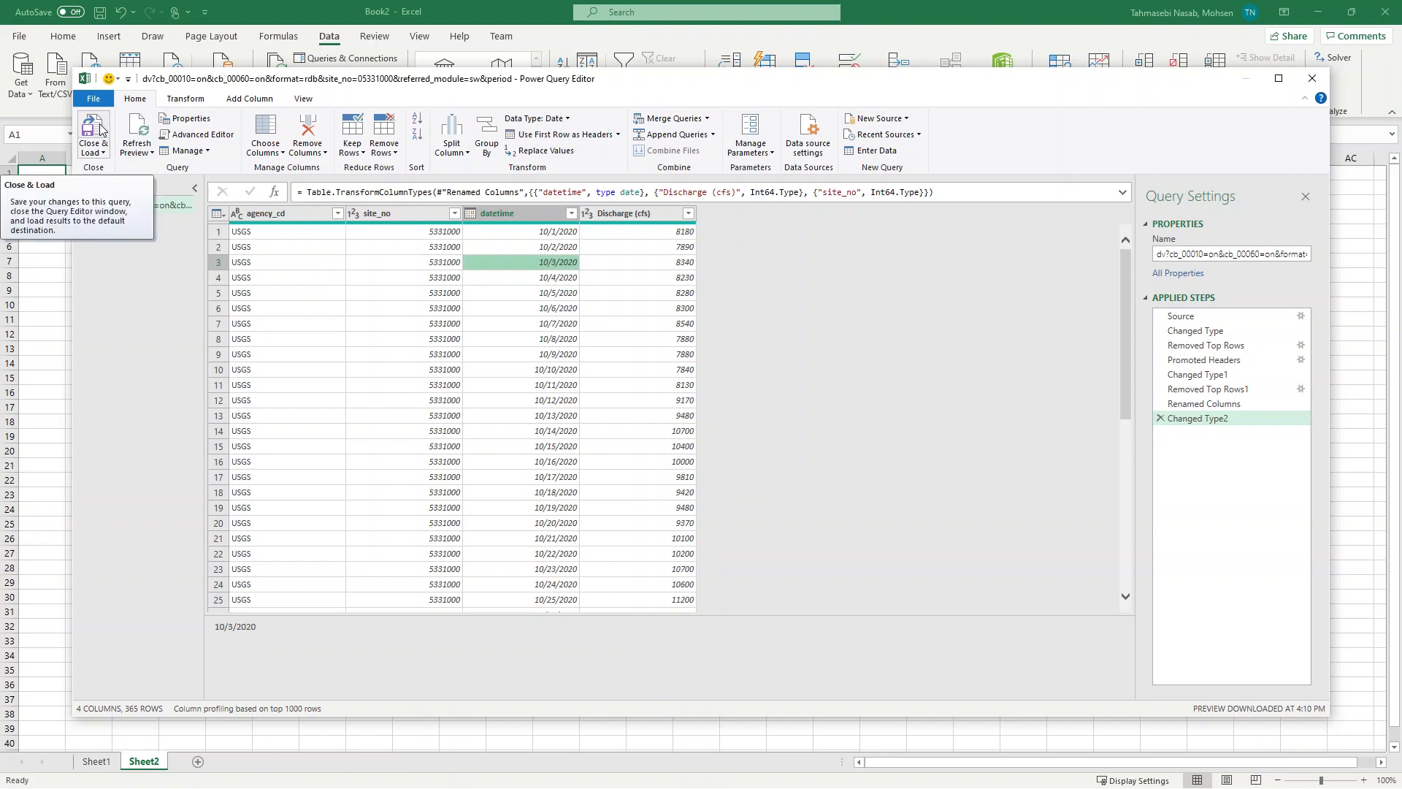
# Step: Close & Load the cleaned query as a 365-row table on a new sheet and select the datetime and Discharge (cfs) columns
pyautogui.click(92, 134)
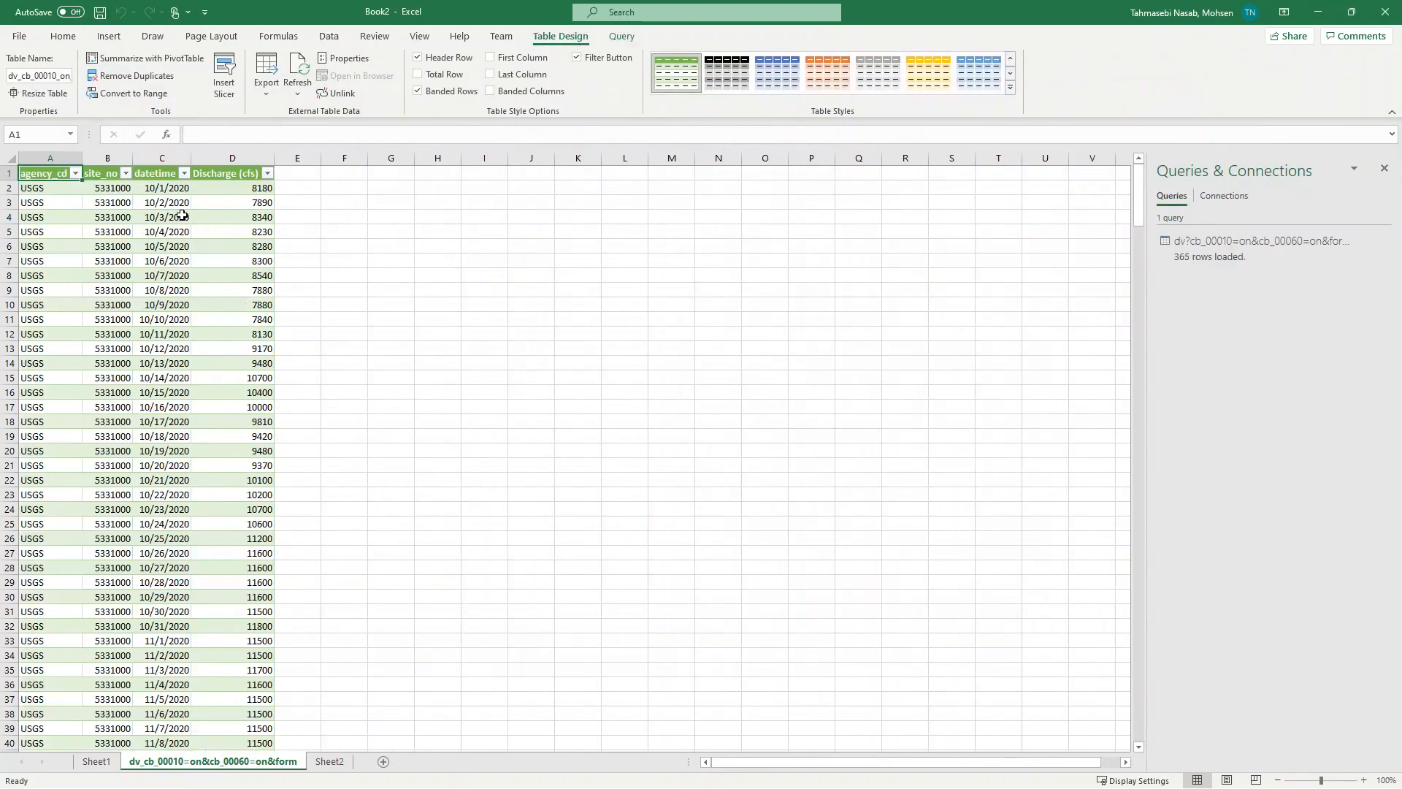
pyautogui.scroll(-3)
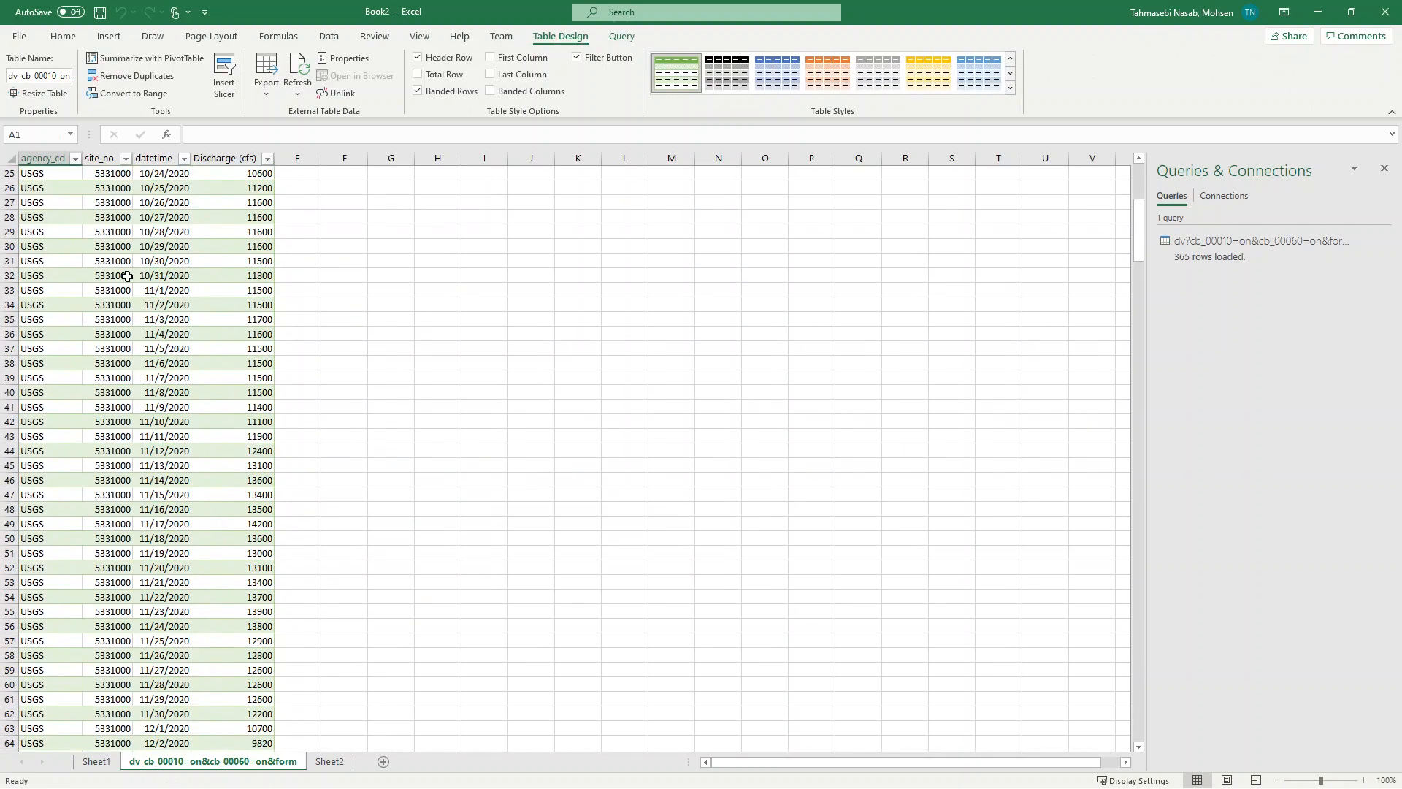
pyautogui.scroll(3)
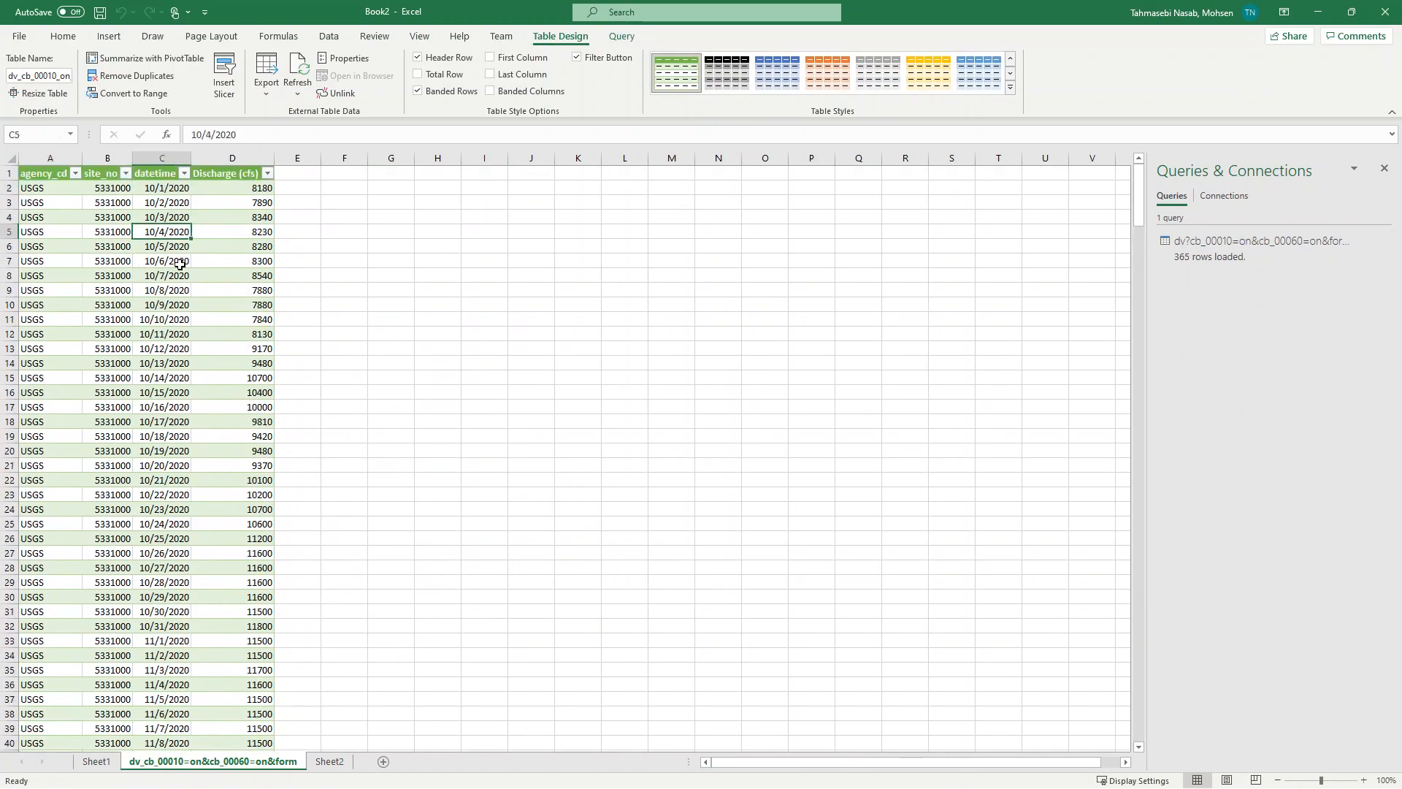
pyautogui.click(50, 186)
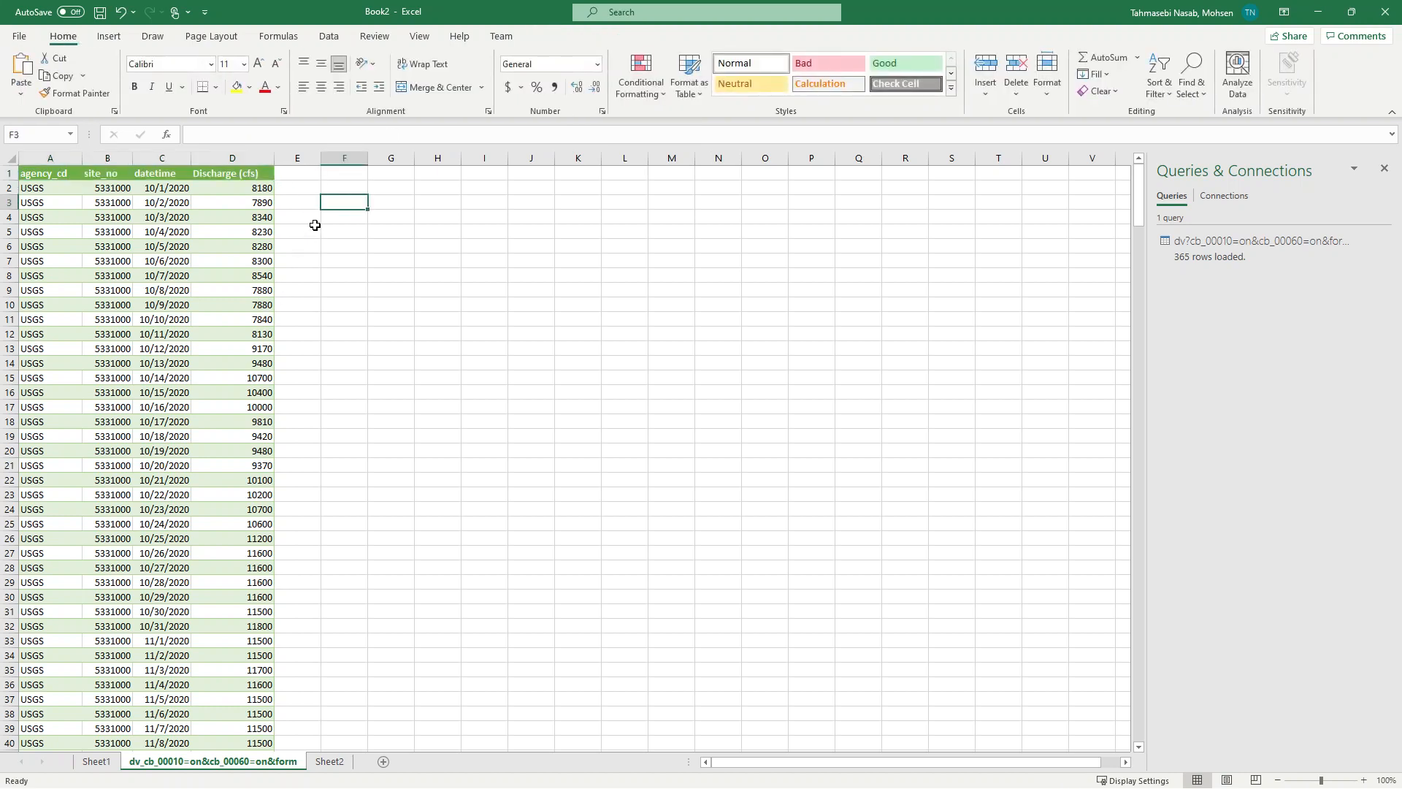
pyautogui.moveTo(178, 190)
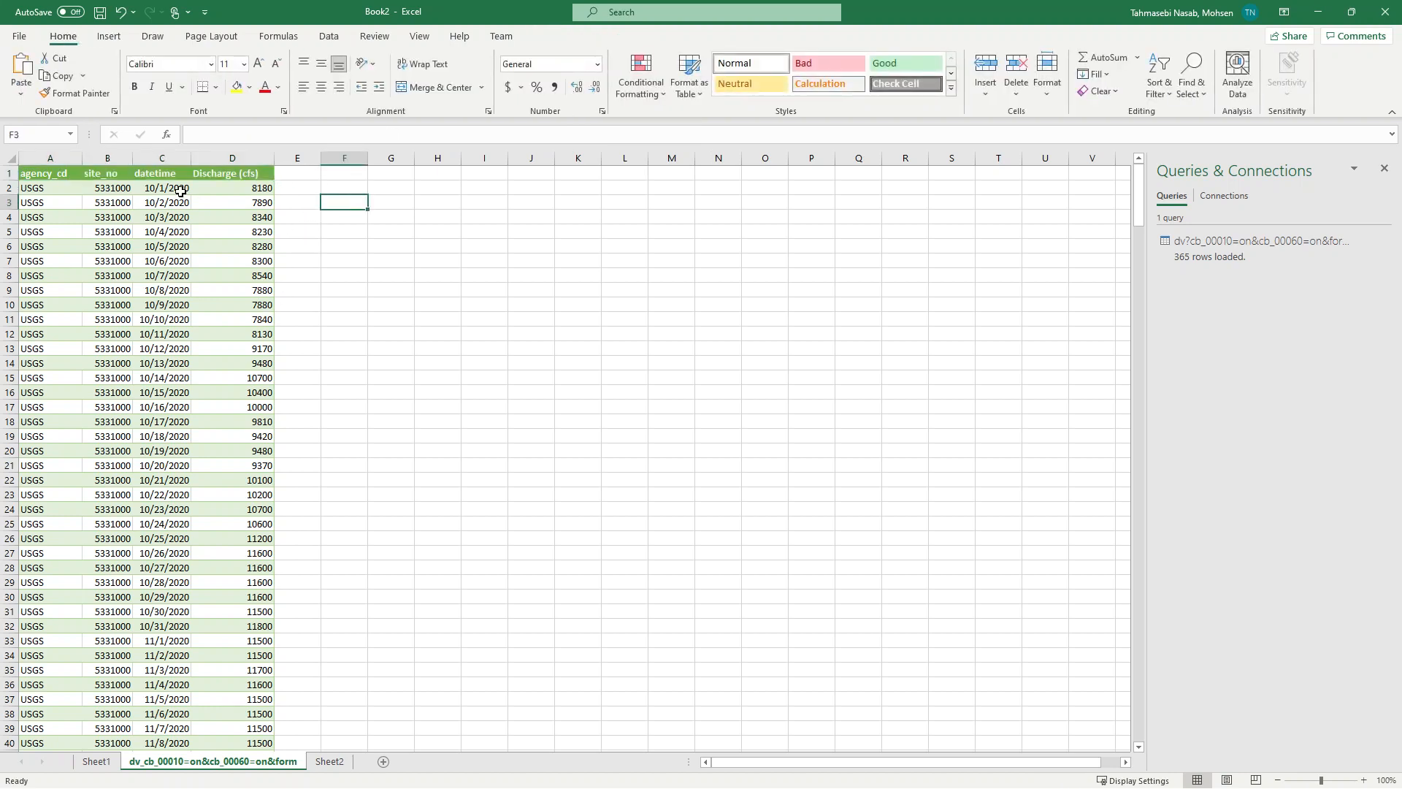
pyautogui.click(161, 173)
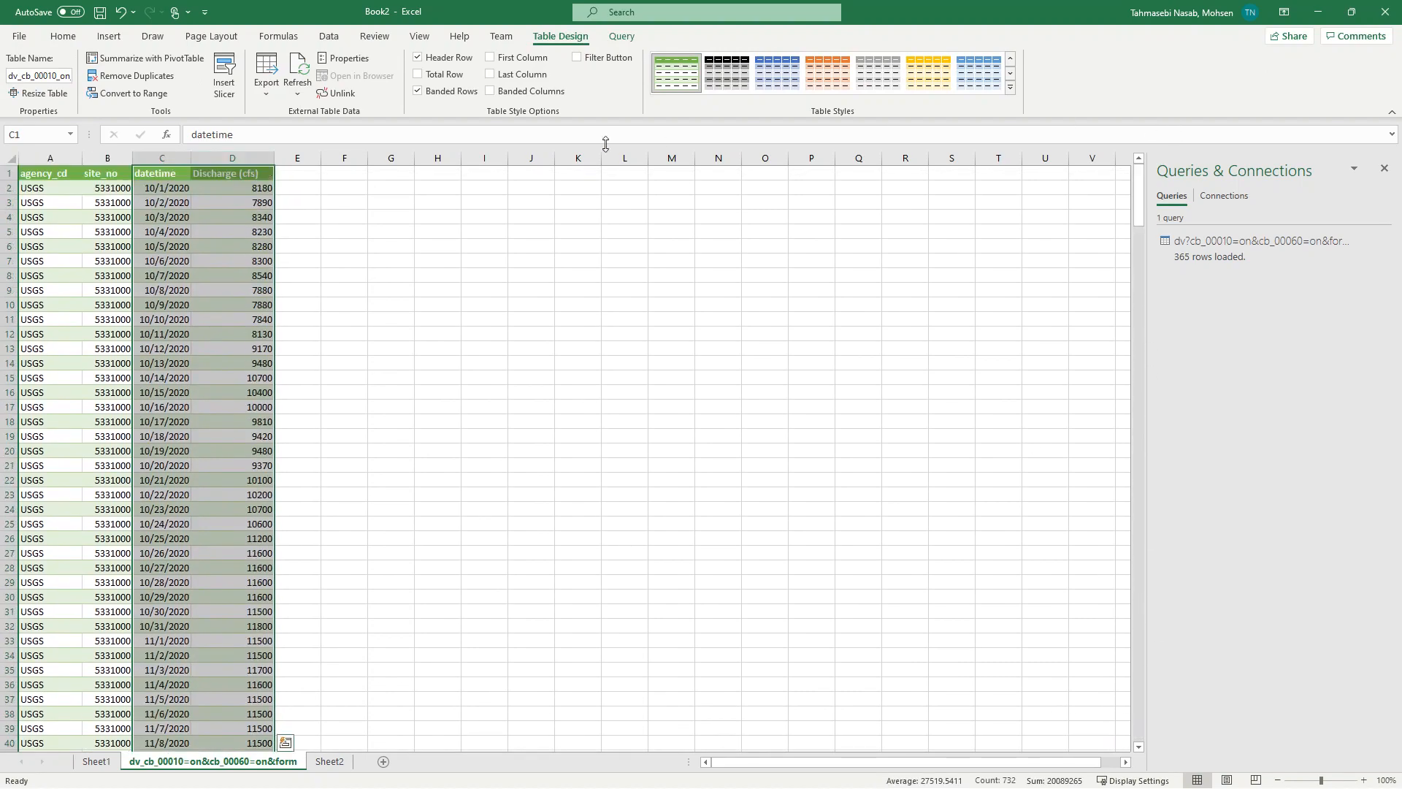
# Step: Insert a basic 2-D line chart of the 365 daily Discharge (cfs) values
pyautogui.click(107, 35)
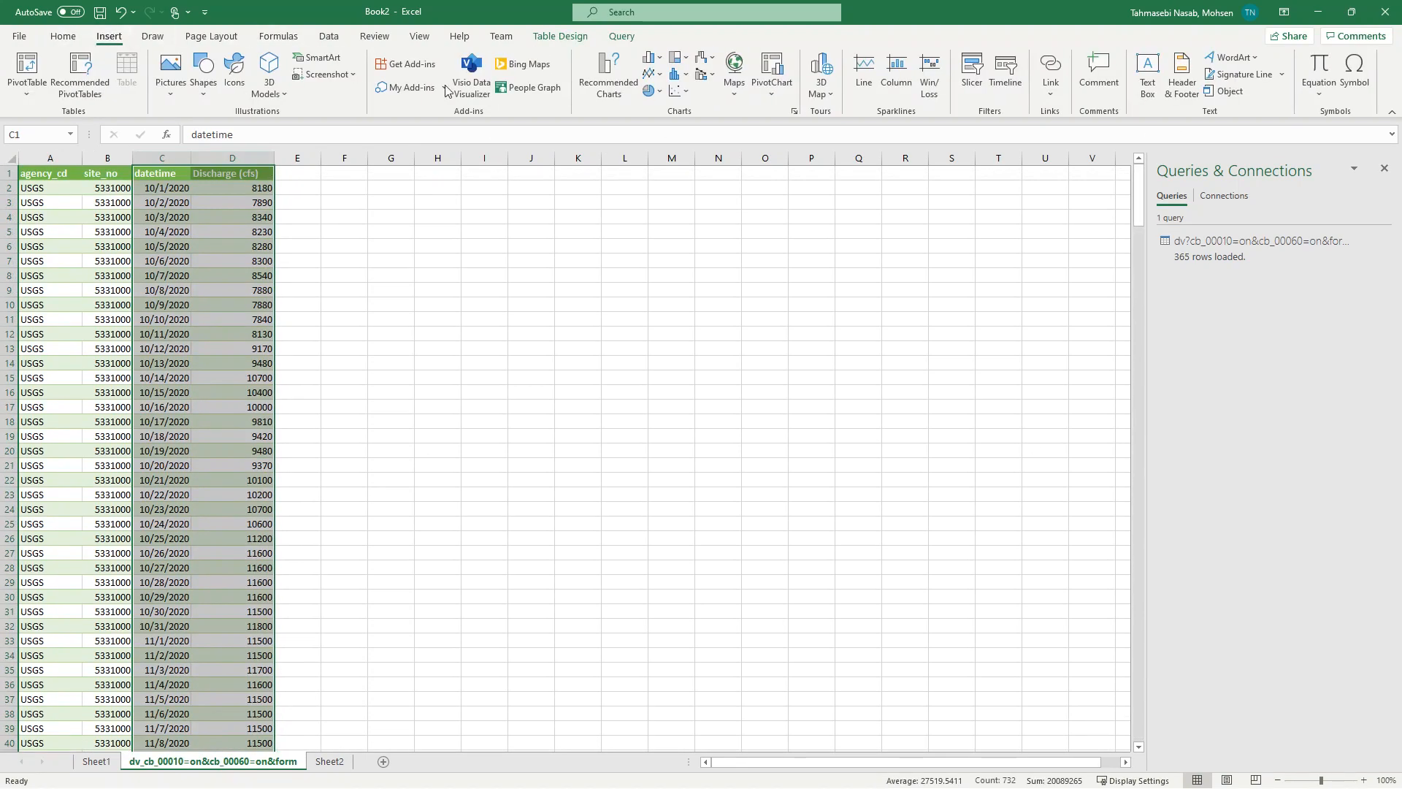
pyautogui.click(651, 62)
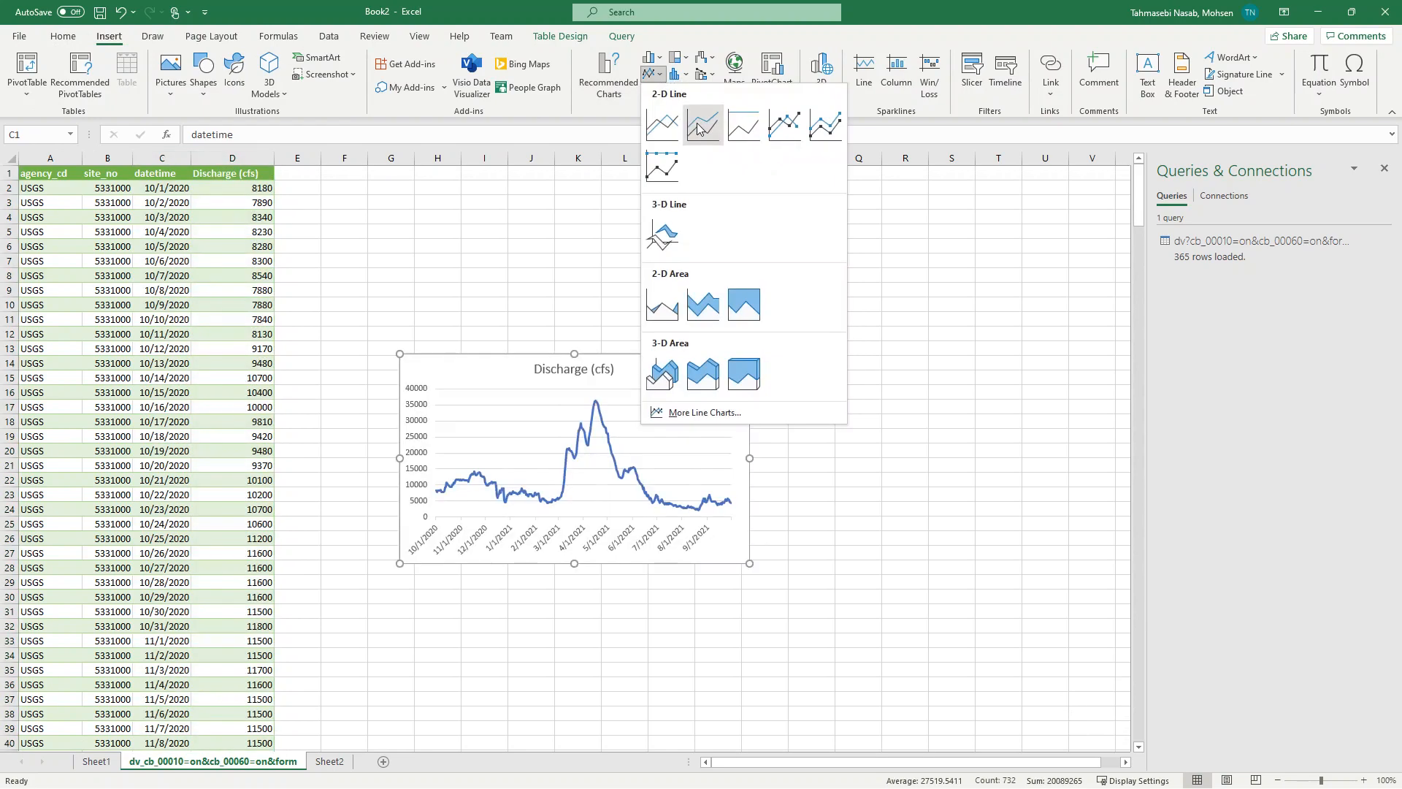
pyautogui.click(702, 123)
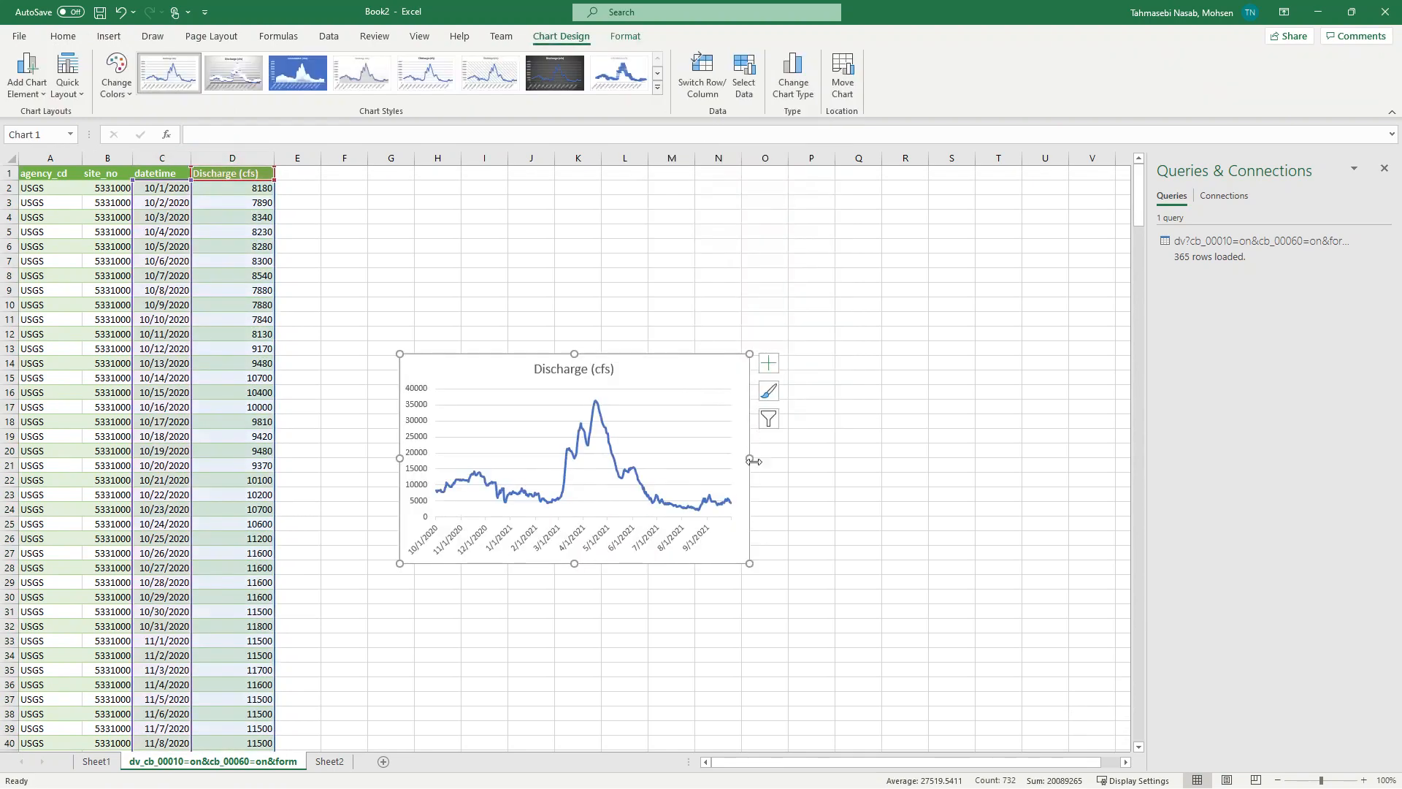
# Step: Widen the chart, move it up beside the table, and apply the light shaded chart style
pyautogui.moveTo(749, 460); pyautogui.dragTo(993, 459)
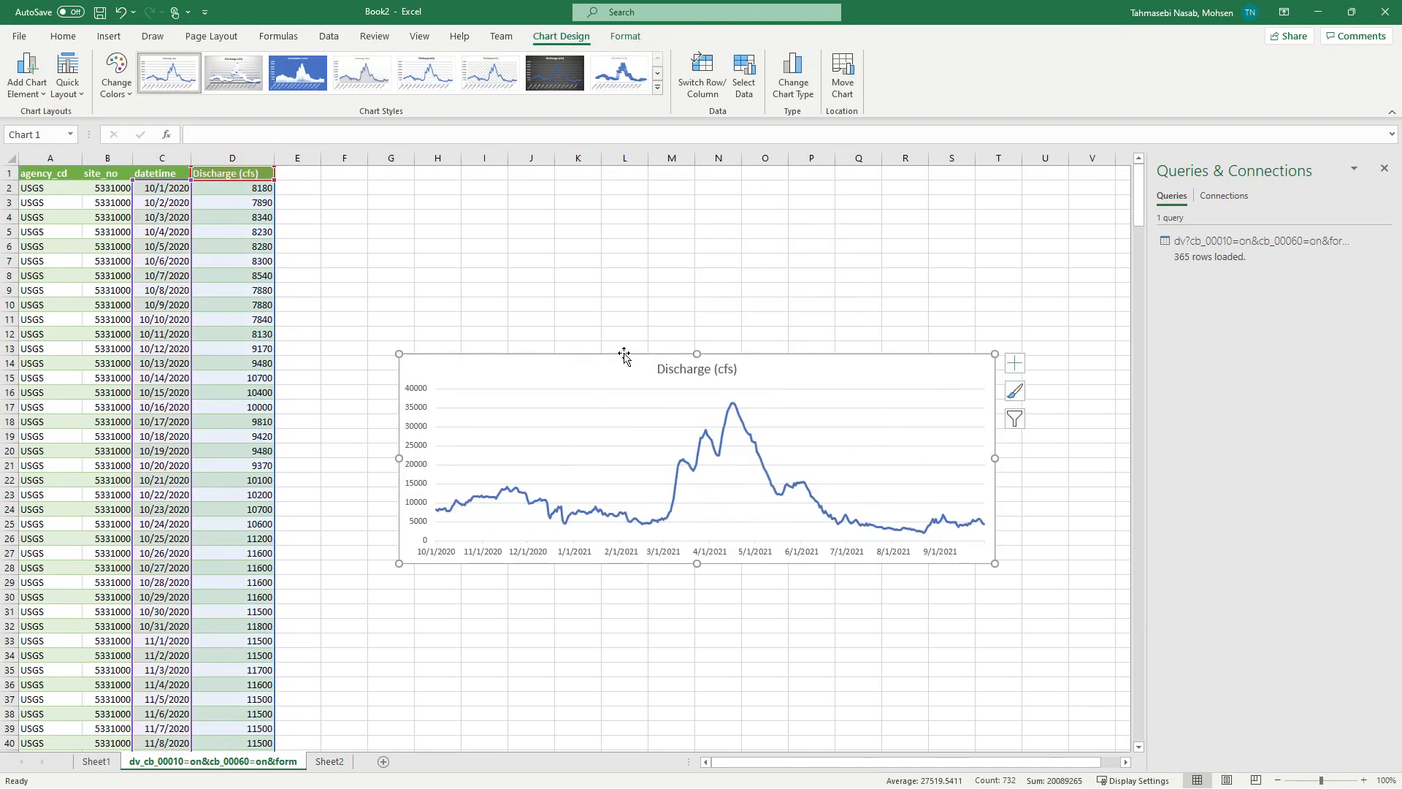
pyautogui.moveTo(623, 355); pyautogui.dragTo(380, 355)
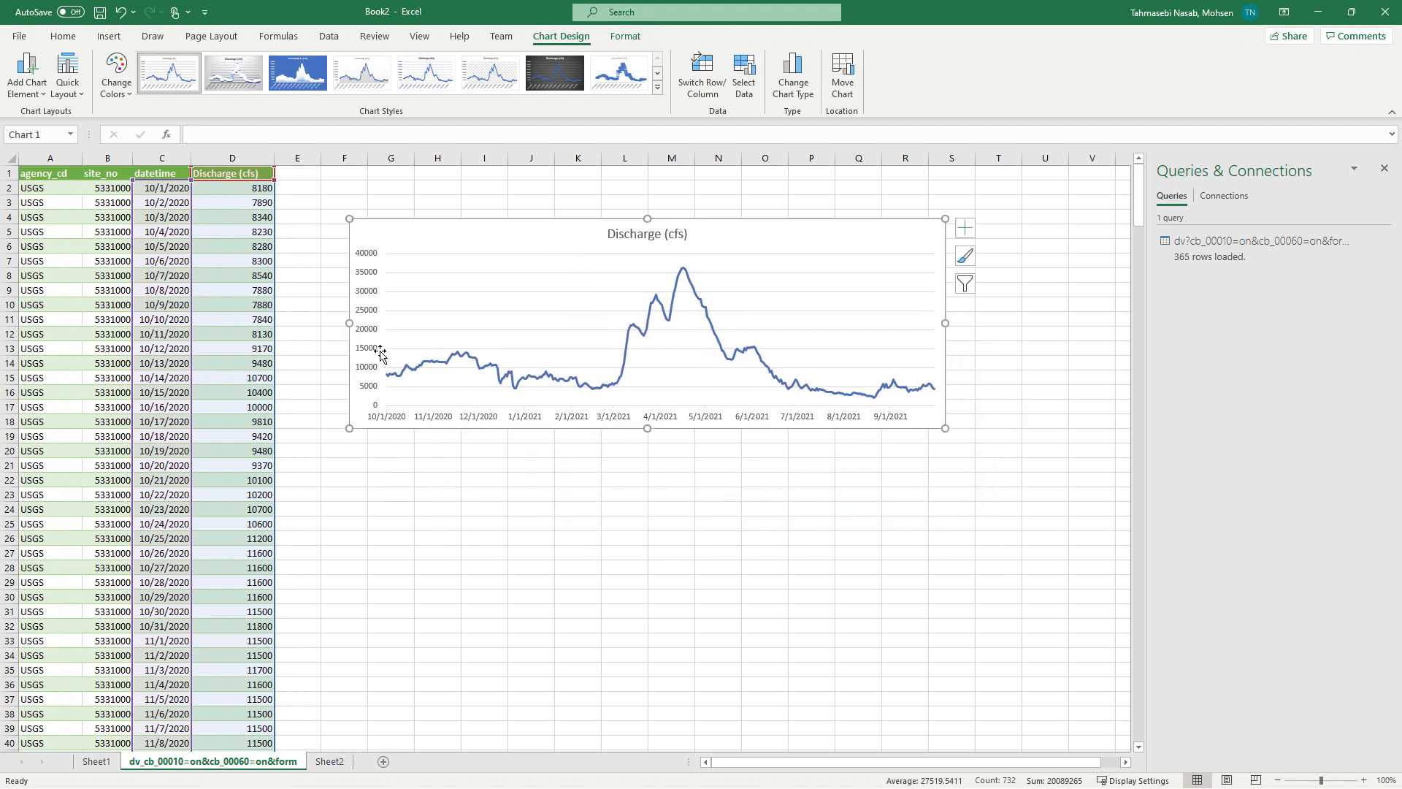
pyautogui.moveTo(515, 185)
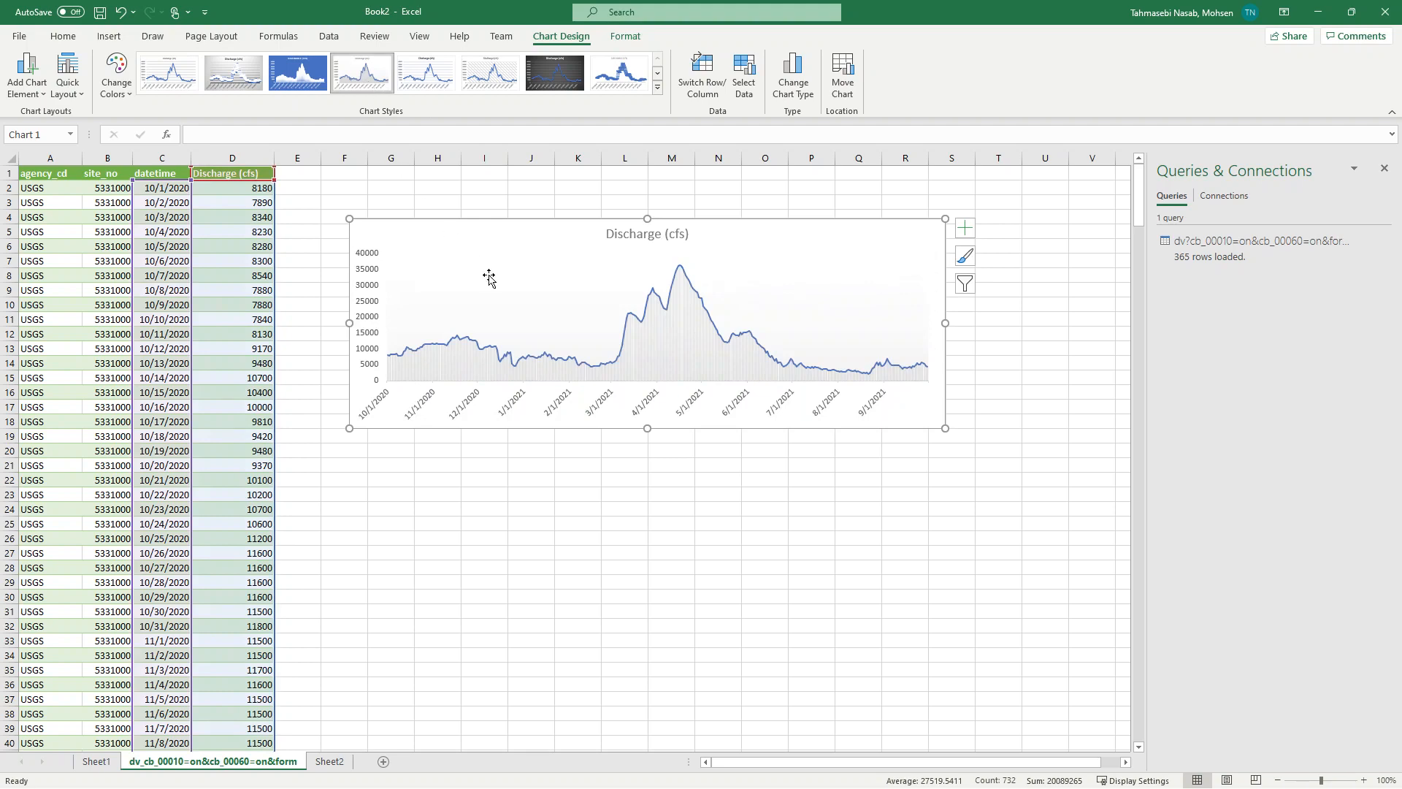
pyautogui.click(554, 73)
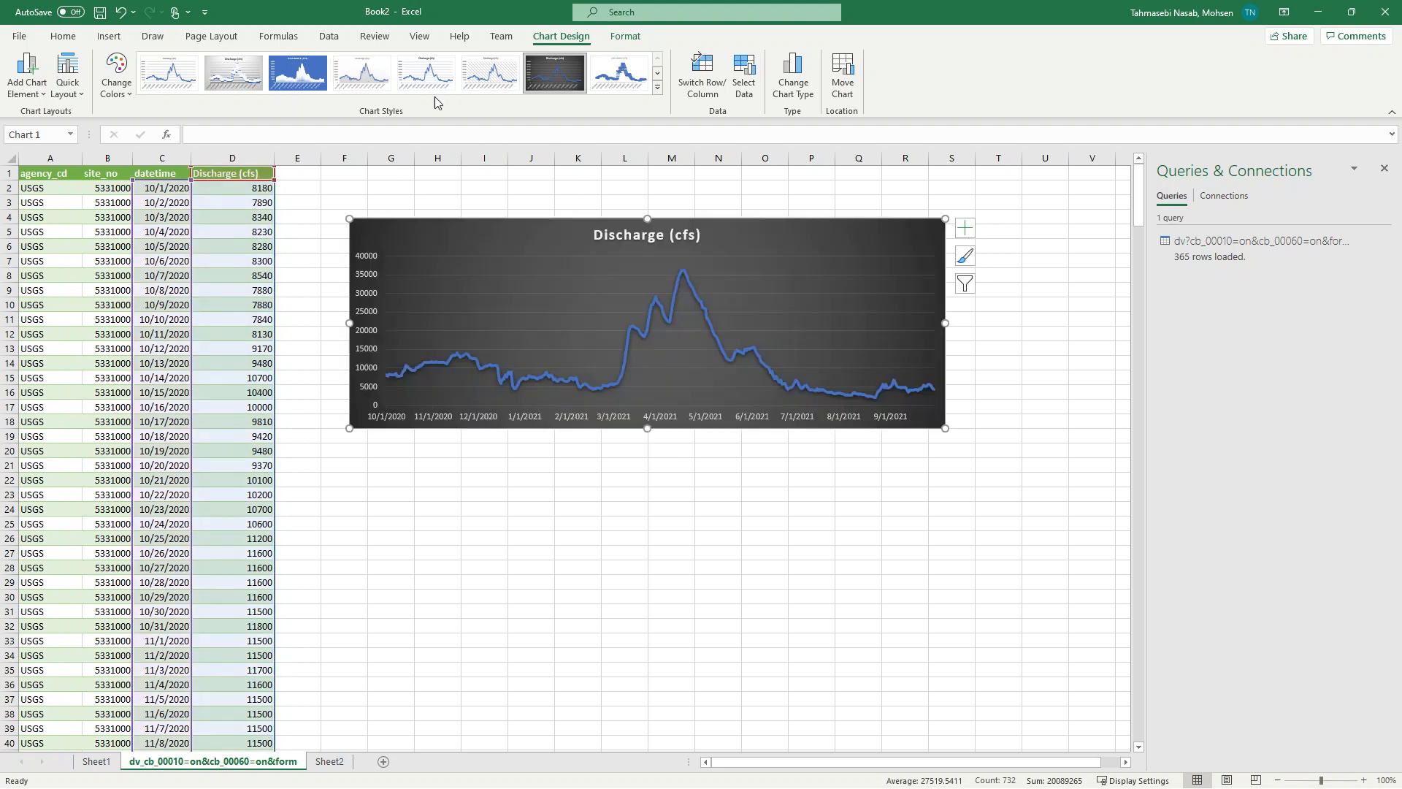
pyautogui.click(361, 72)
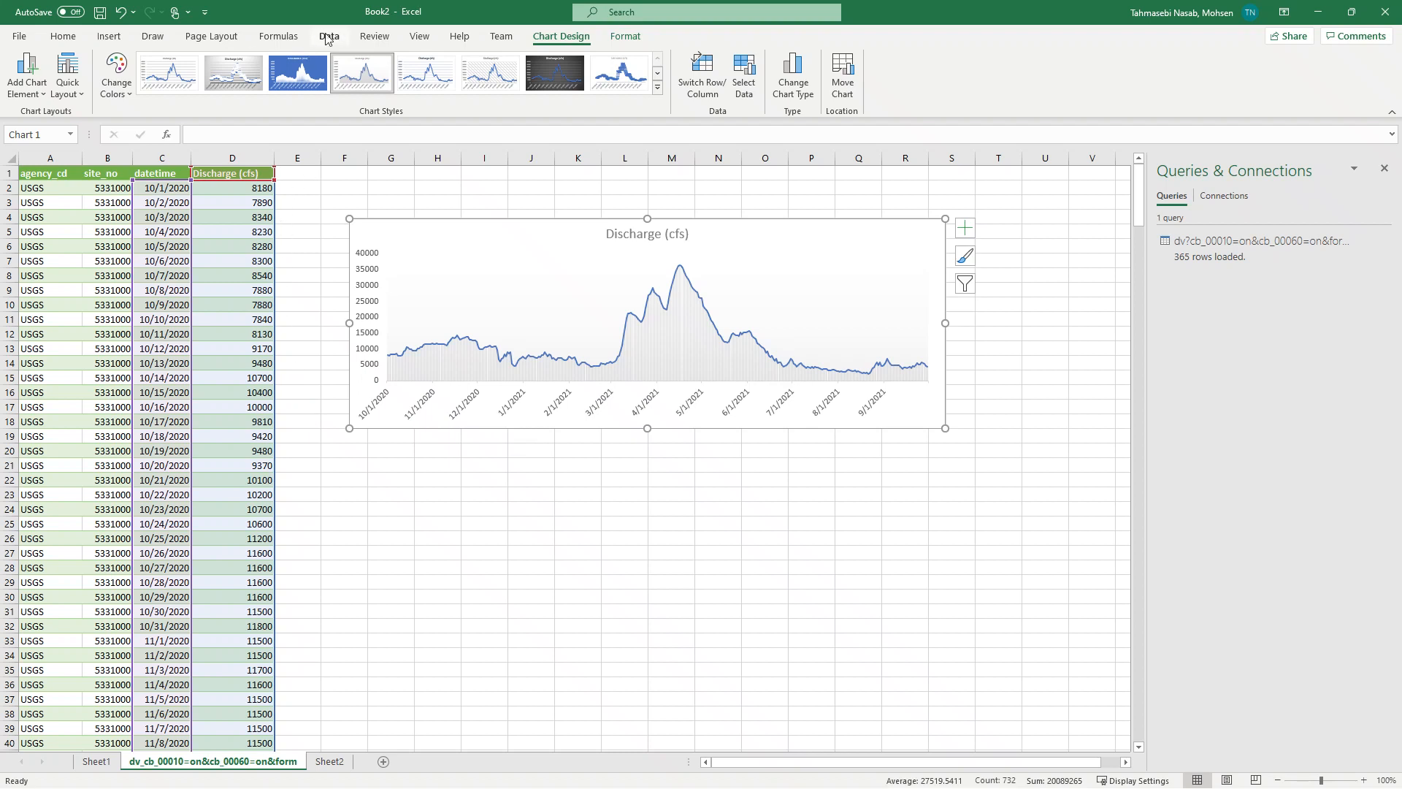
pyautogui.click(329, 35)
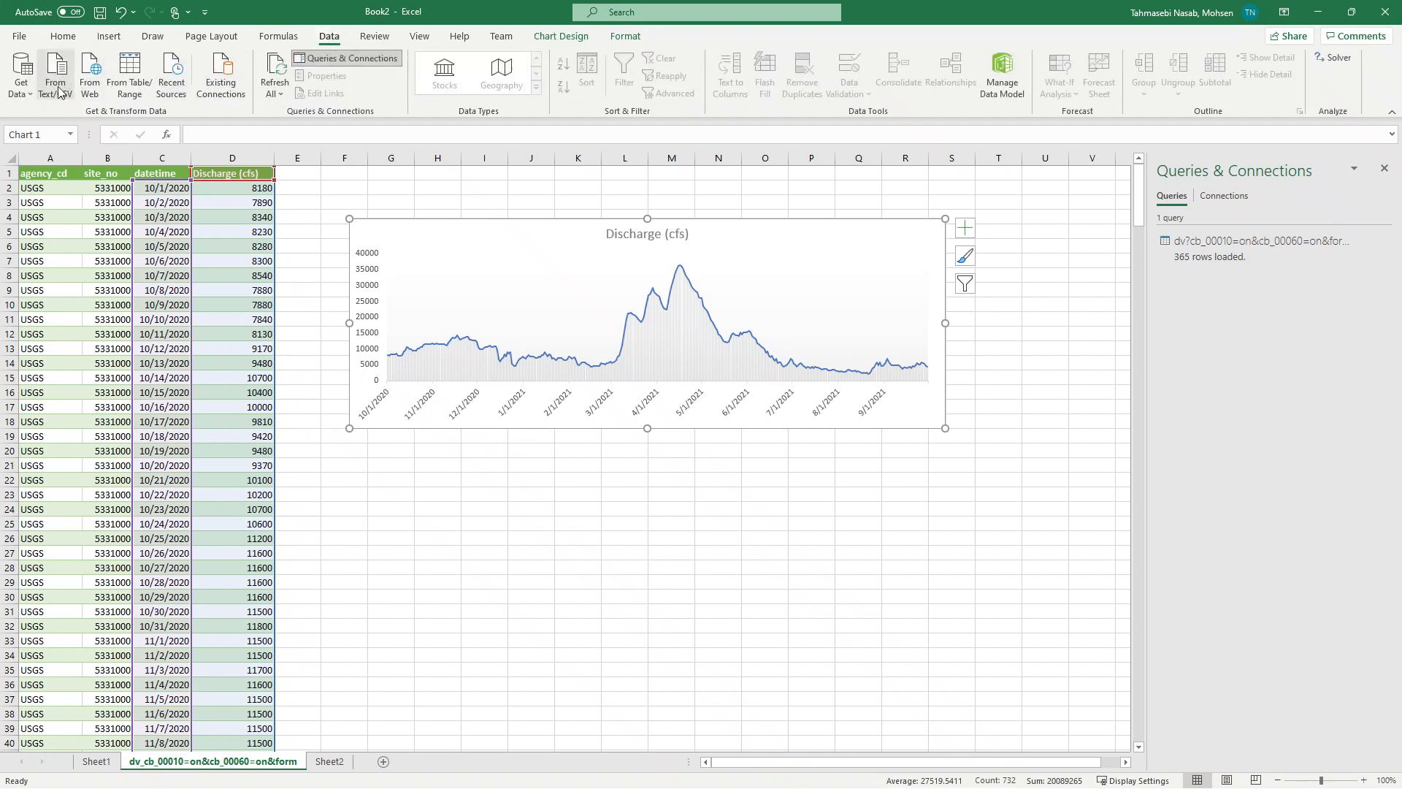
pyautogui.moveTo(89, 73)
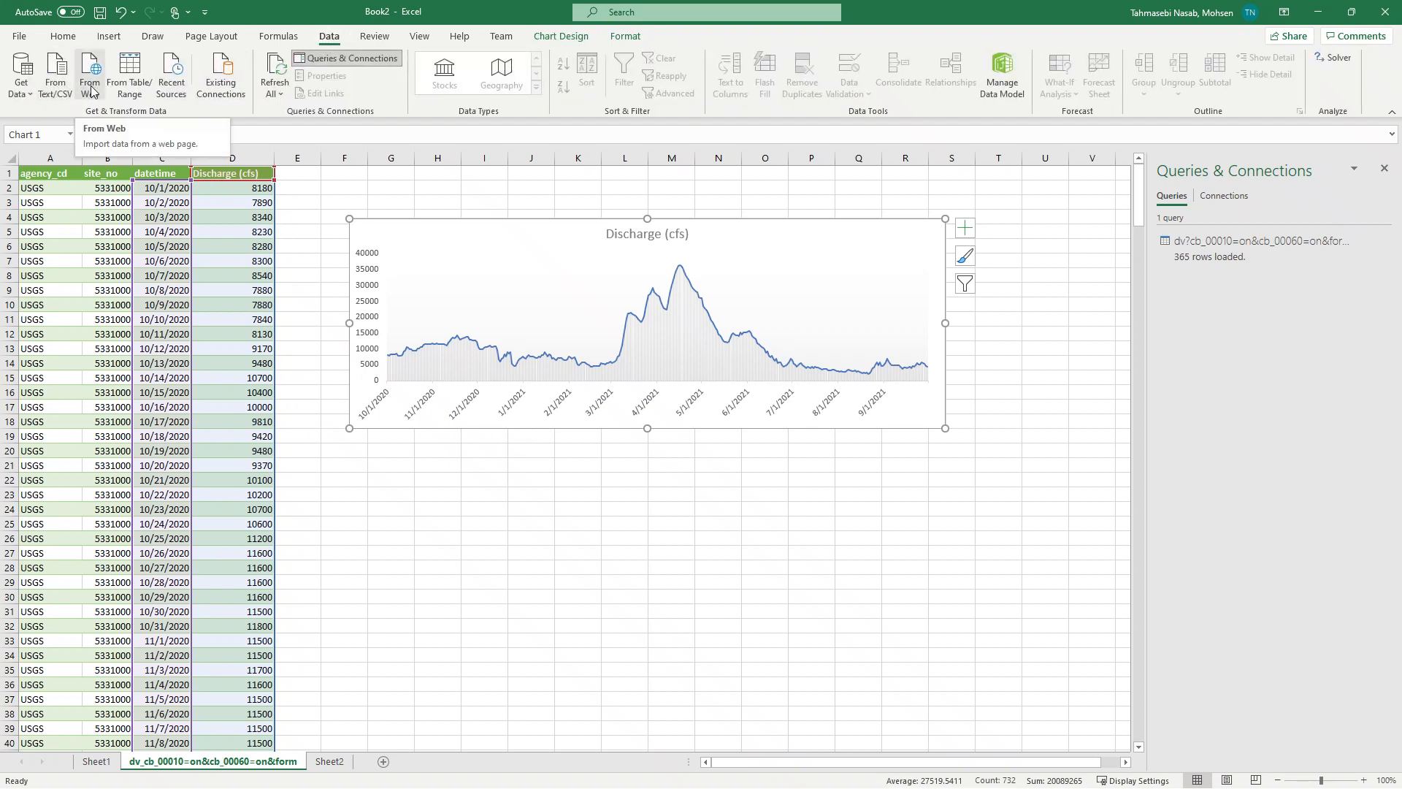